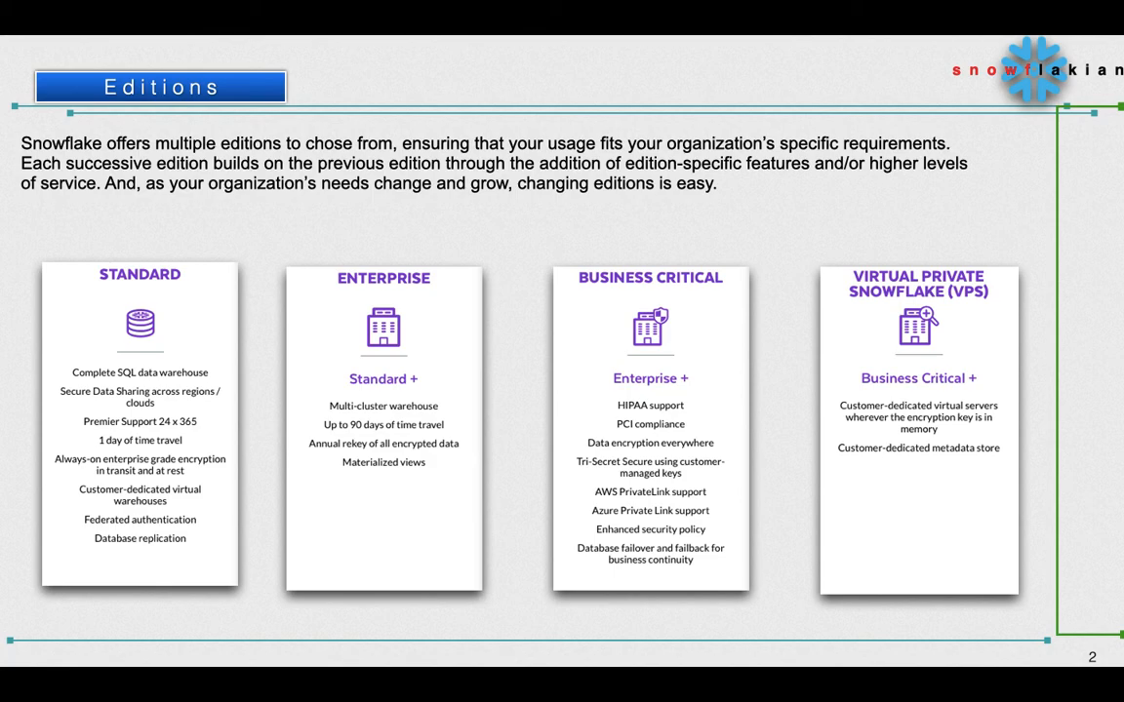
{"action": "mouse_move", "coordinate": [157, 246]}
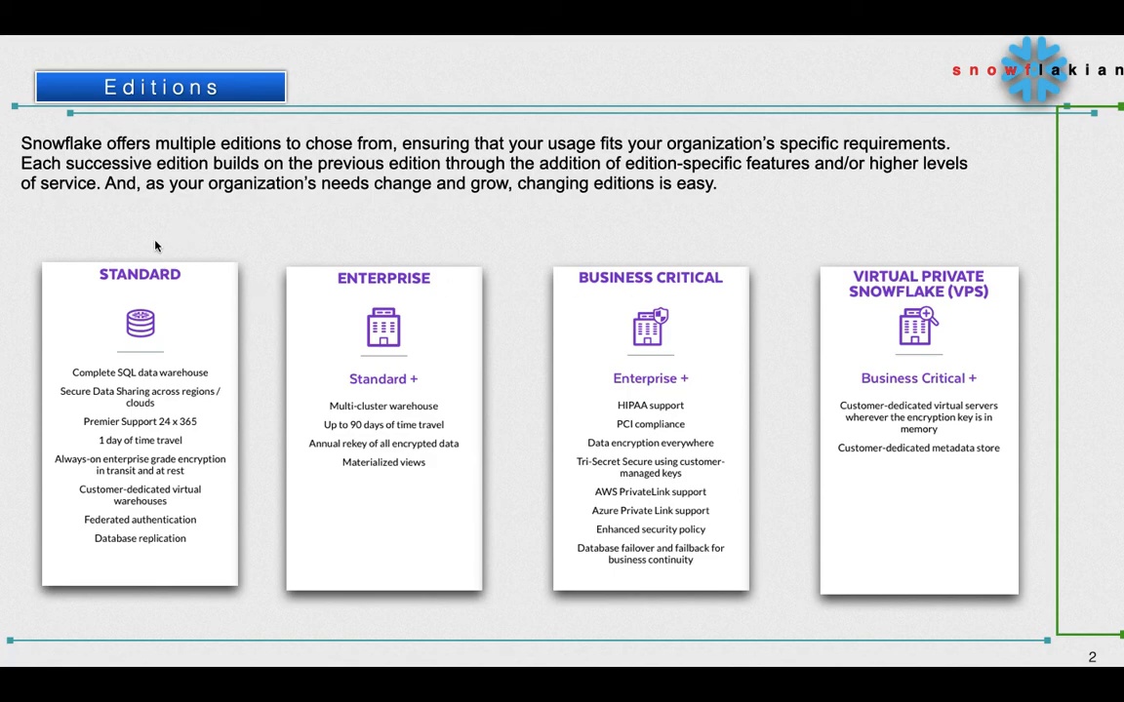
{"action": "mouse_move", "coordinate": [63, 367]}
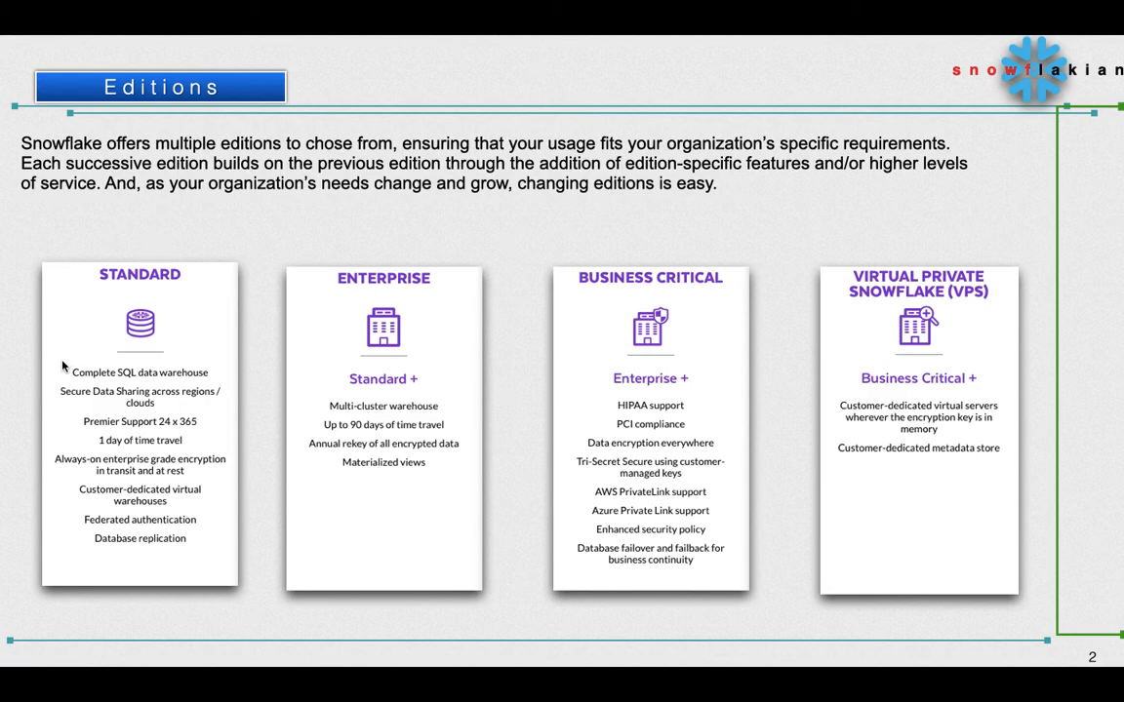
{"action": "mouse_move", "coordinate": [60, 367]}
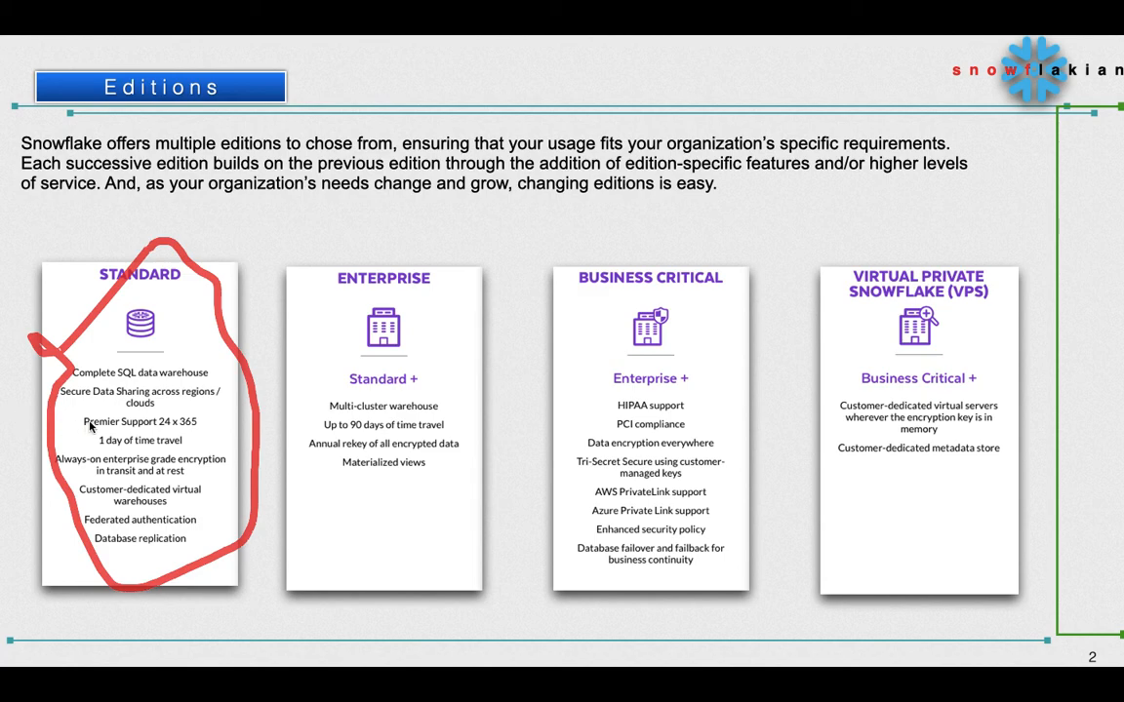
{"action": "mouse_move", "coordinate": [207, 384]}
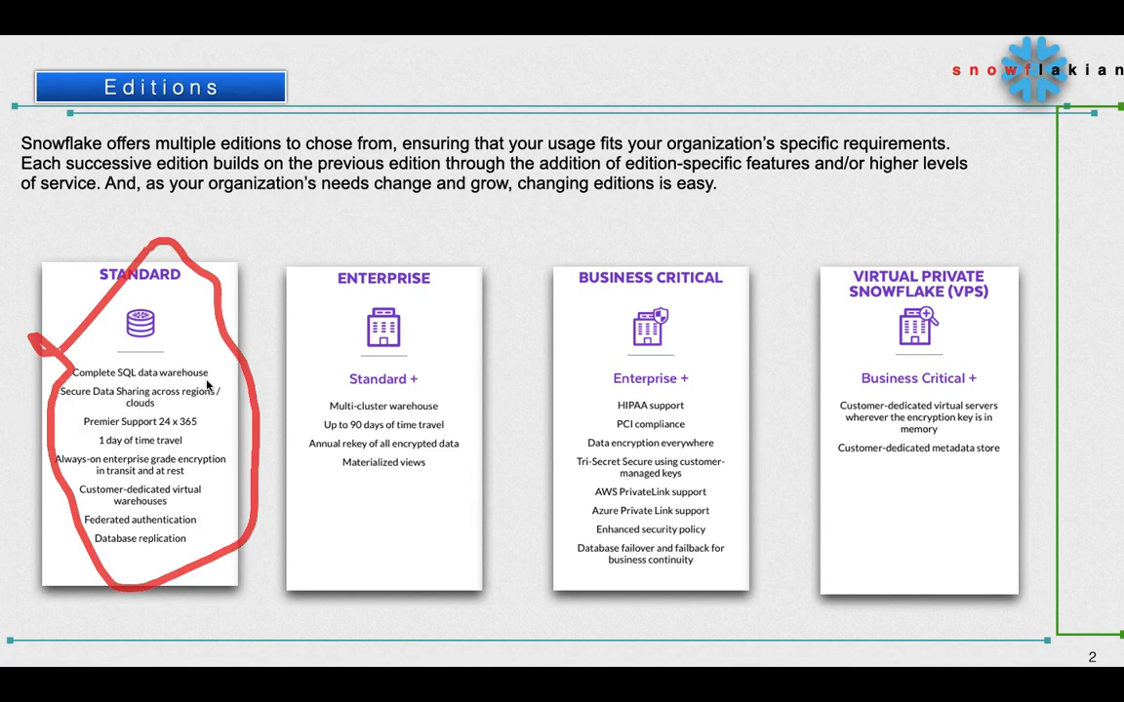
{"action": "mouse_move", "coordinate": [121, 414]}
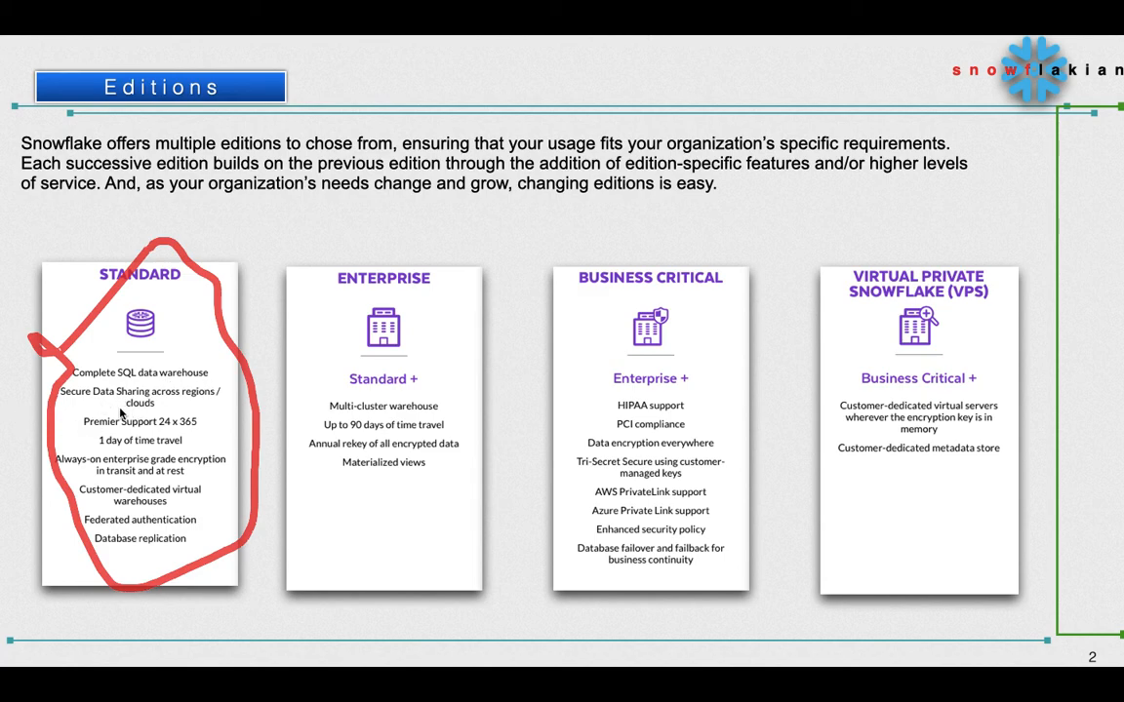
{"action": "mouse_move", "coordinate": [110, 441]}
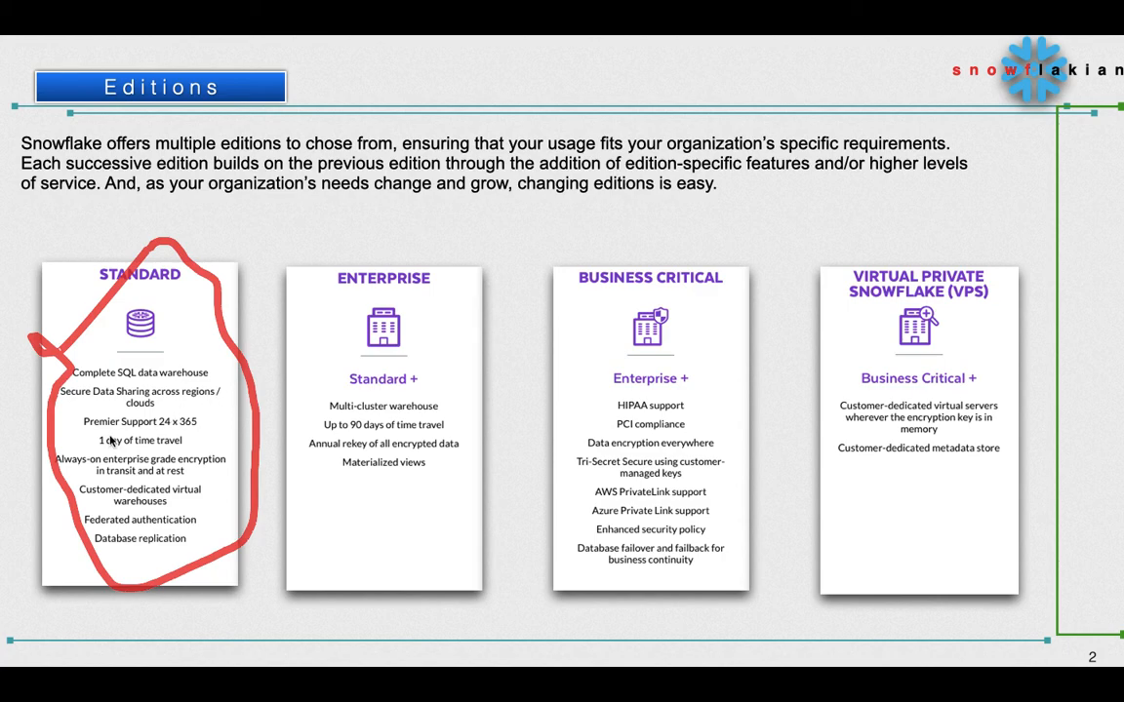
{"action": "mouse_move", "coordinate": [185, 439]}
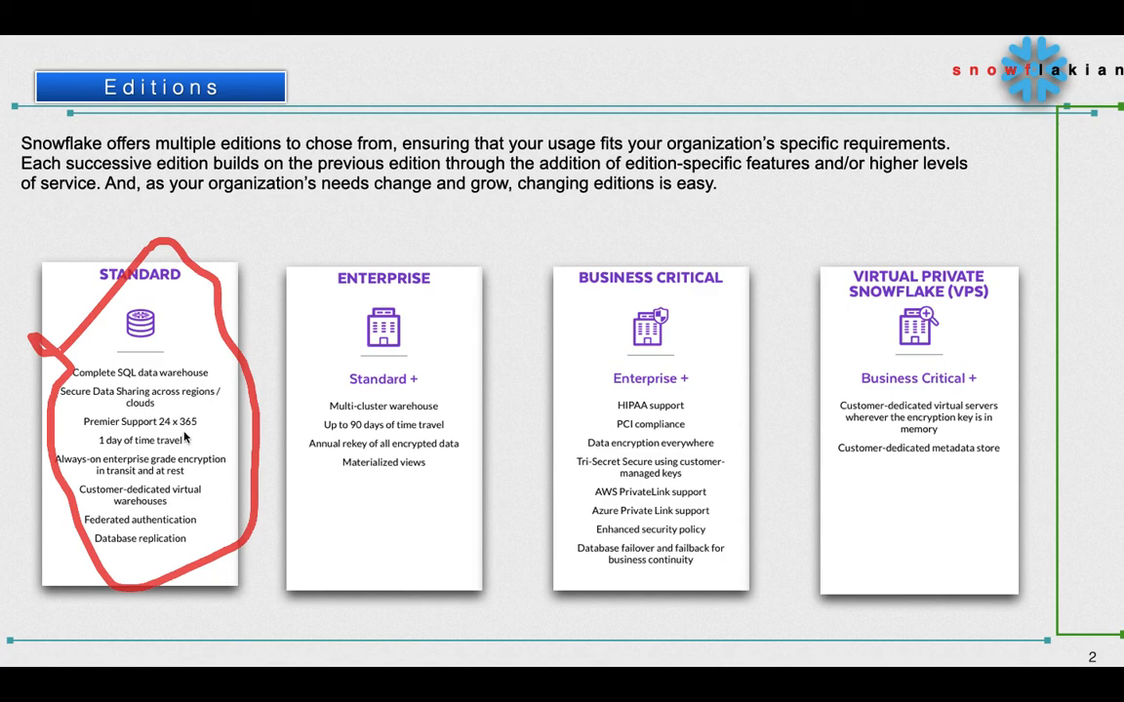
{"action": "mouse_move", "coordinate": [119, 451]}
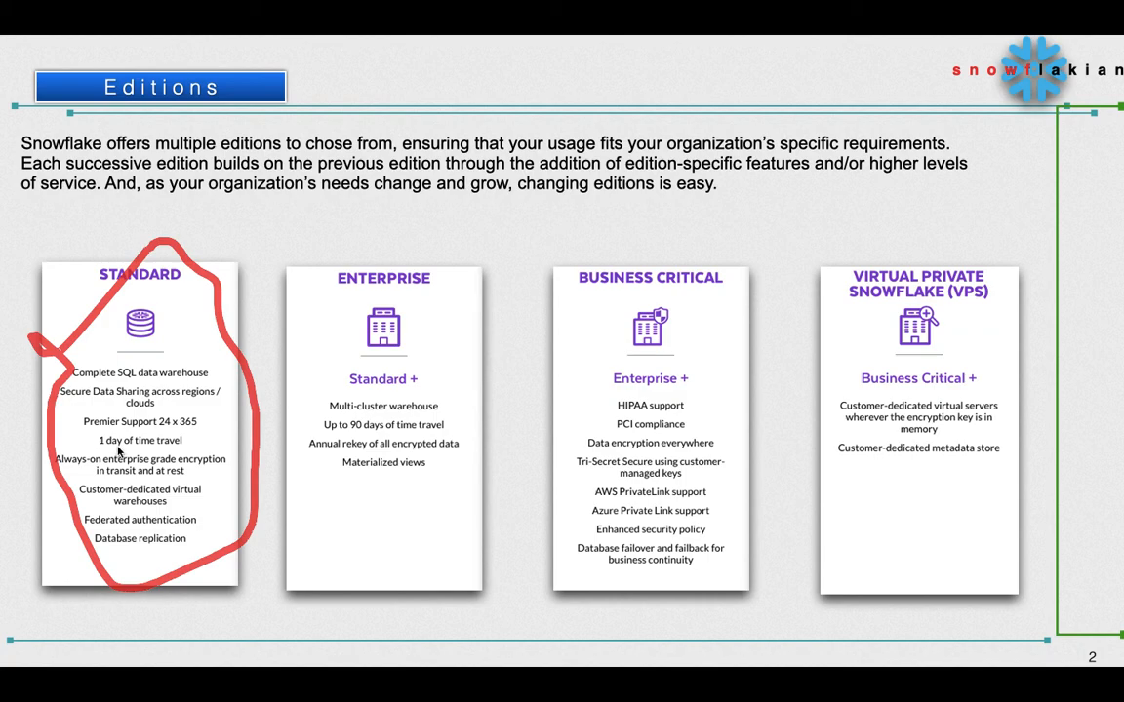
{"action": "mouse_move", "coordinate": [121, 489]}
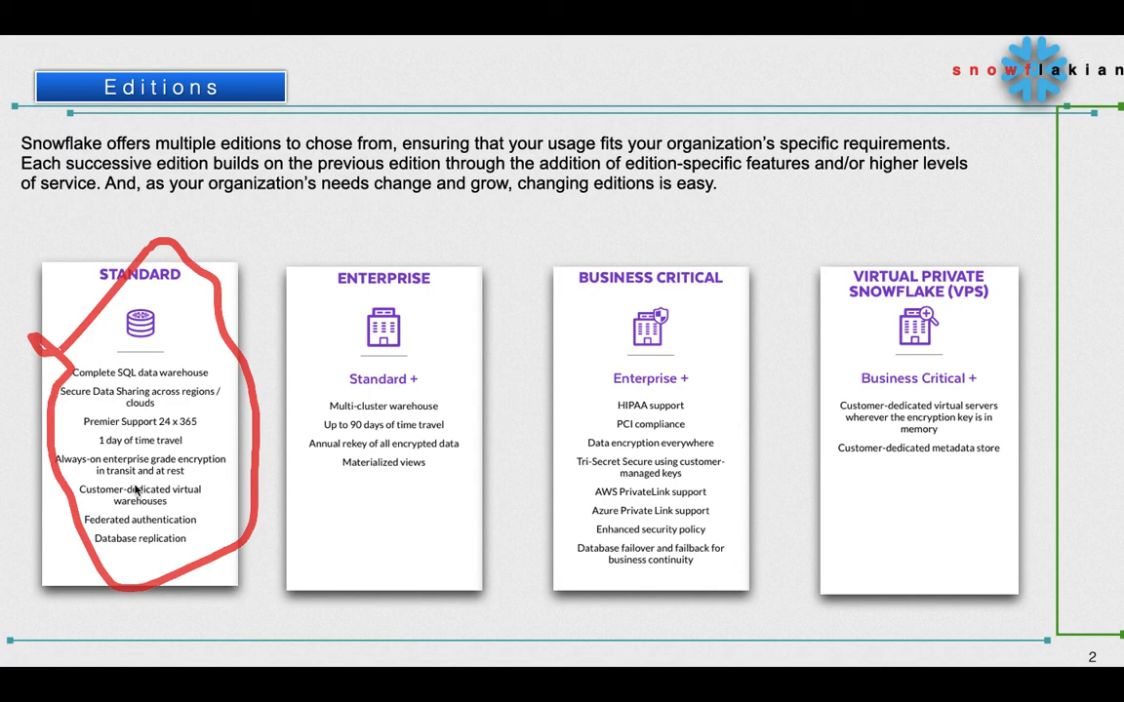
{"action": "mouse_move", "coordinate": [127, 535]}
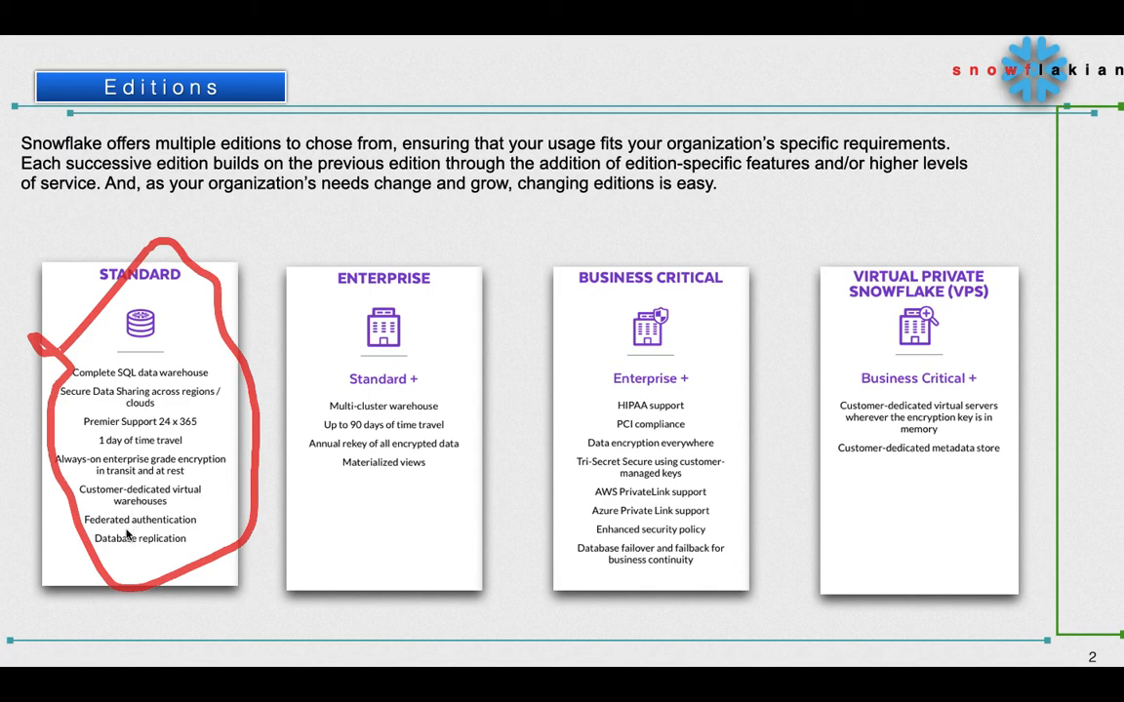
{"action": "mouse_move", "coordinate": [228, 585]}
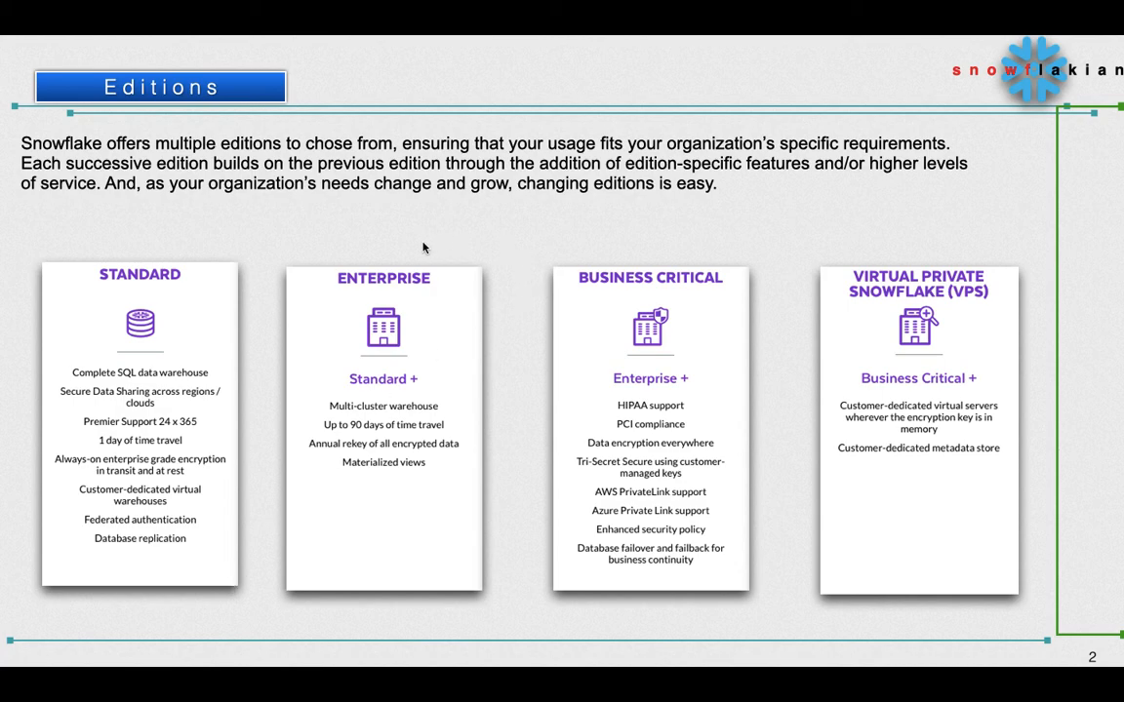
Circle the Enterprise card in red, link it to Standard, and mark the VPS card
{"action": "left_click_drag", "start_coordinate": [292, 328], "coordinate": [426, 238]}
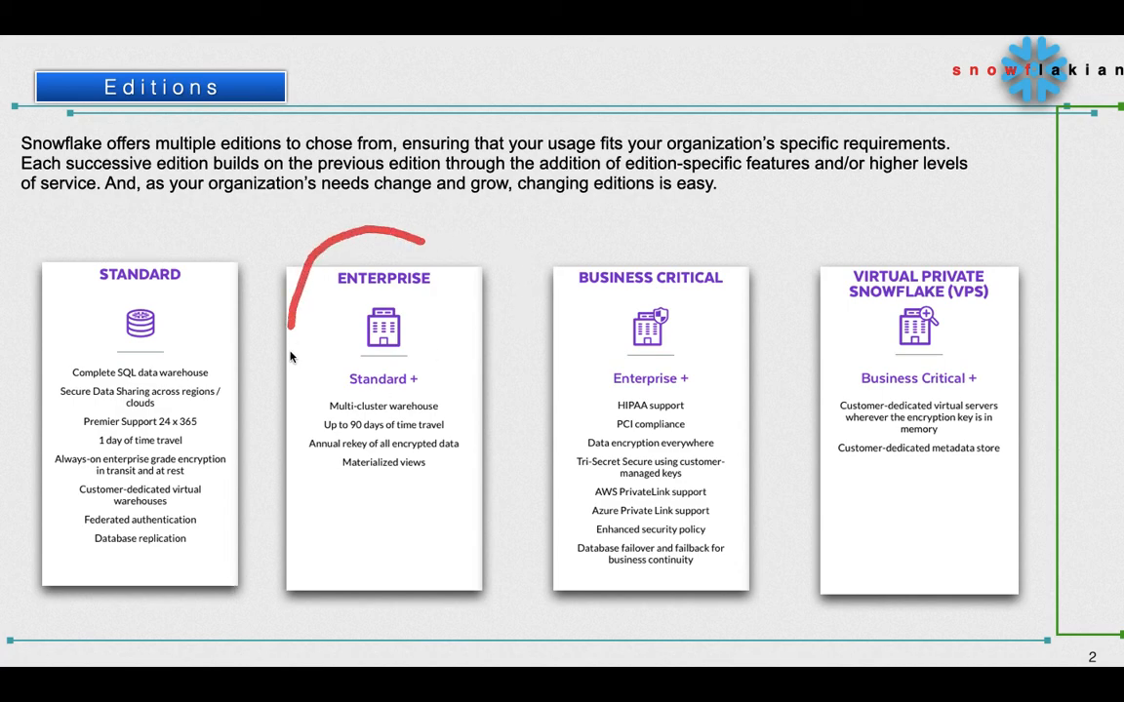
{"action": "left_click_drag", "start_coordinate": [293, 341], "coordinate": [425, 210]}
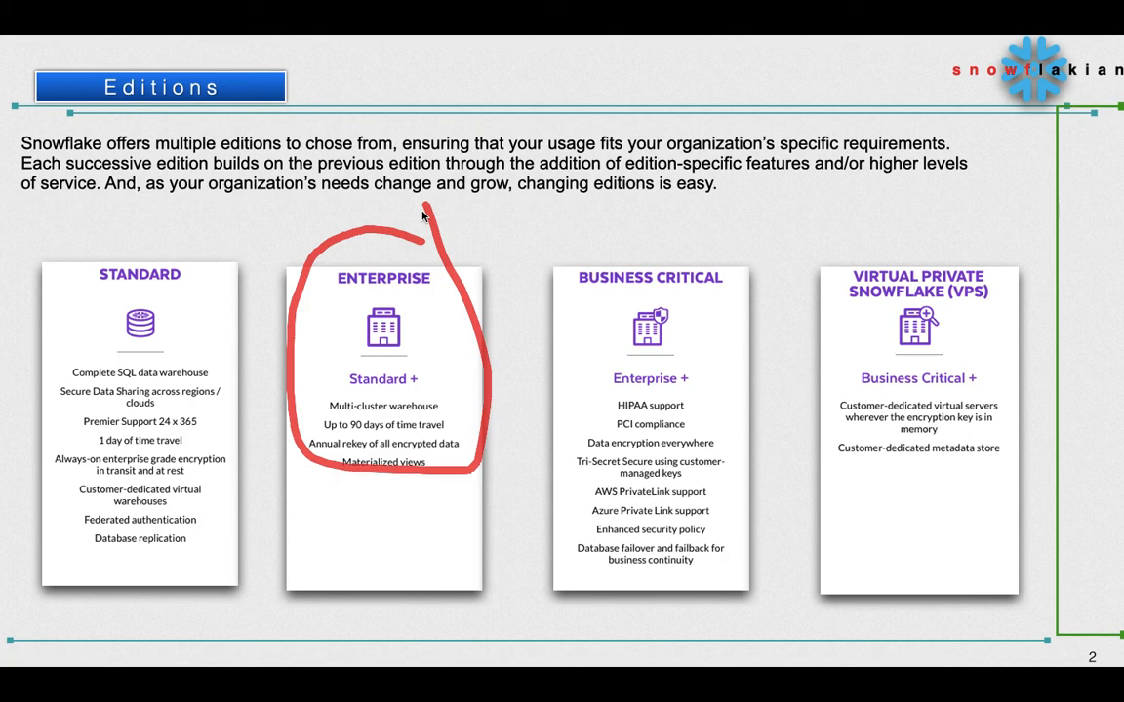
{"action": "mouse_move", "coordinate": [204, 441]}
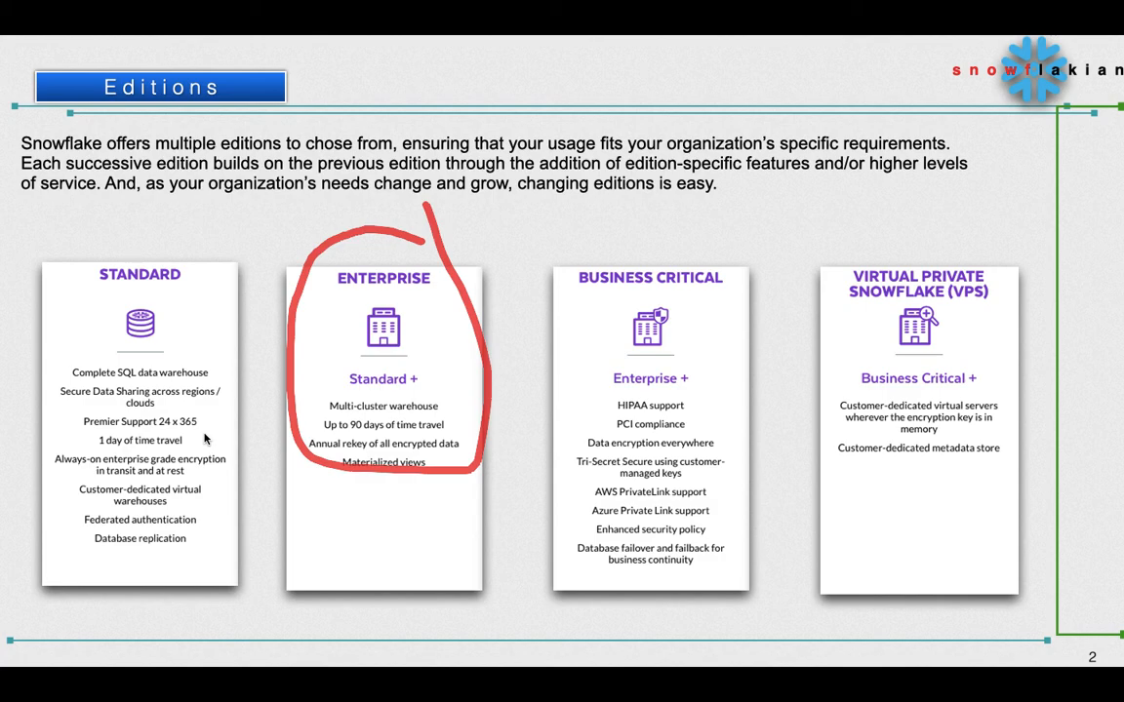
{"action": "mouse_move", "coordinate": [195, 441]}
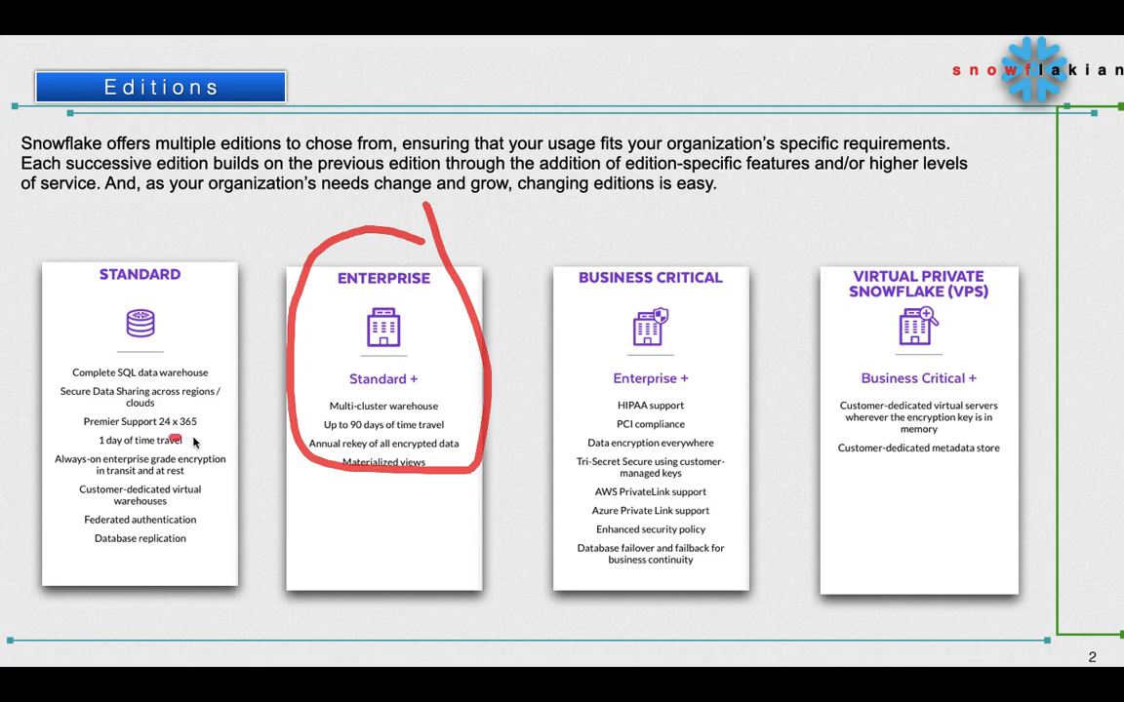
{"action": "left_click_drag", "start_coordinate": [179, 439], "coordinate": [312, 419]}
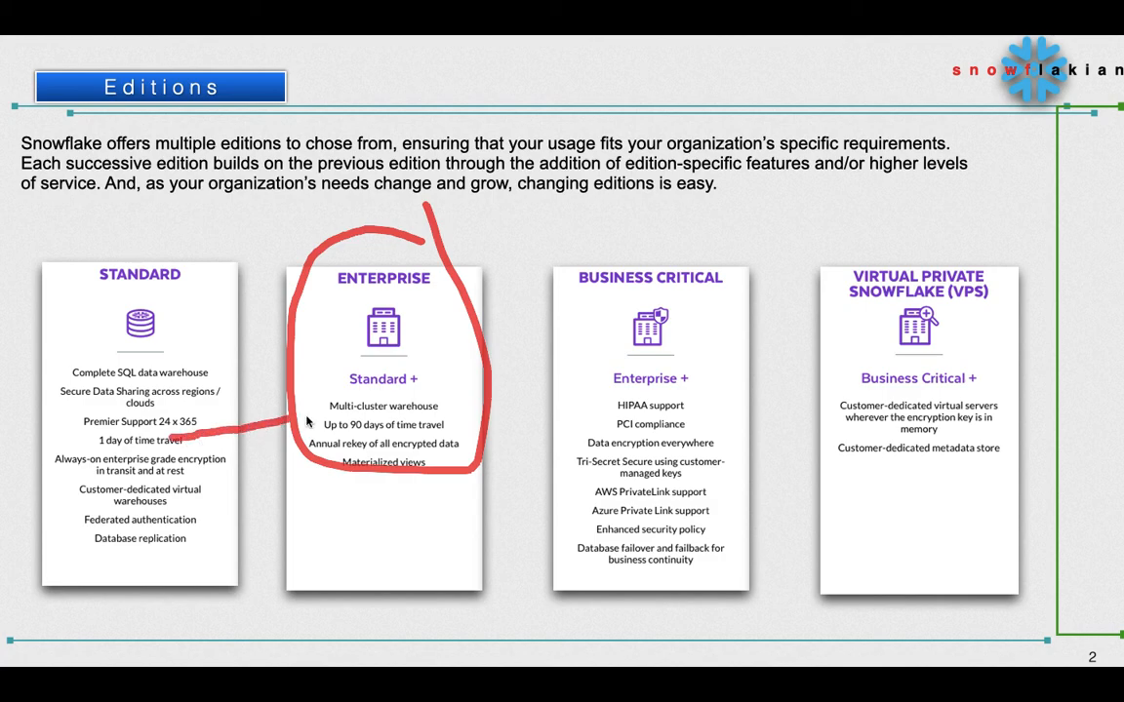
{"action": "mouse_move", "coordinate": [314, 421]}
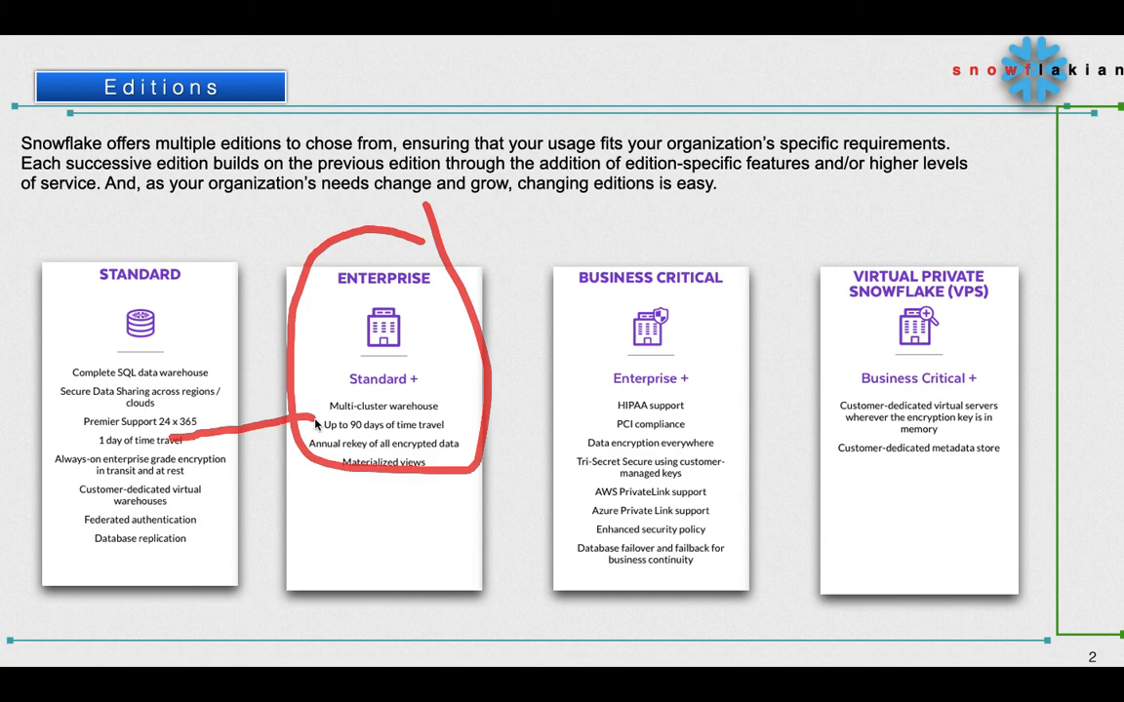
{"action": "mouse_move", "coordinate": [316, 417]}
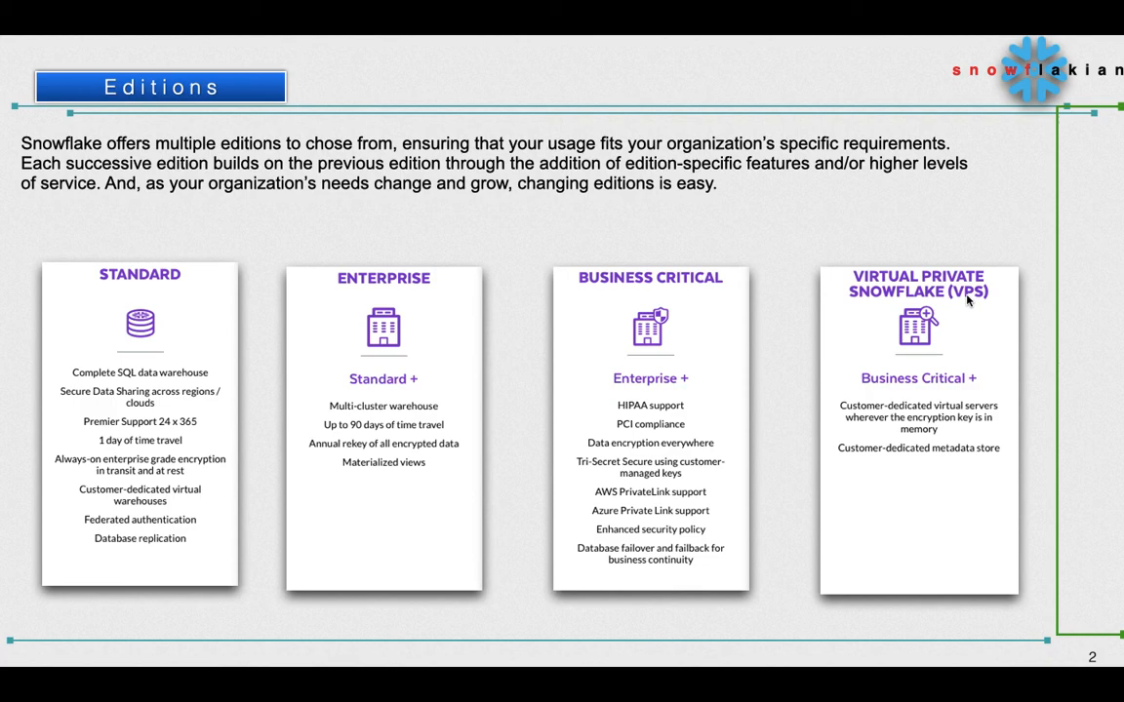
{"action": "left_click_drag", "start_coordinate": [595, 244], "coordinate": [706, 240]}
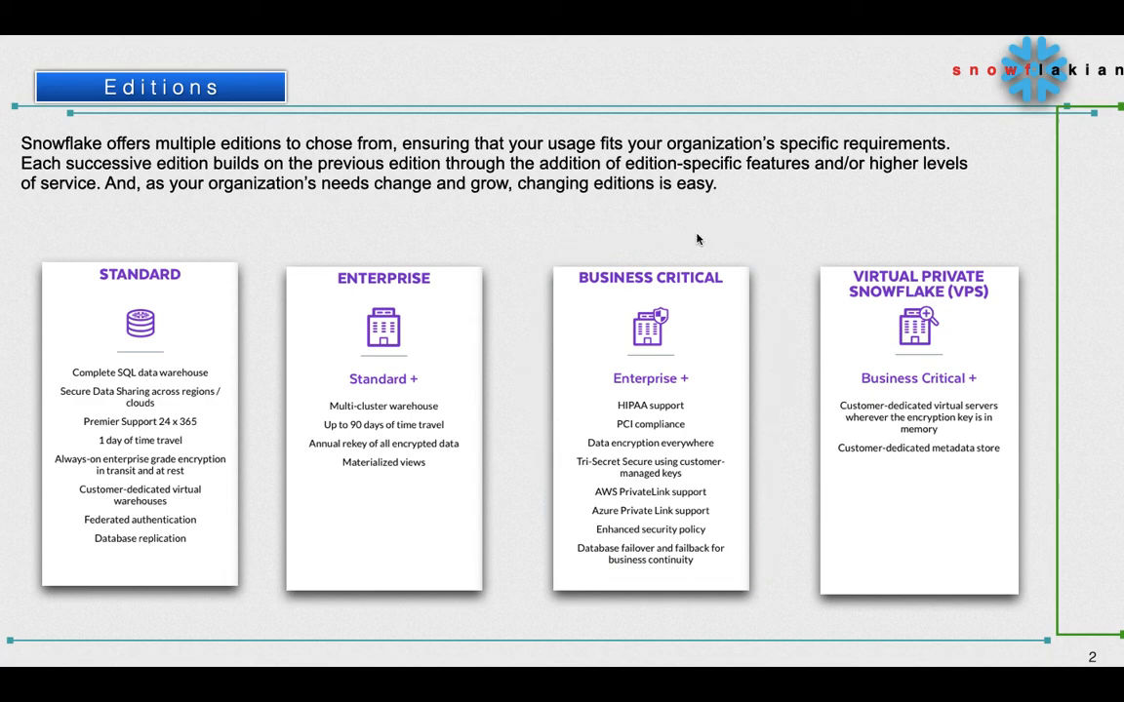
{"action": "mouse_move", "coordinate": [1010, 246]}
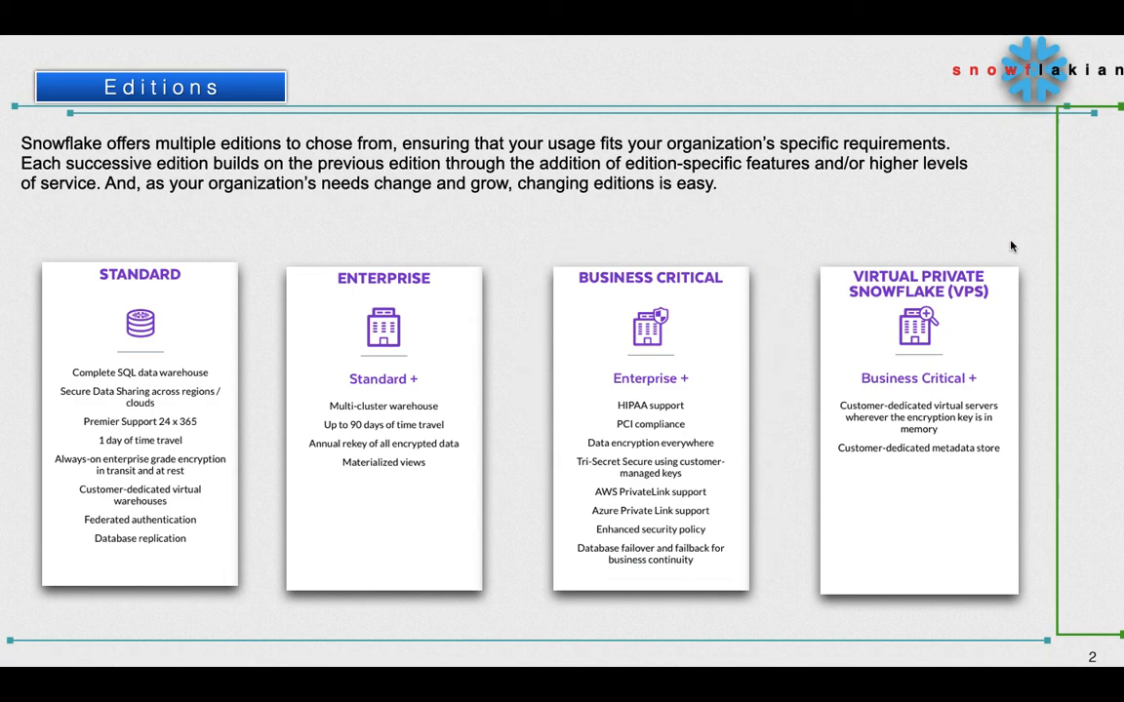
{"action": "mouse_move", "coordinate": [953, 220]}
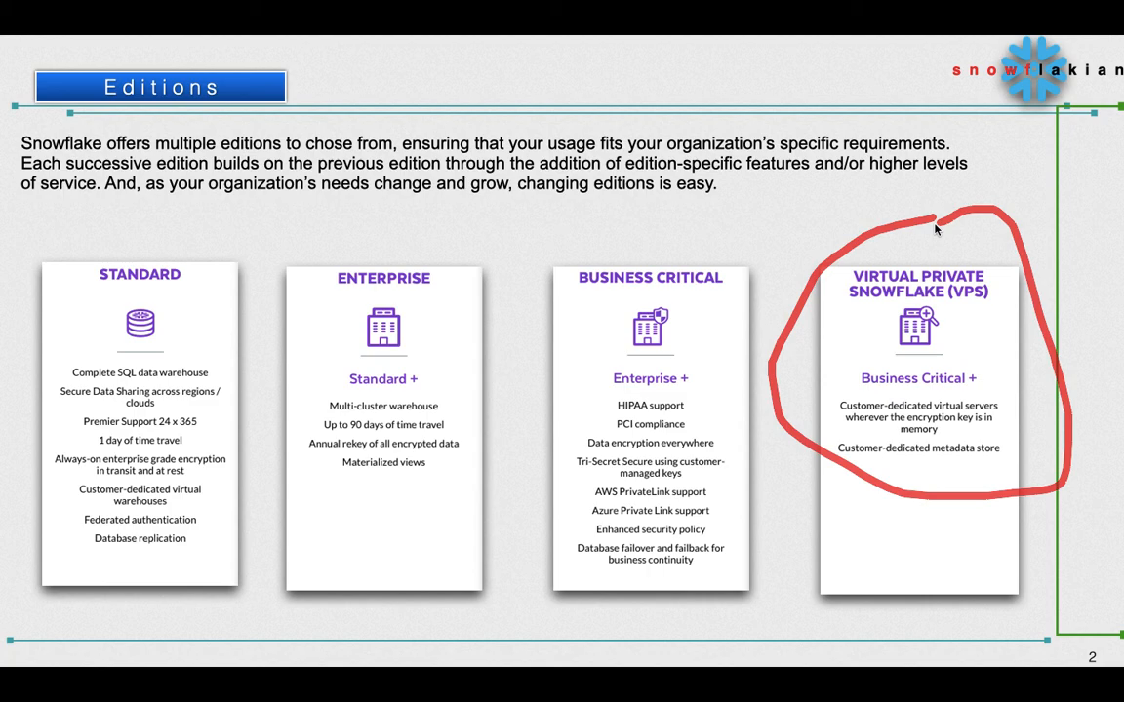
{"action": "mouse_move", "coordinate": [344, 550]}
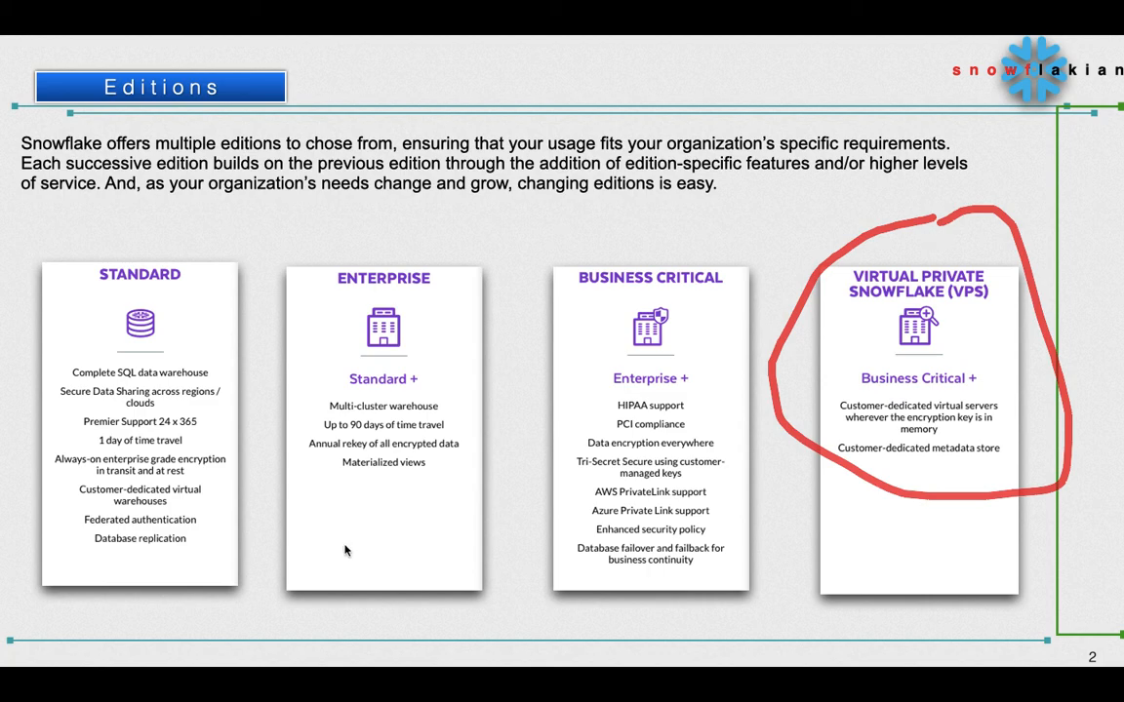
{"action": "mouse_move", "coordinate": [759, 356]}
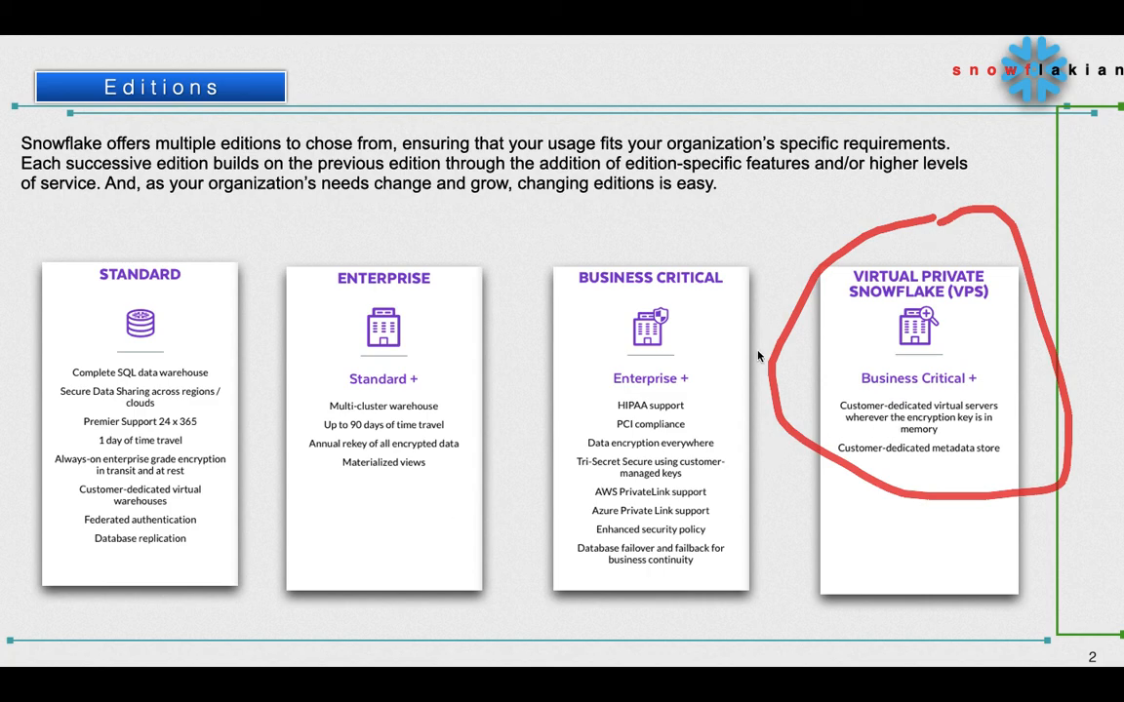
Advance to Release Management and circle the empty Standard early-access cell in red
{"action": "key", "text": "right"}
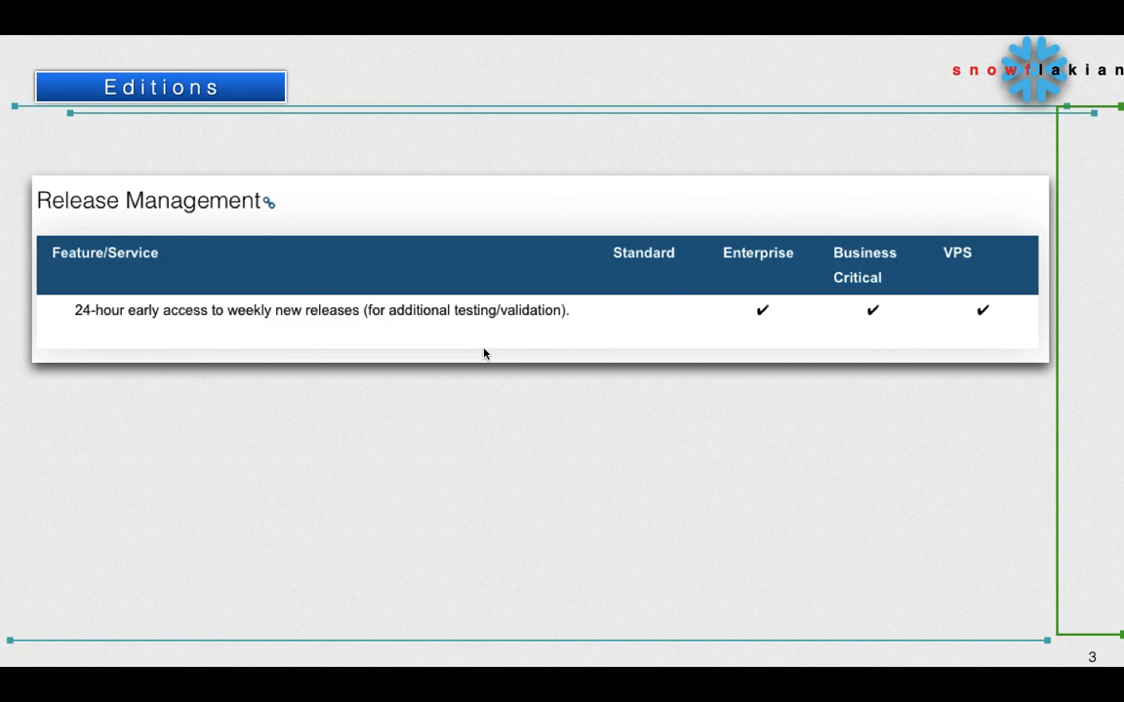
{"action": "mouse_move", "coordinate": [119, 300]}
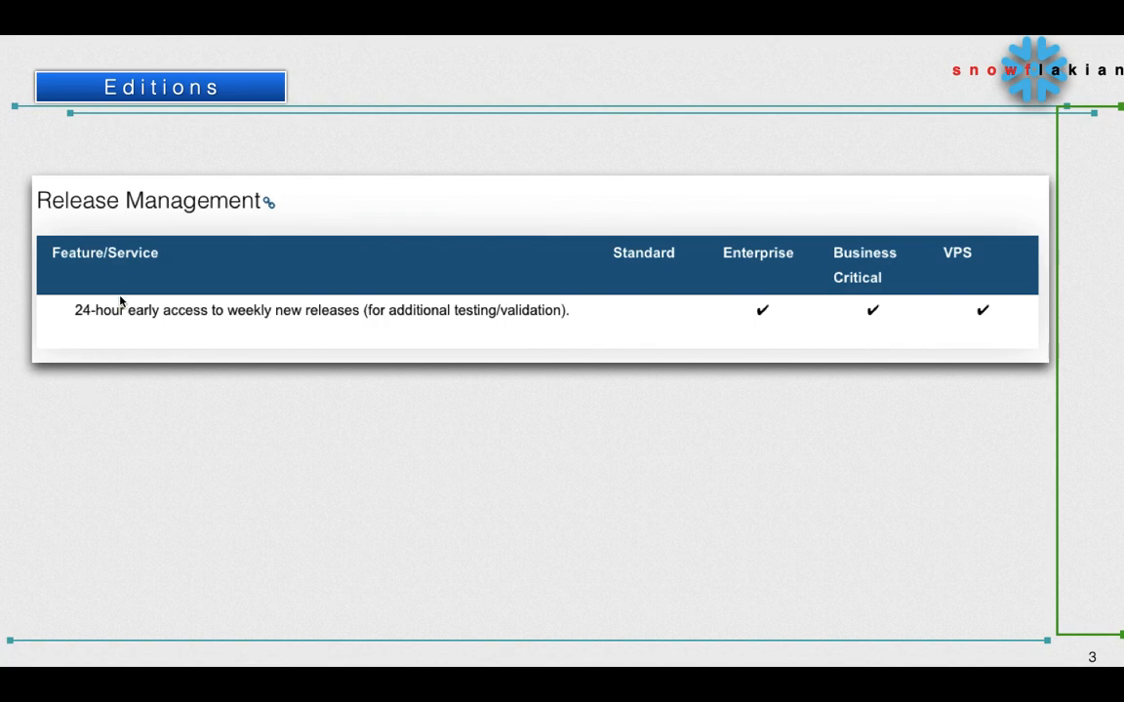
{"action": "mouse_move", "coordinate": [339, 324]}
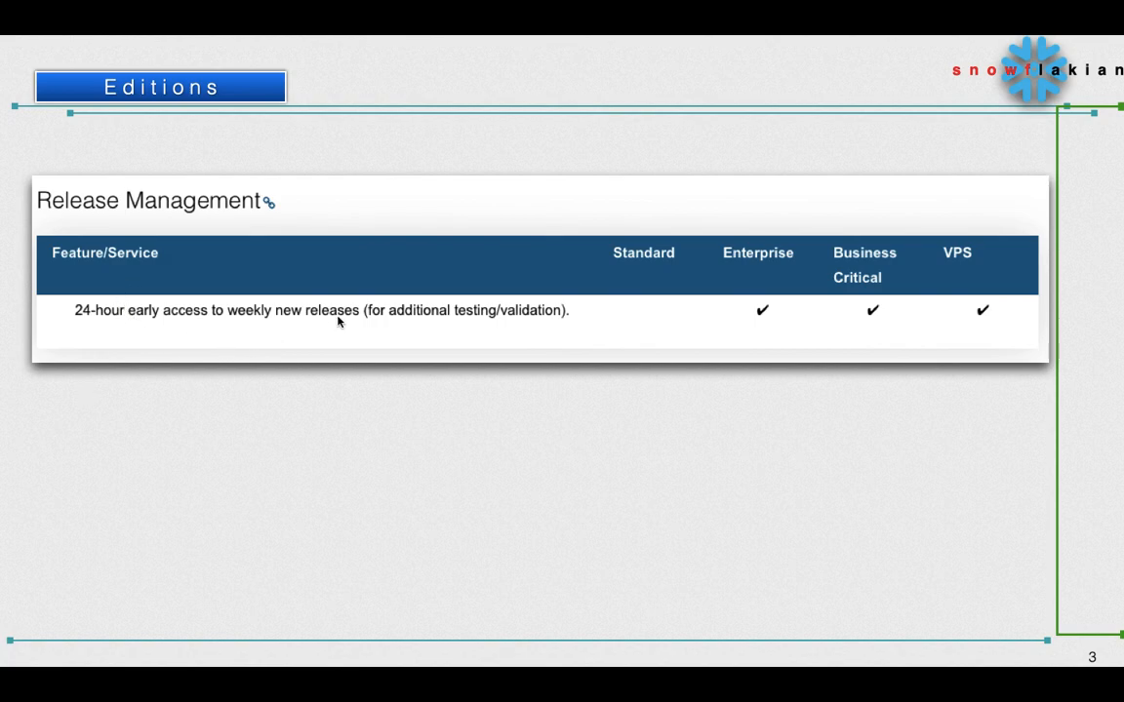
{"action": "mouse_move", "coordinate": [437, 324]}
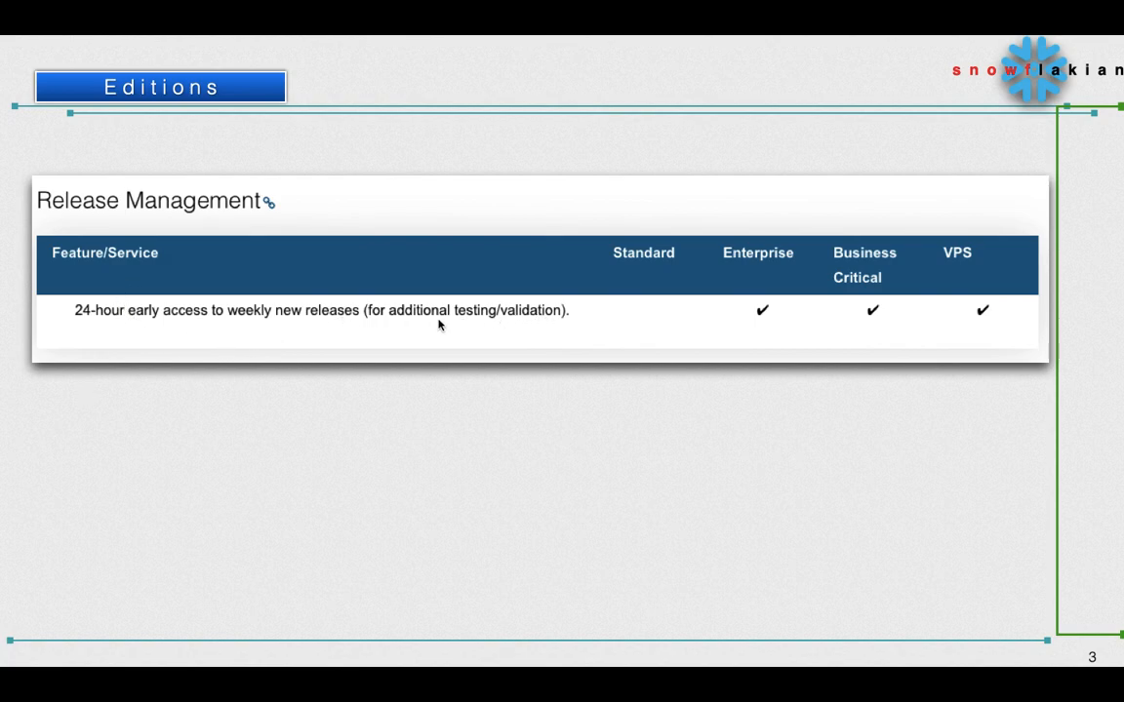
{"action": "mouse_move", "coordinate": [609, 347]}
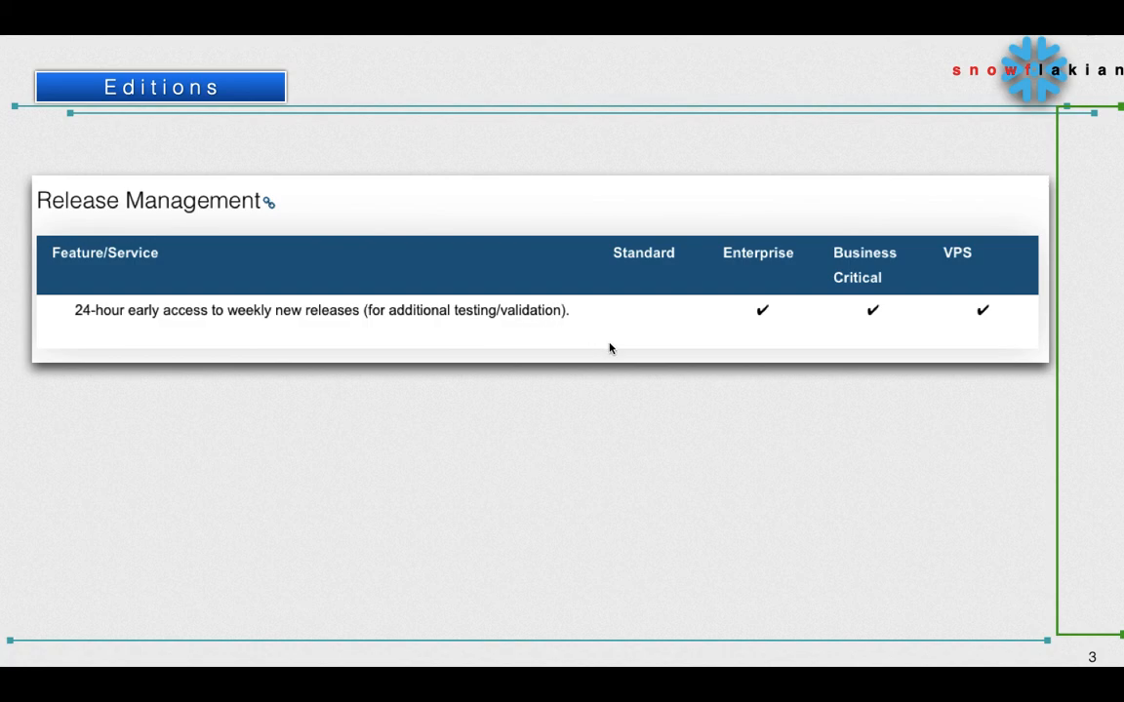
{"action": "left_click_drag", "start_coordinate": [615, 309], "coordinate": [673, 300]}
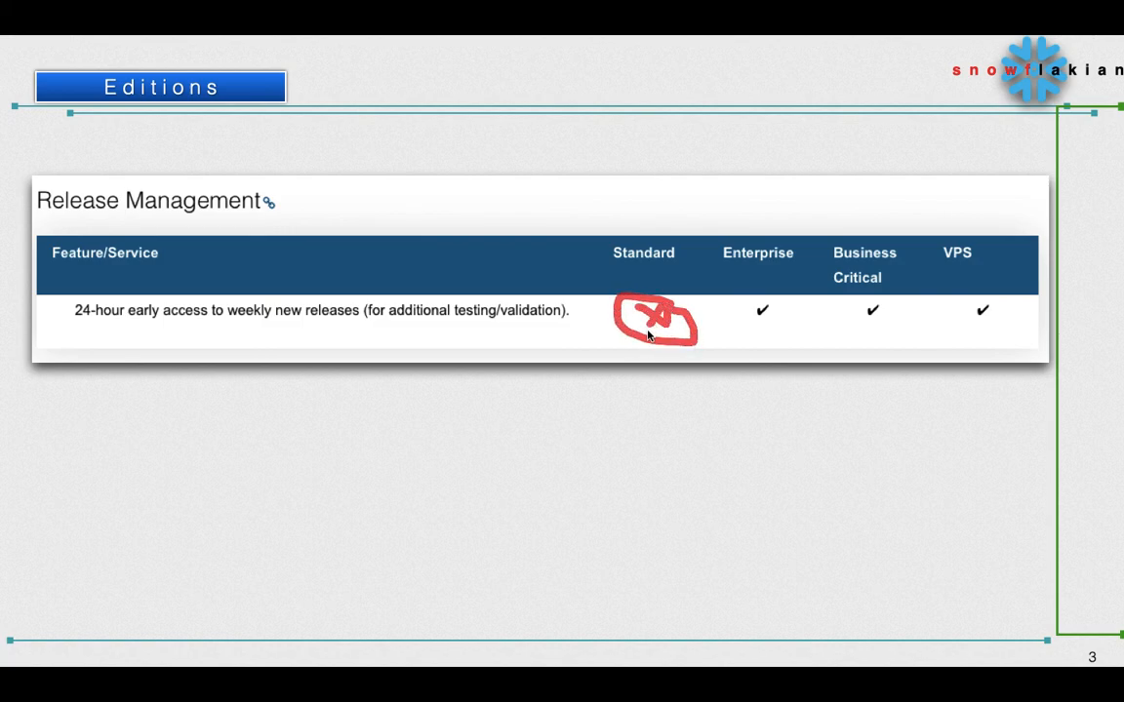
{"action": "mouse_move", "coordinate": [765, 320]}
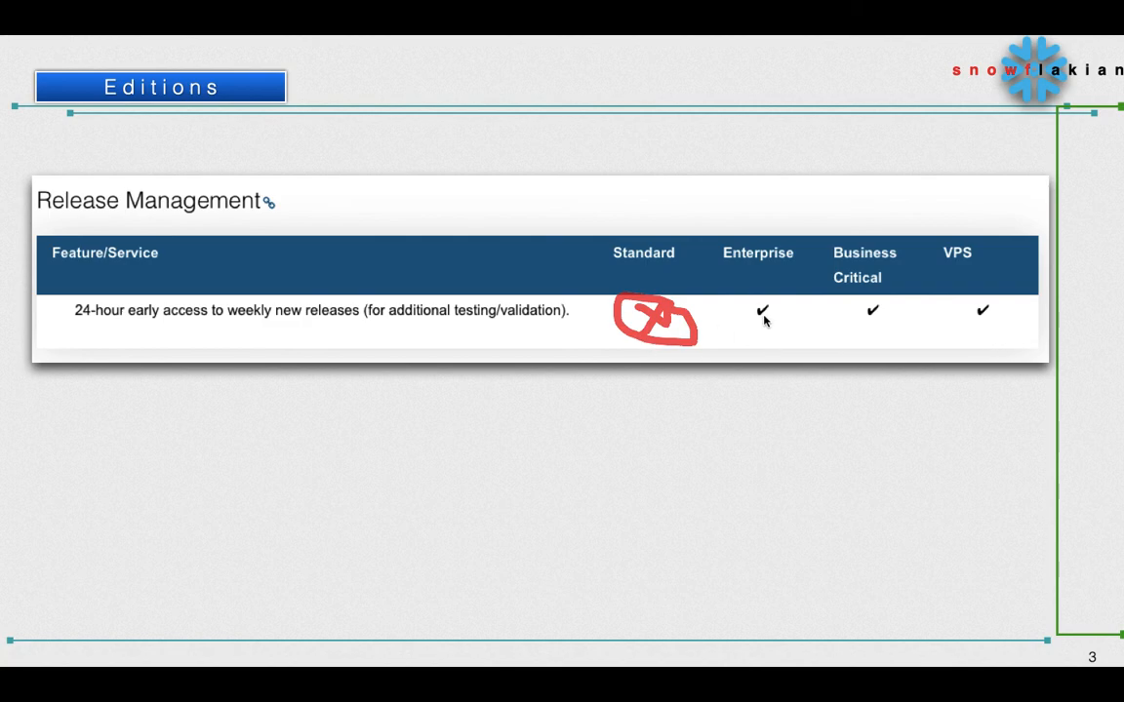
{"action": "mouse_move", "coordinate": [970, 327]}
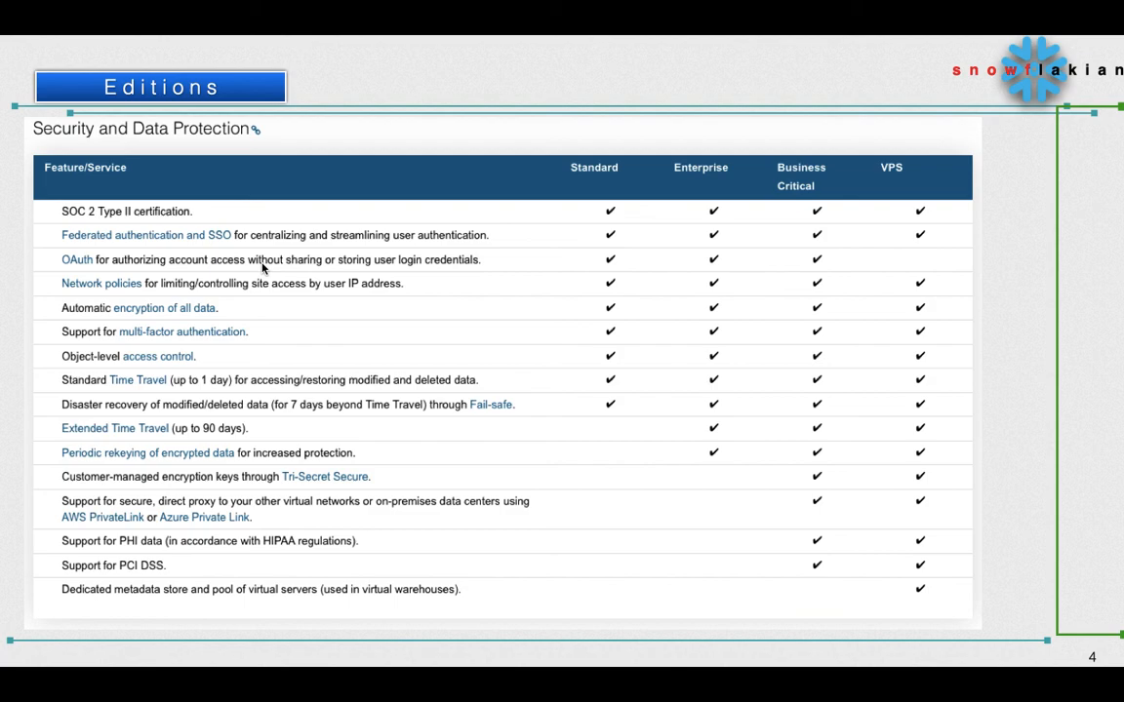
{"action": "mouse_move", "coordinate": [625, 328]}
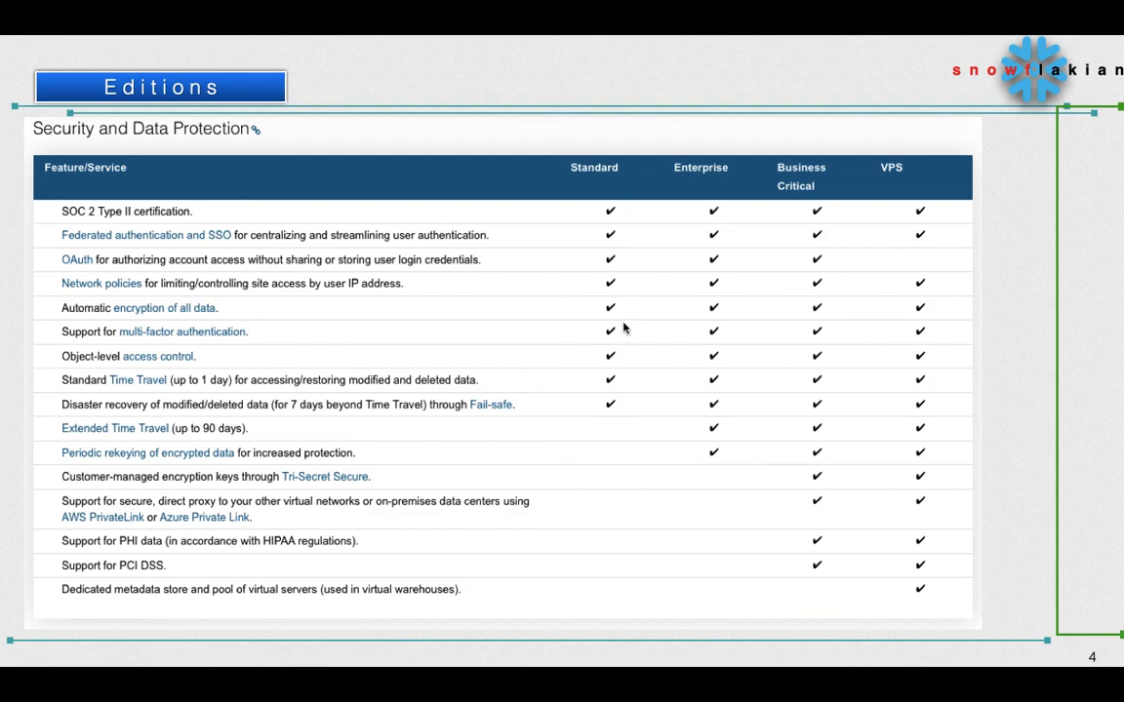
{"action": "mouse_move", "coordinate": [734, 398]}
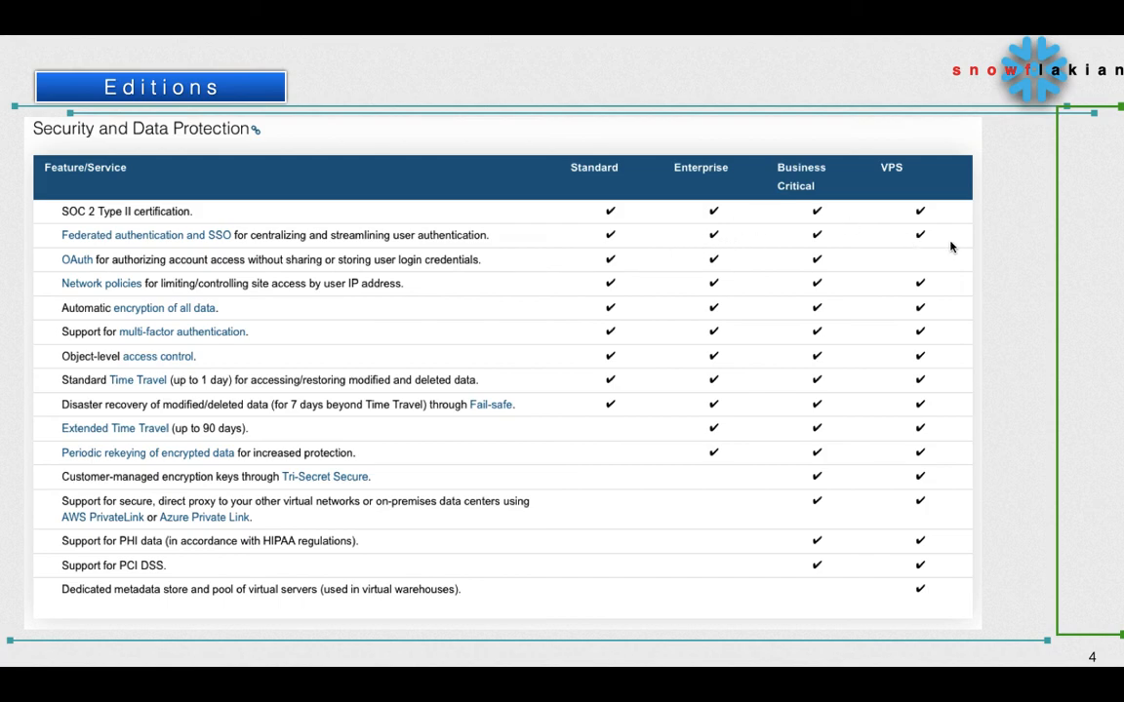
{"action": "mouse_move", "coordinate": [847, 578]}
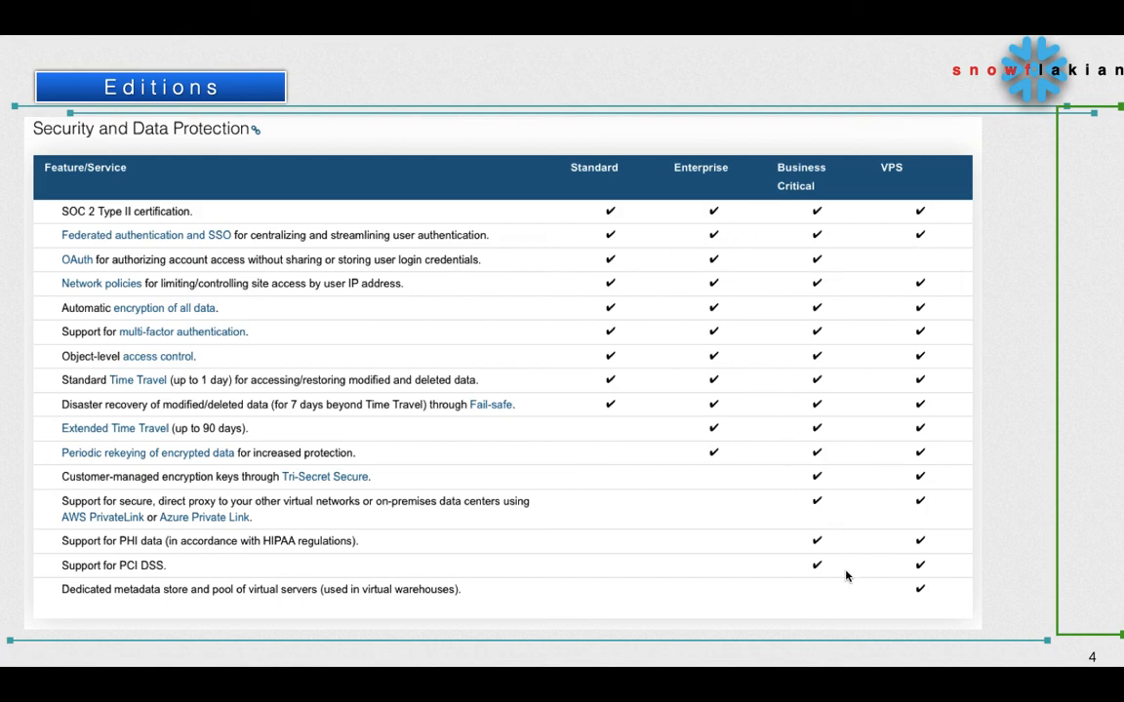
{"action": "mouse_move", "coordinate": [953, 550]}
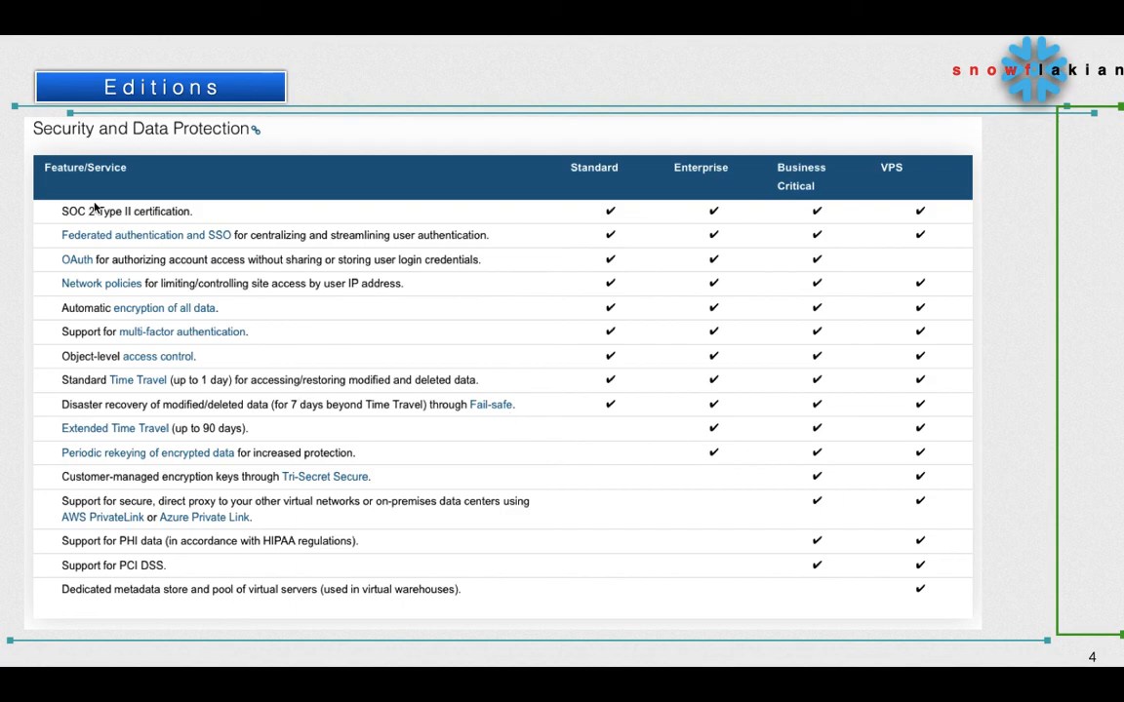
{"action": "mouse_move", "coordinate": [164, 367]}
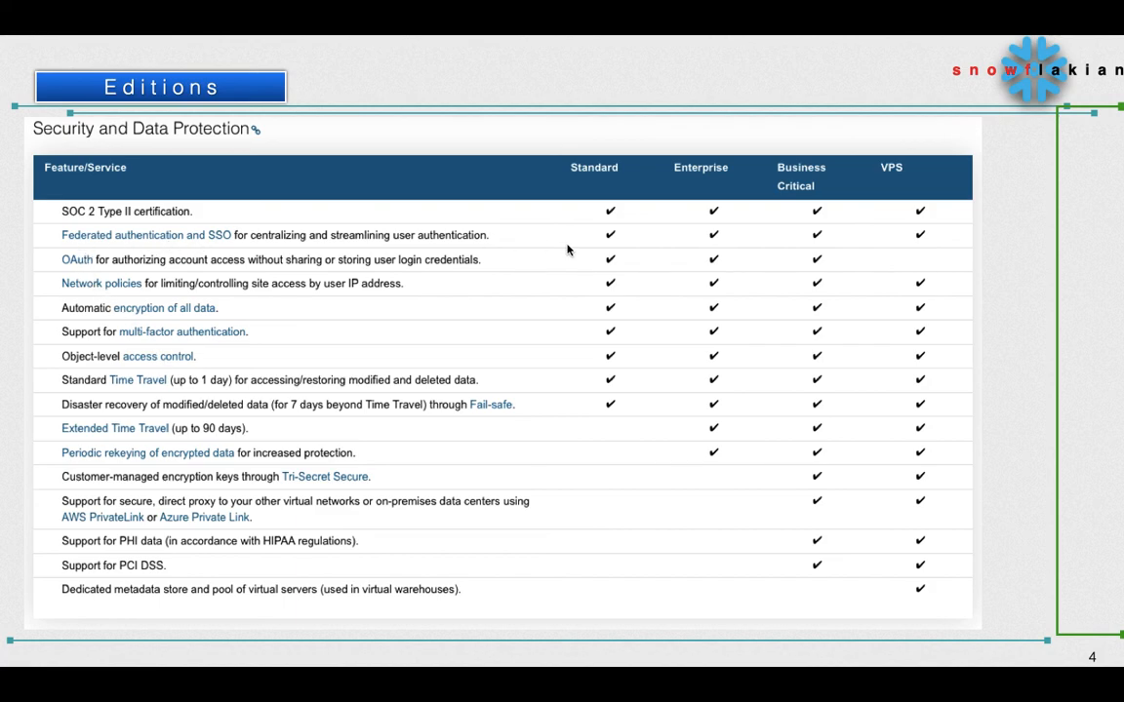
{"action": "mouse_move", "coordinate": [266, 275]}
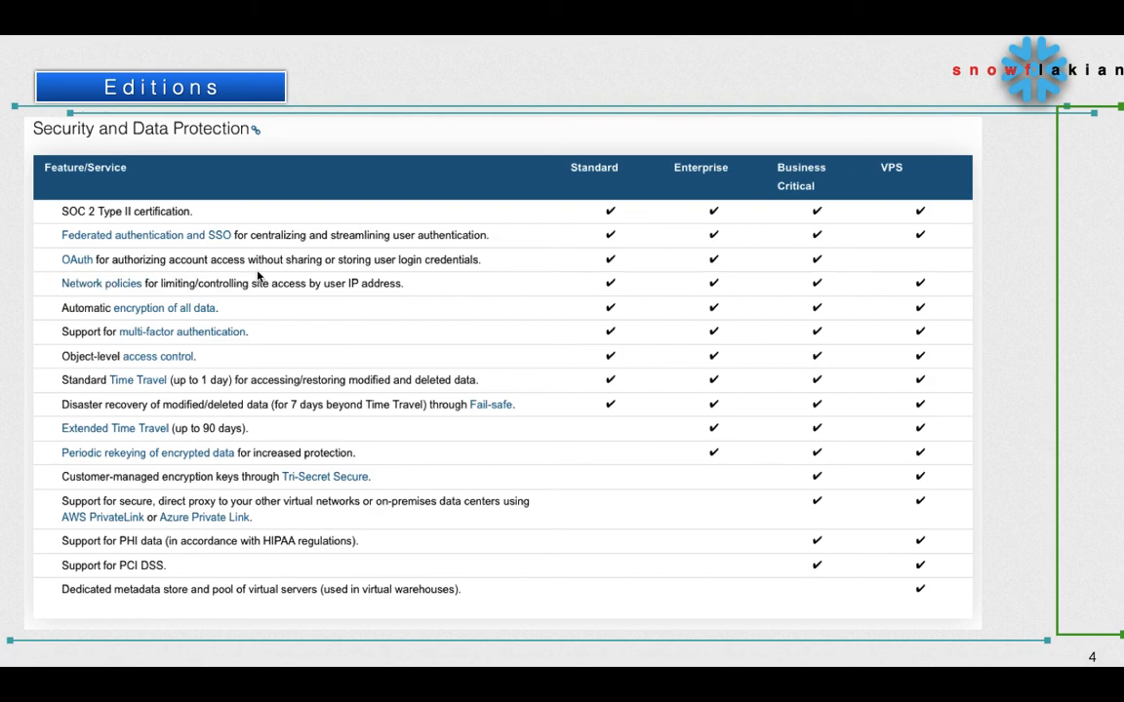
{"action": "mouse_move", "coordinate": [503, 273]}
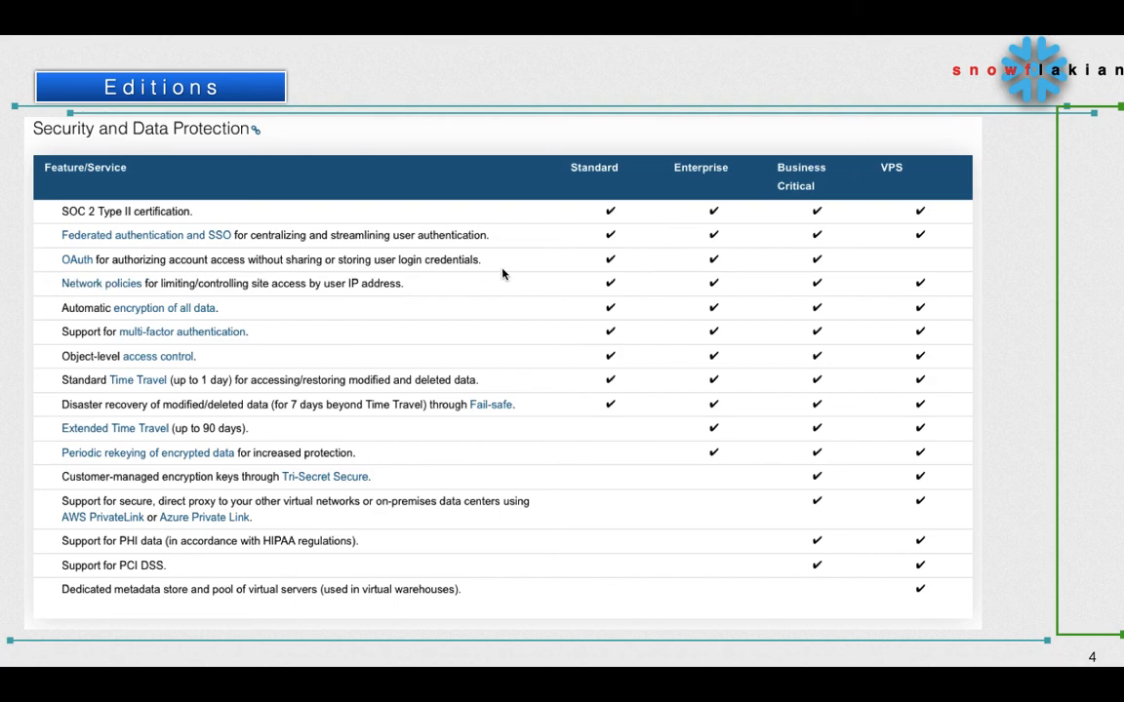
{"action": "mouse_move", "coordinate": [780, 272]}
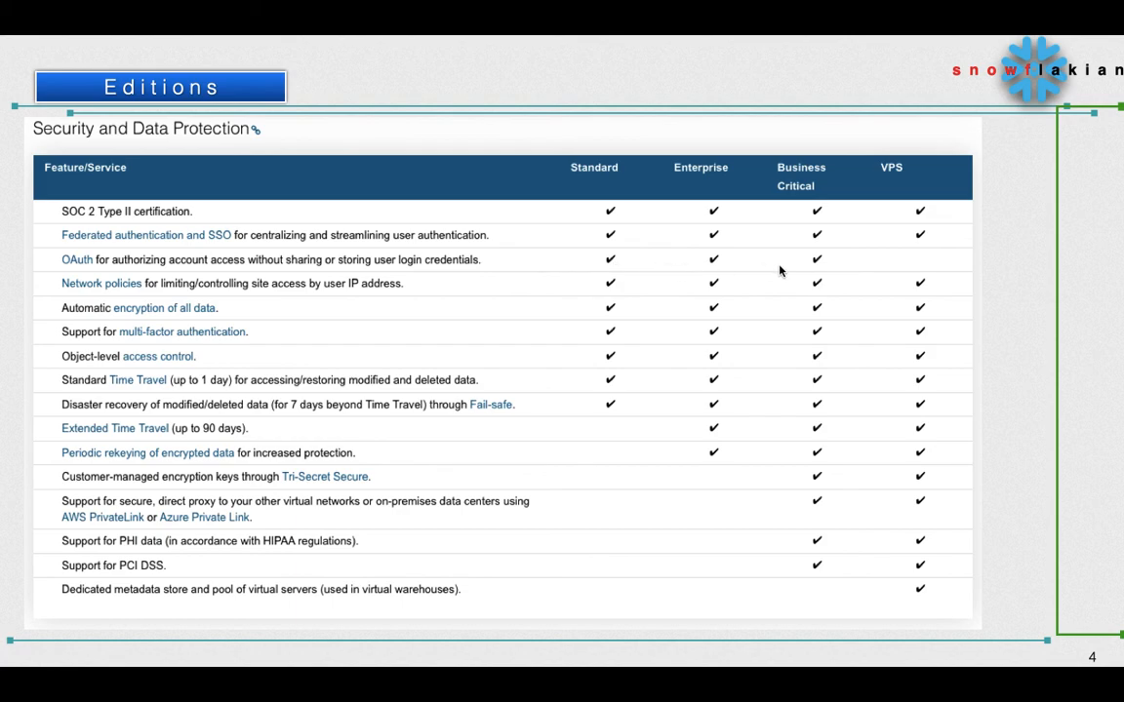
{"action": "mouse_move", "coordinate": [597, 225]}
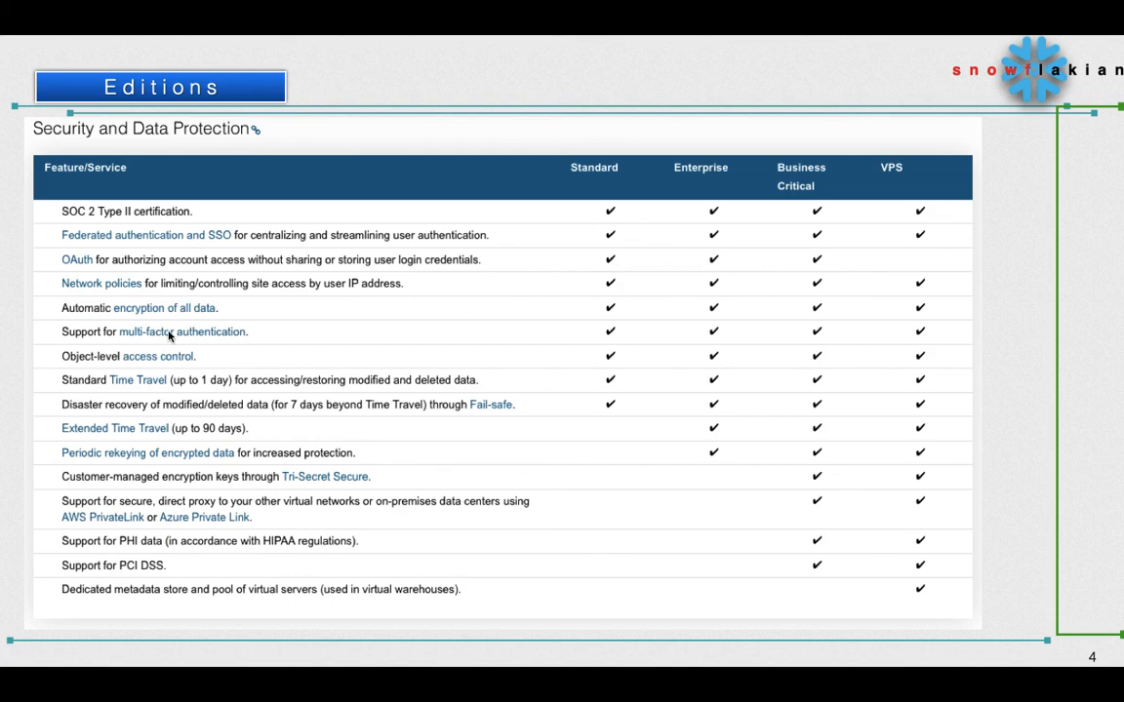
{"action": "mouse_move", "coordinate": [238, 313]}
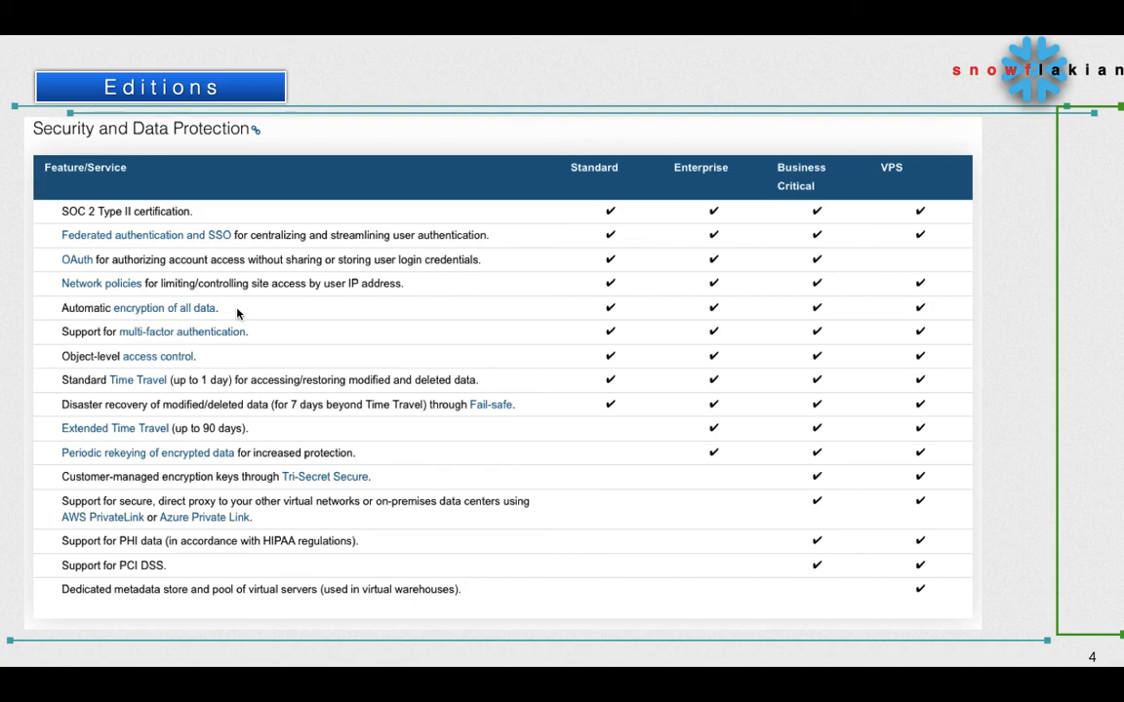
{"action": "mouse_move", "coordinate": [519, 480]}
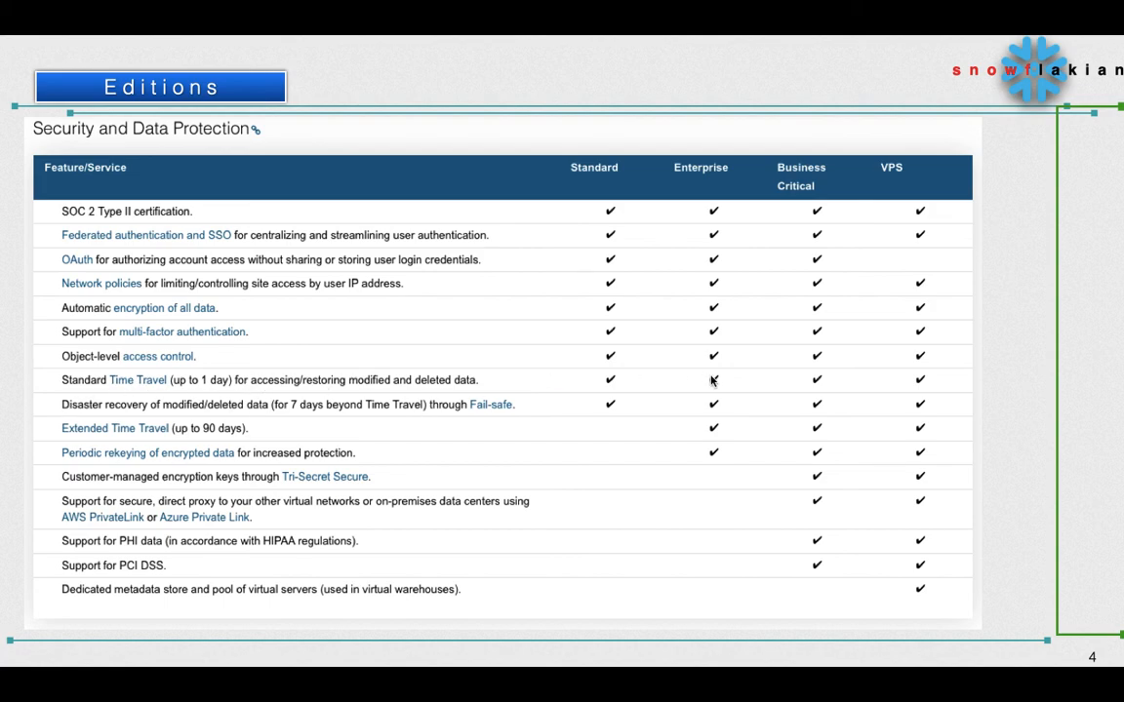
{"action": "mouse_move", "coordinate": [601, 394]}
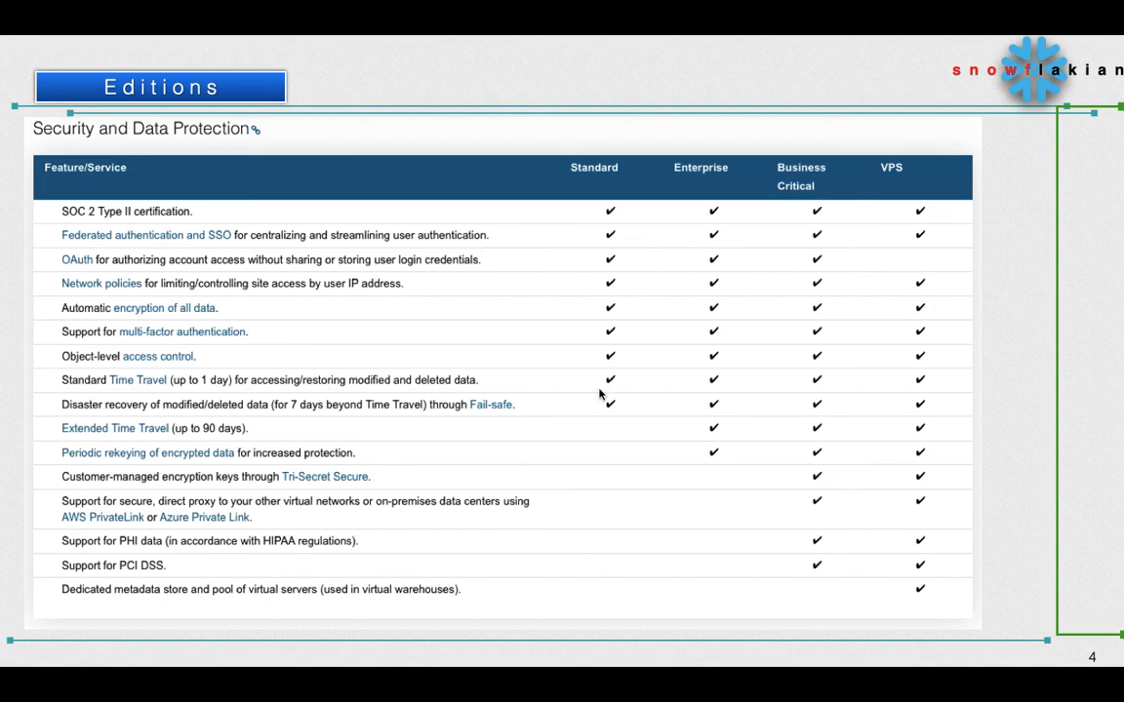
{"action": "mouse_move", "coordinate": [605, 380]}
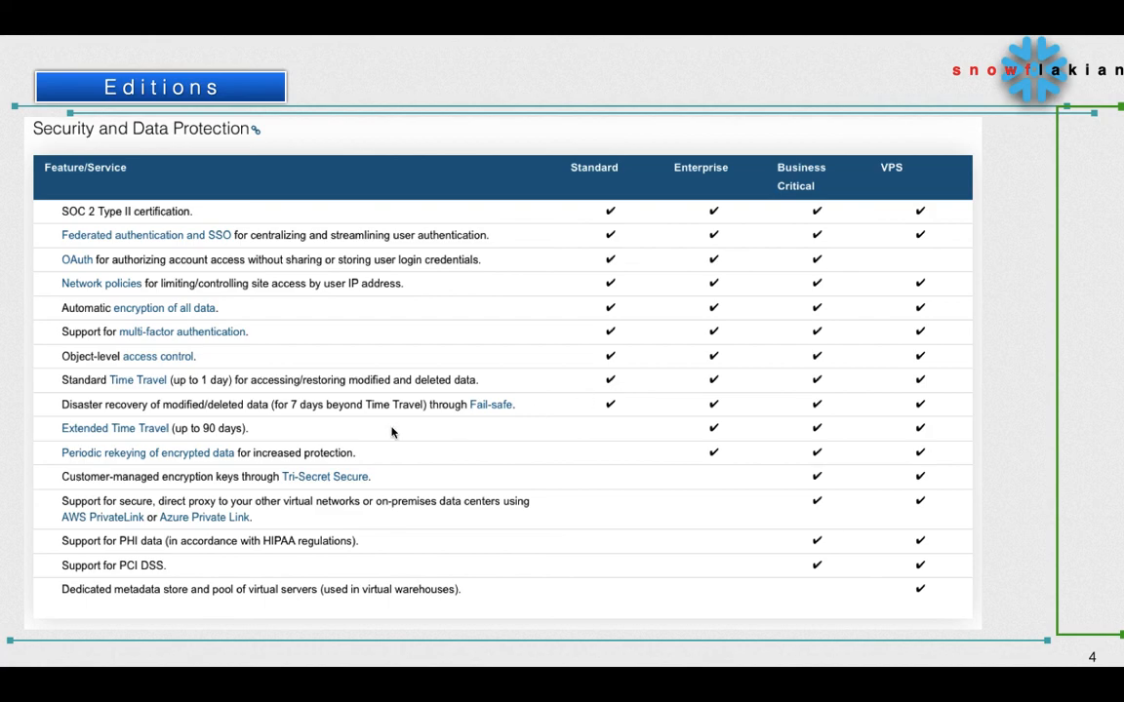
{"action": "mouse_move", "coordinate": [203, 419]}
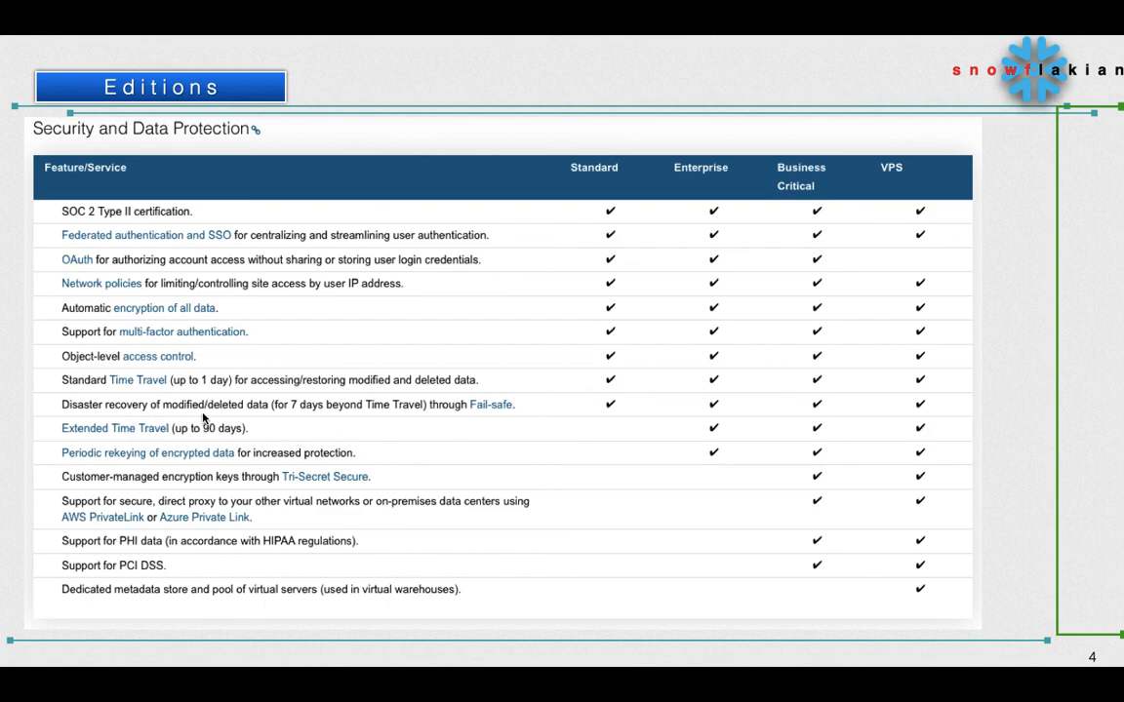
{"action": "mouse_move", "coordinate": [344, 413]}
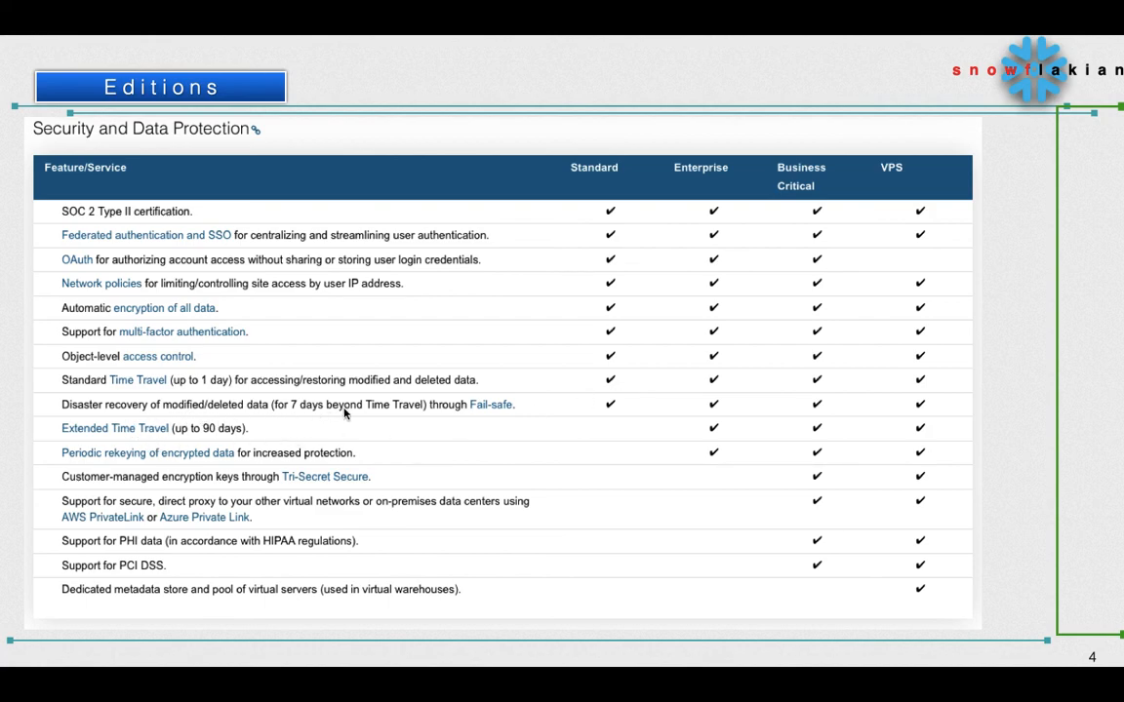
{"action": "mouse_move", "coordinate": [517, 427]}
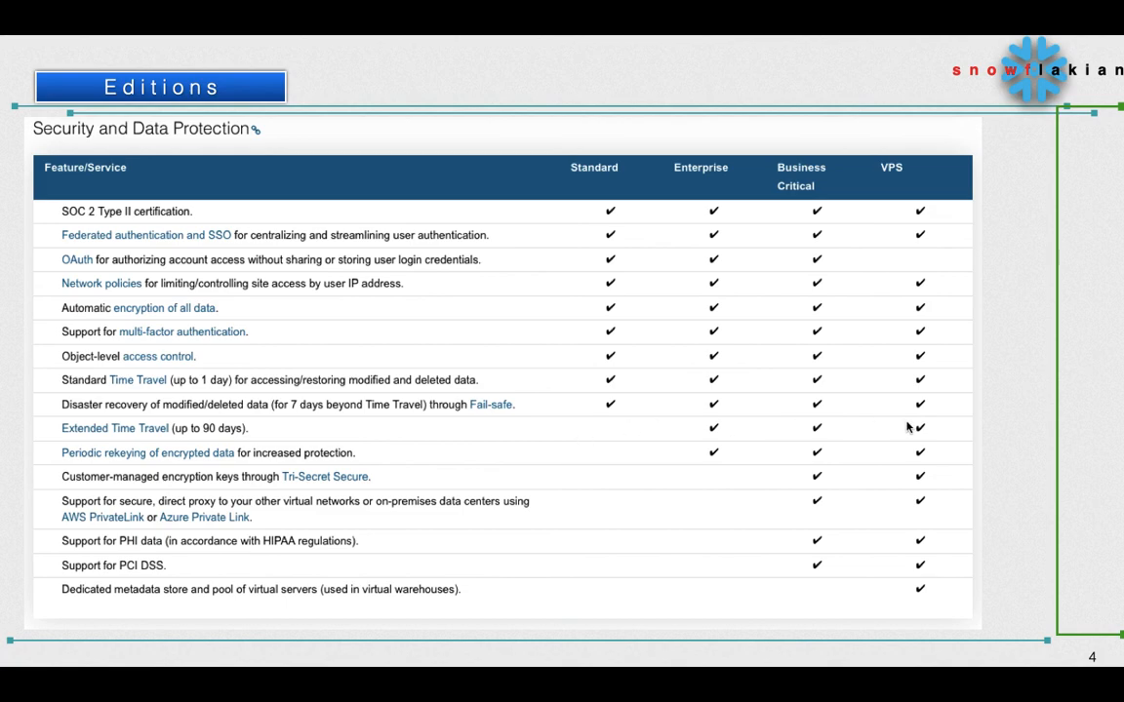
{"action": "mouse_move", "coordinate": [154, 454]}
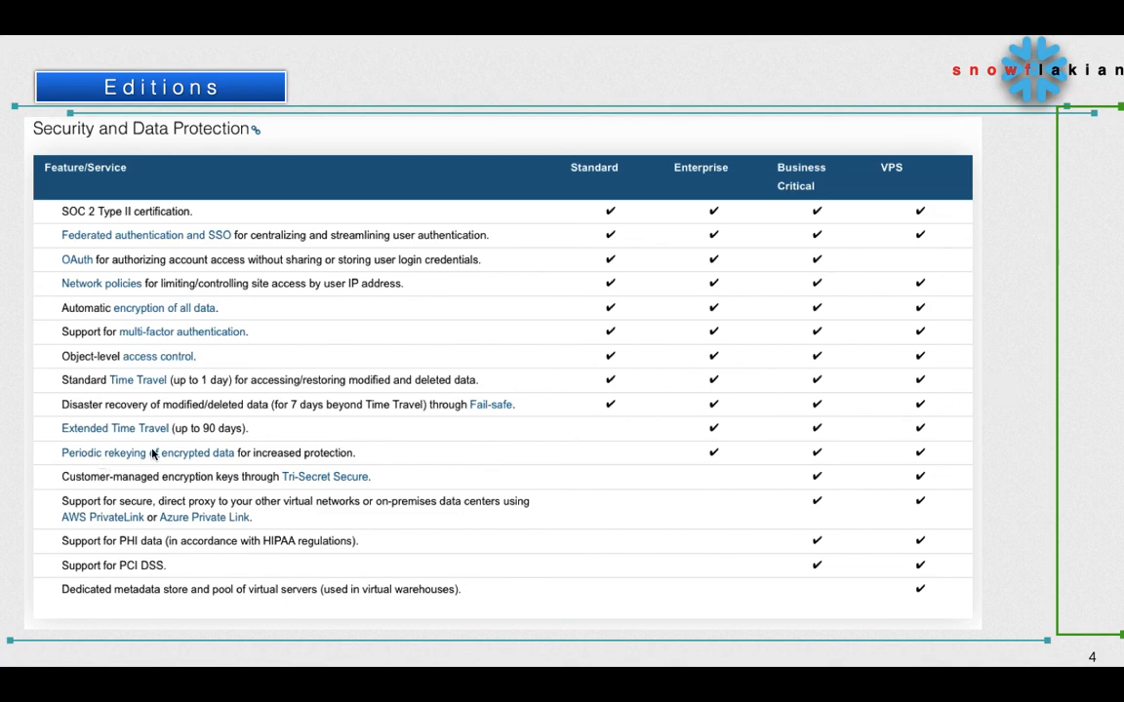
{"action": "mouse_move", "coordinate": [230, 441]}
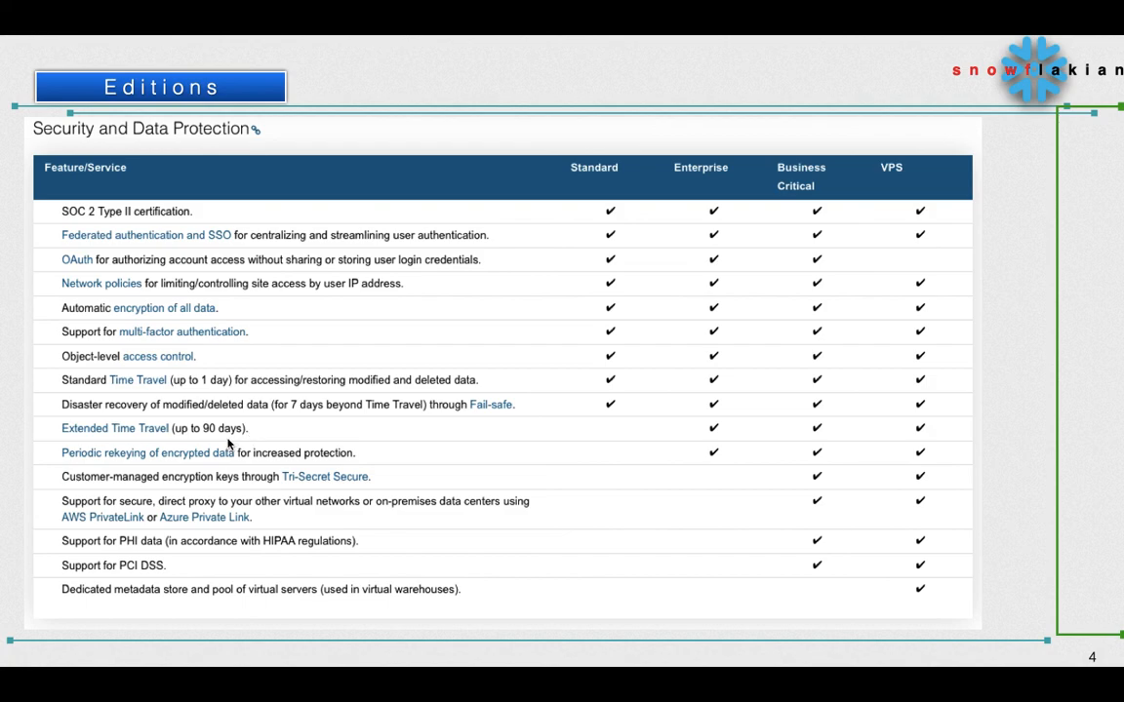
{"action": "mouse_move", "coordinate": [714, 441]}
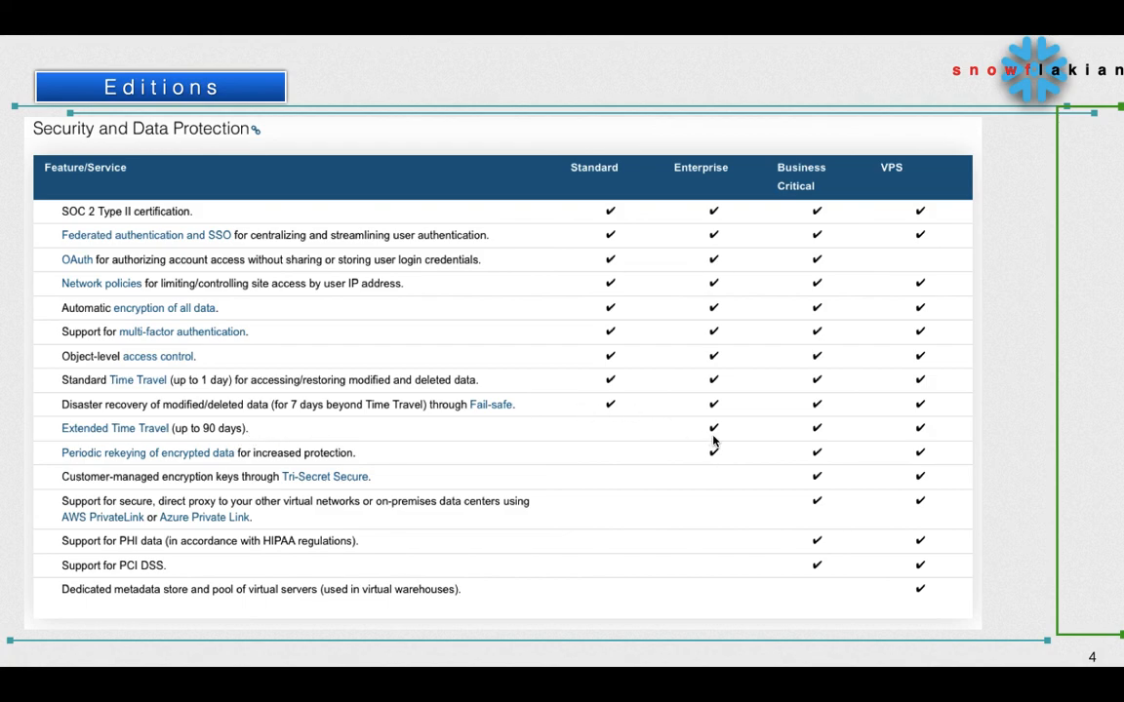
{"action": "mouse_move", "coordinate": [109, 542]}
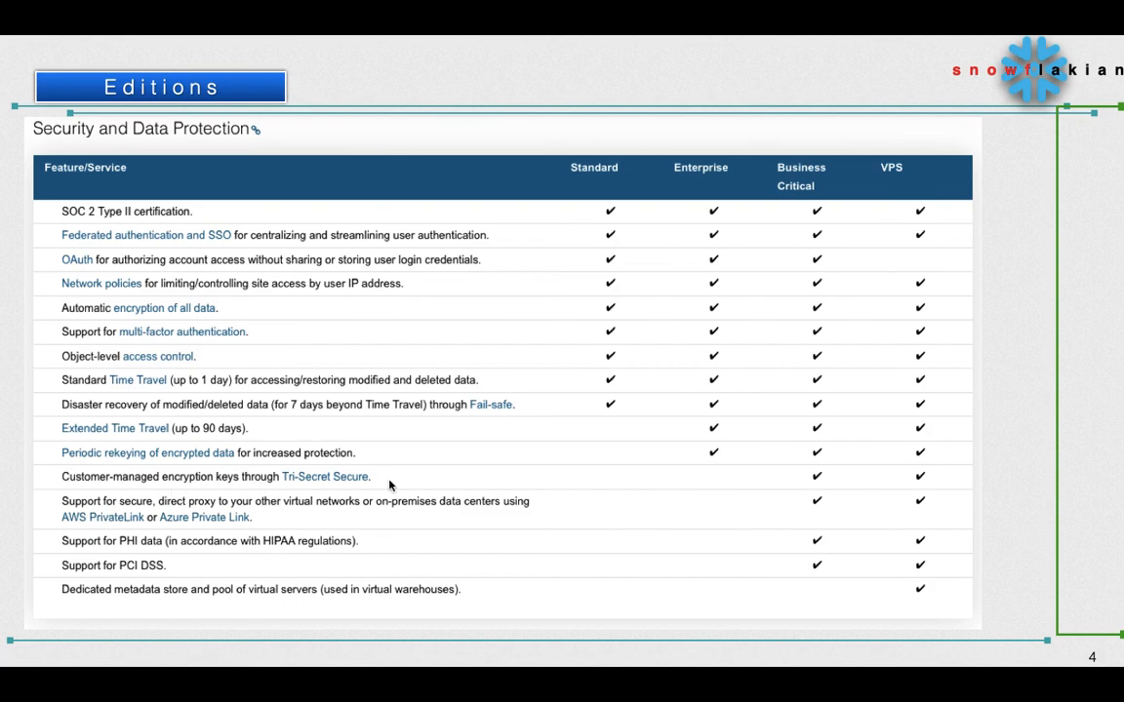
{"action": "mouse_move", "coordinate": [769, 499]}
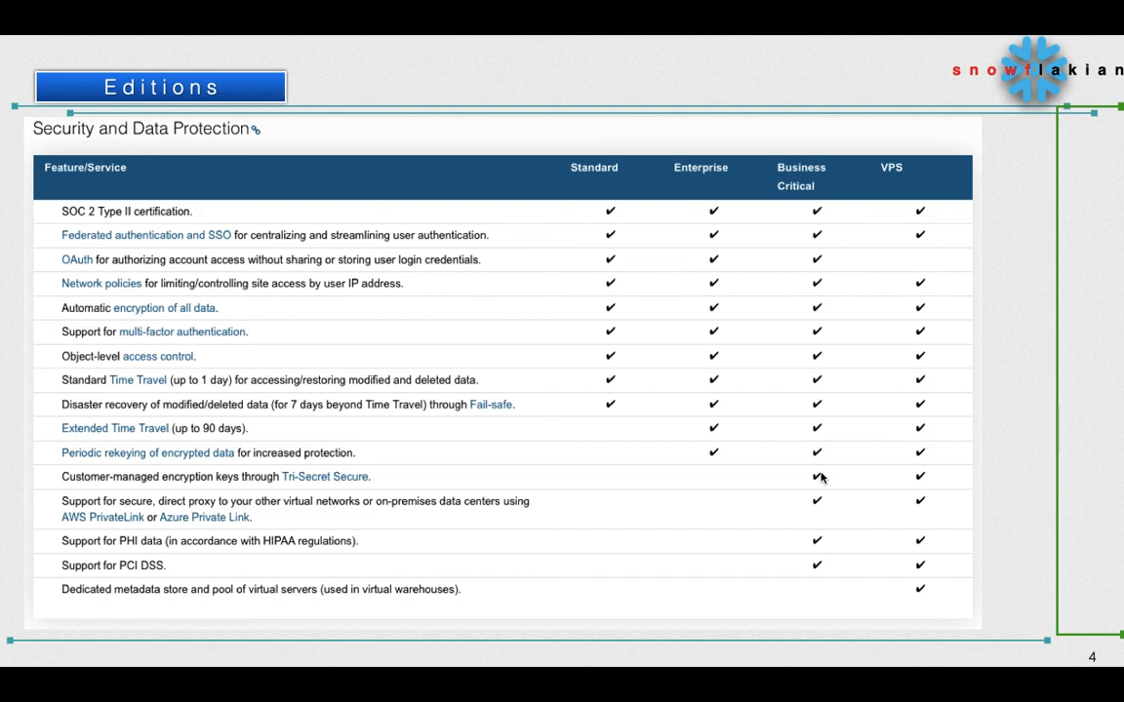
{"action": "mouse_move", "coordinate": [187, 533]}
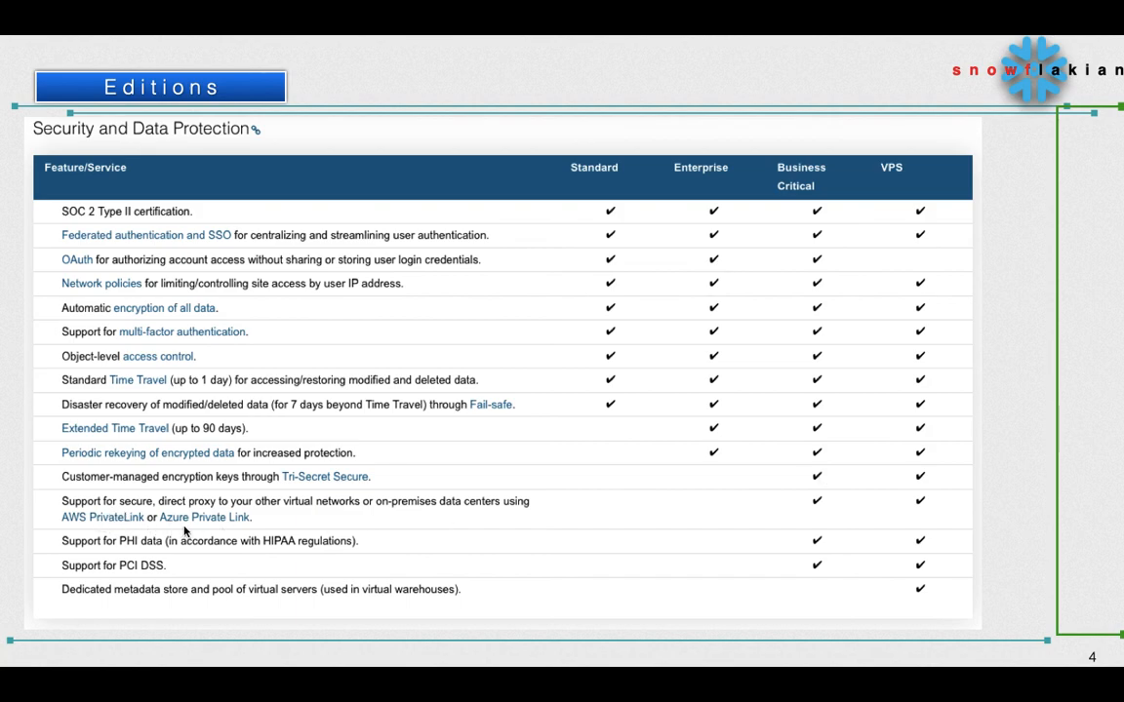
{"action": "mouse_move", "coordinate": [851, 482]}
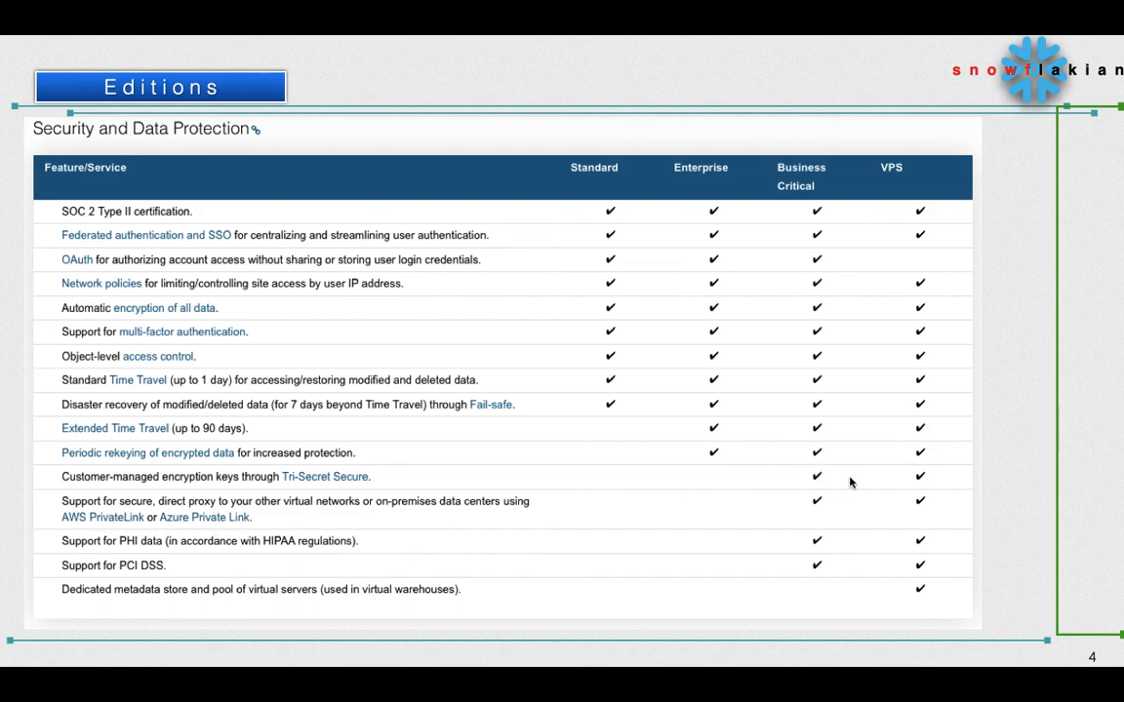
{"action": "mouse_move", "coordinate": [792, 534]}
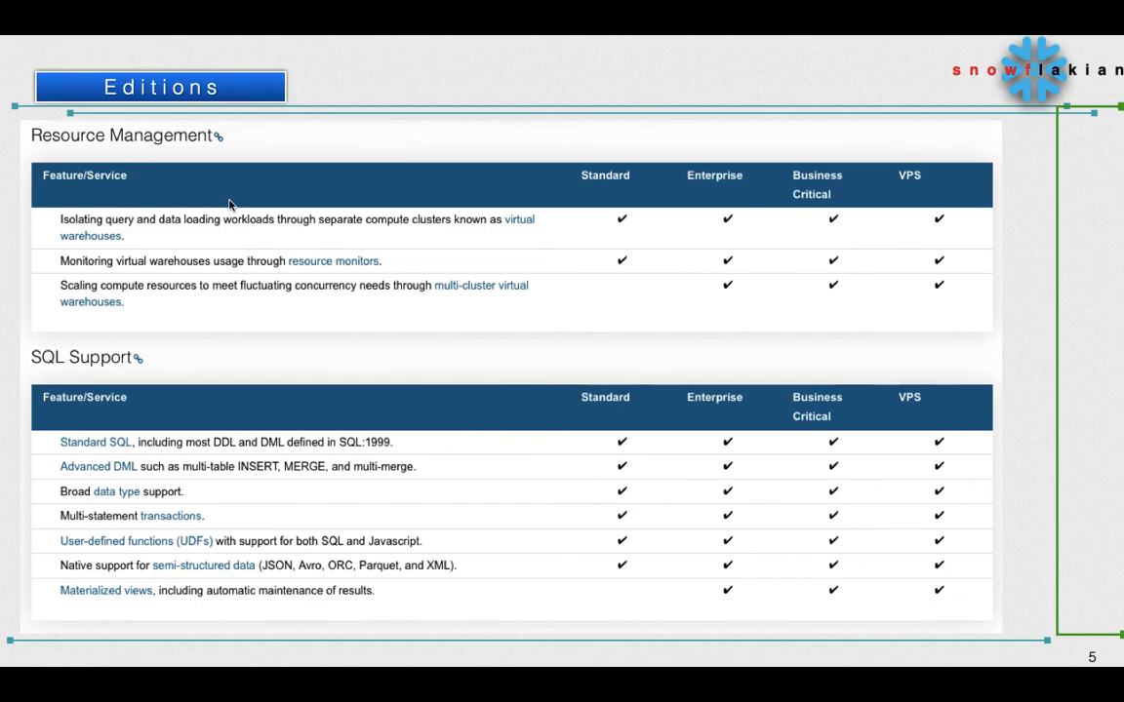
{"action": "mouse_move", "coordinate": [191, 230]}
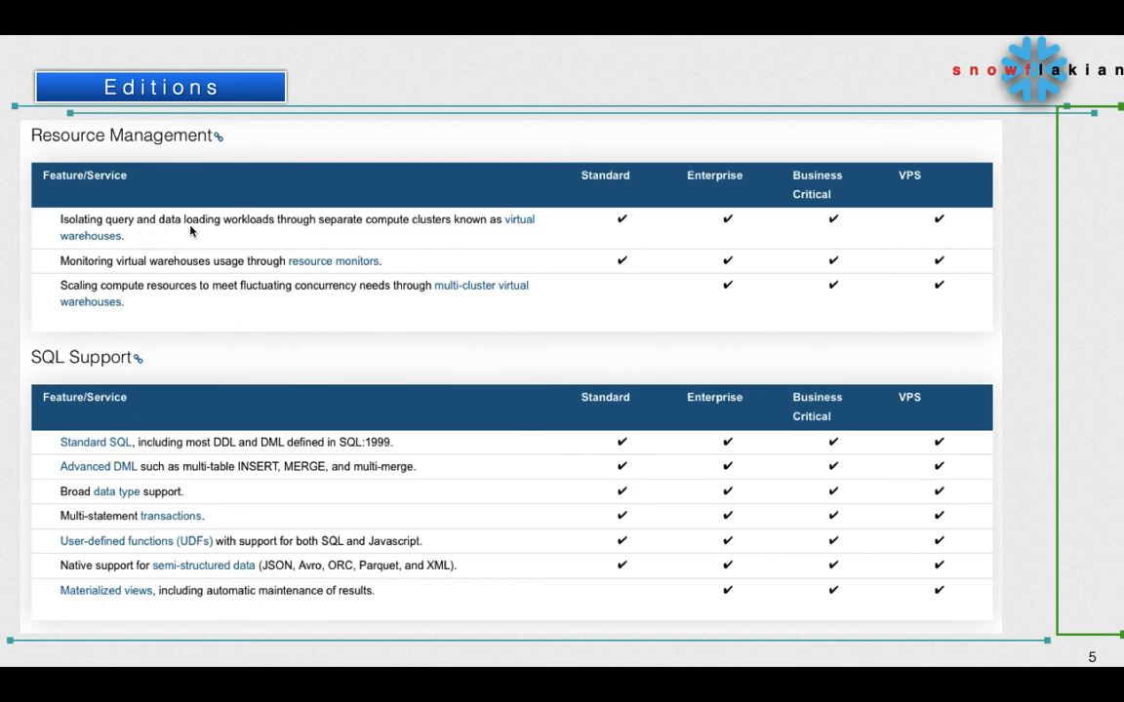
{"action": "mouse_move", "coordinate": [480, 230]}
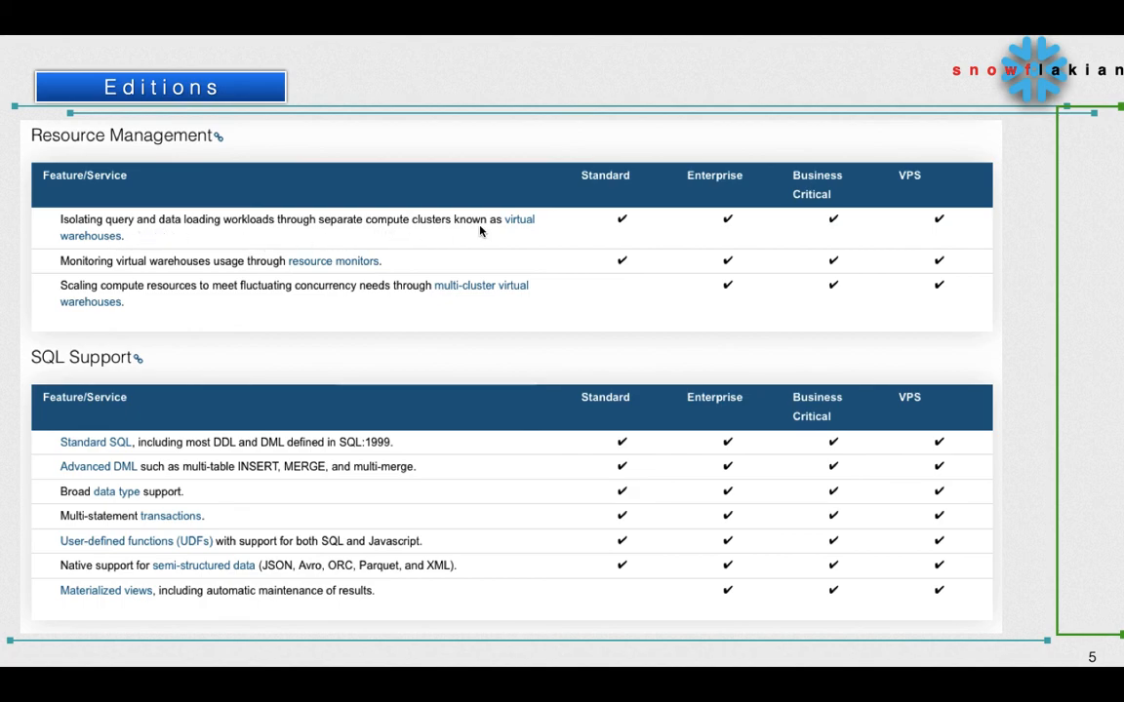
{"action": "mouse_move", "coordinate": [648, 238]}
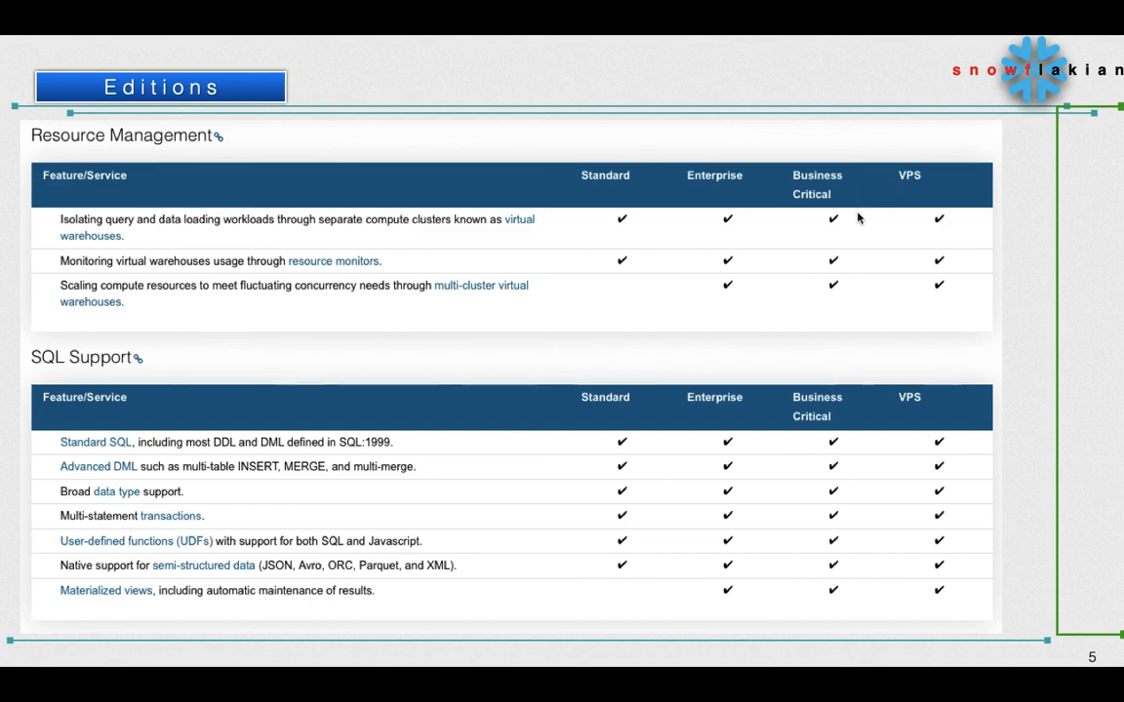
{"action": "mouse_move", "coordinate": [137, 277]}
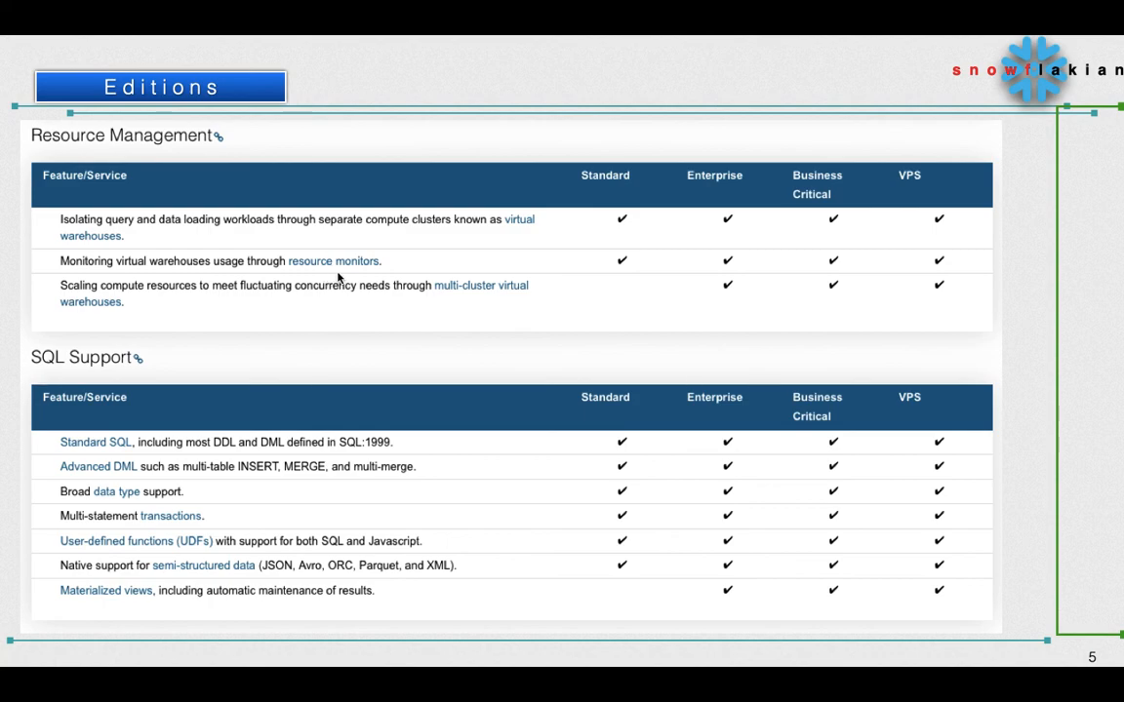
{"action": "mouse_move", "coordinate": [995, 238]}
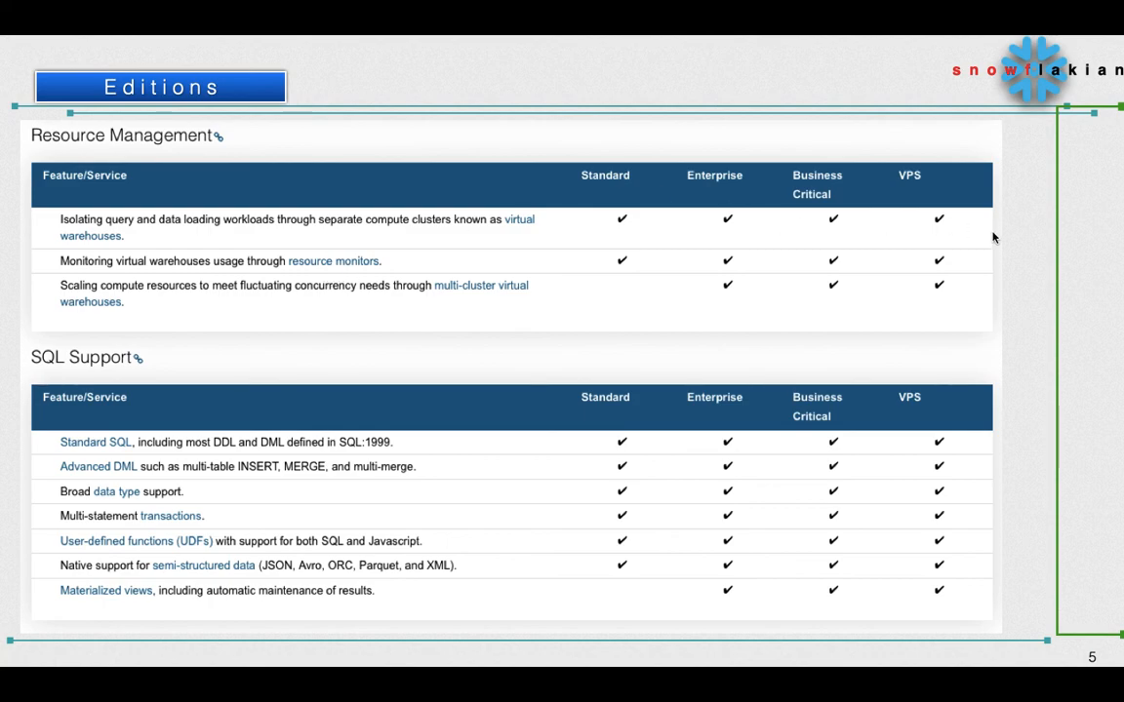
{"action": "mouse_move", "coordinate": [152, 307]}
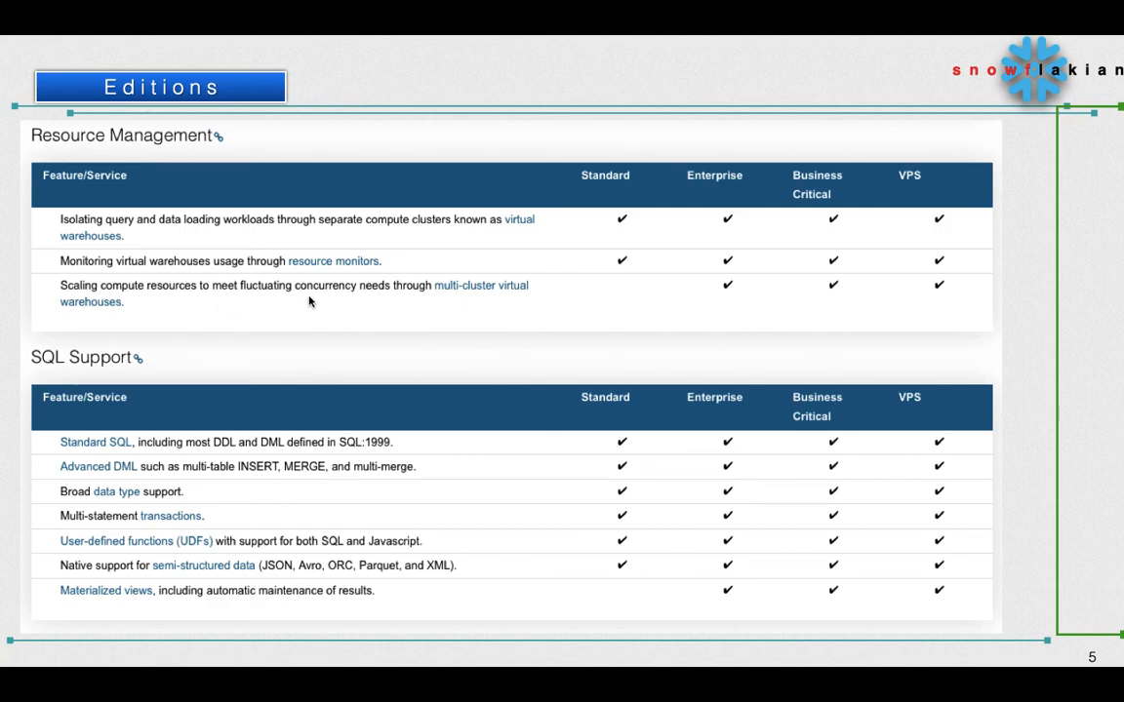
{"action": "mouse_move", "coordinate": [492, 300]}
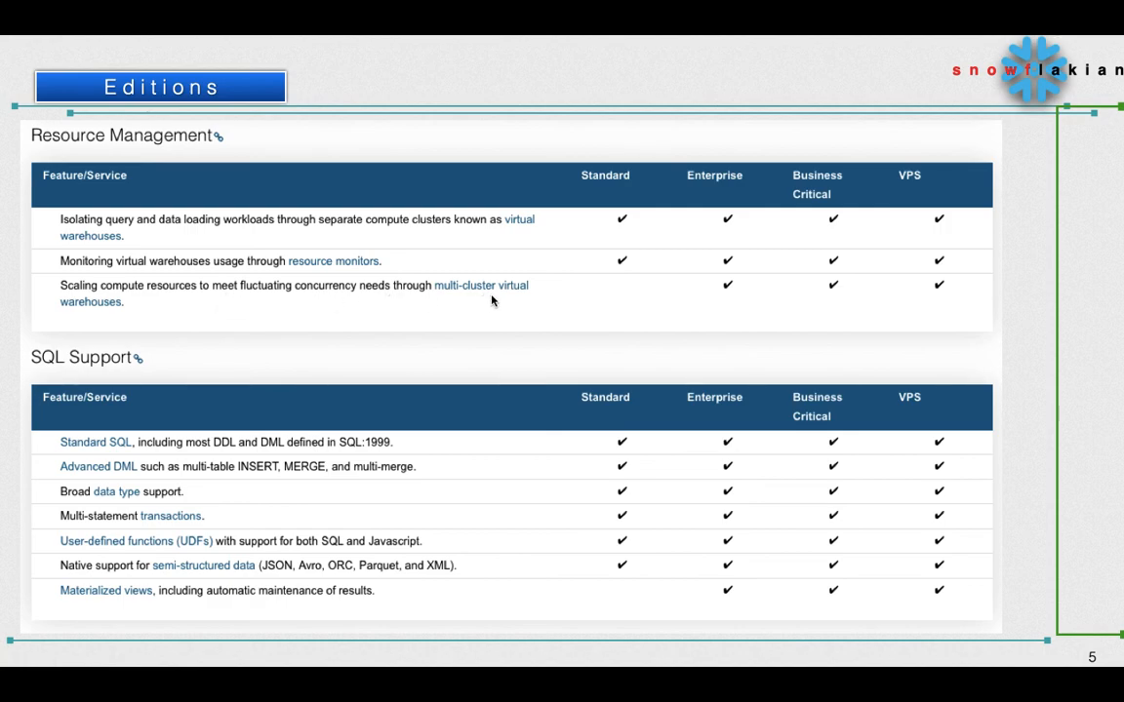
{"action": "mouse_move", "coordinate": [736, 301]}
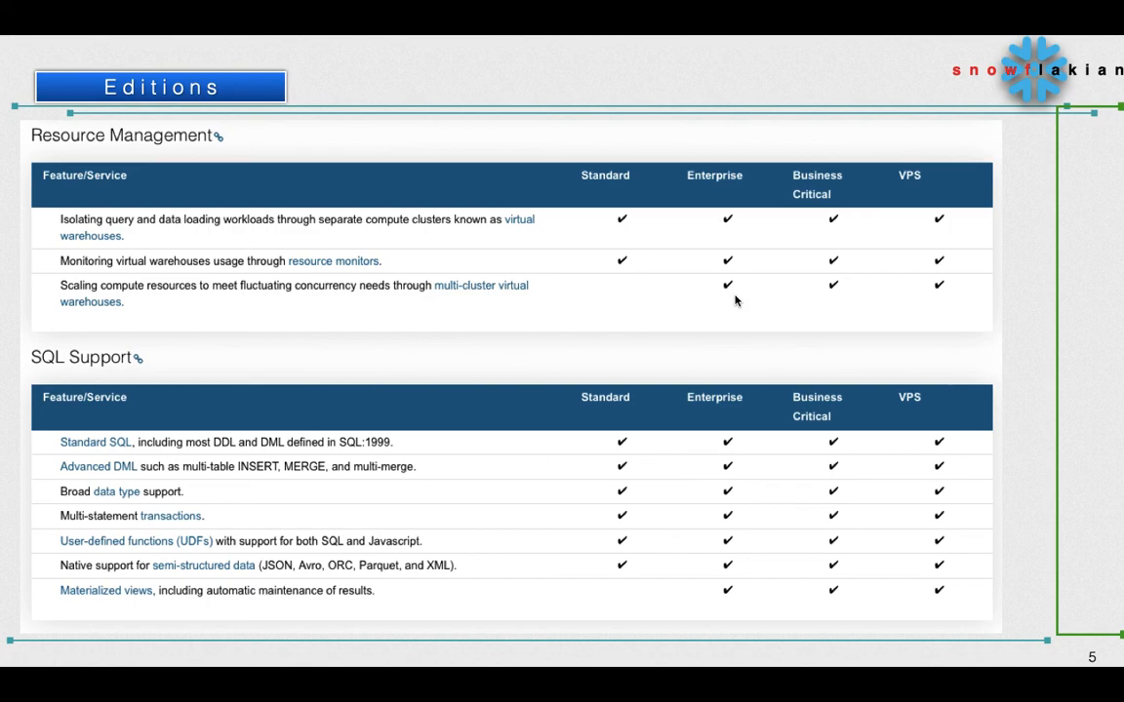
{"action": "mouse_move", "coordinate": [683, 349]}
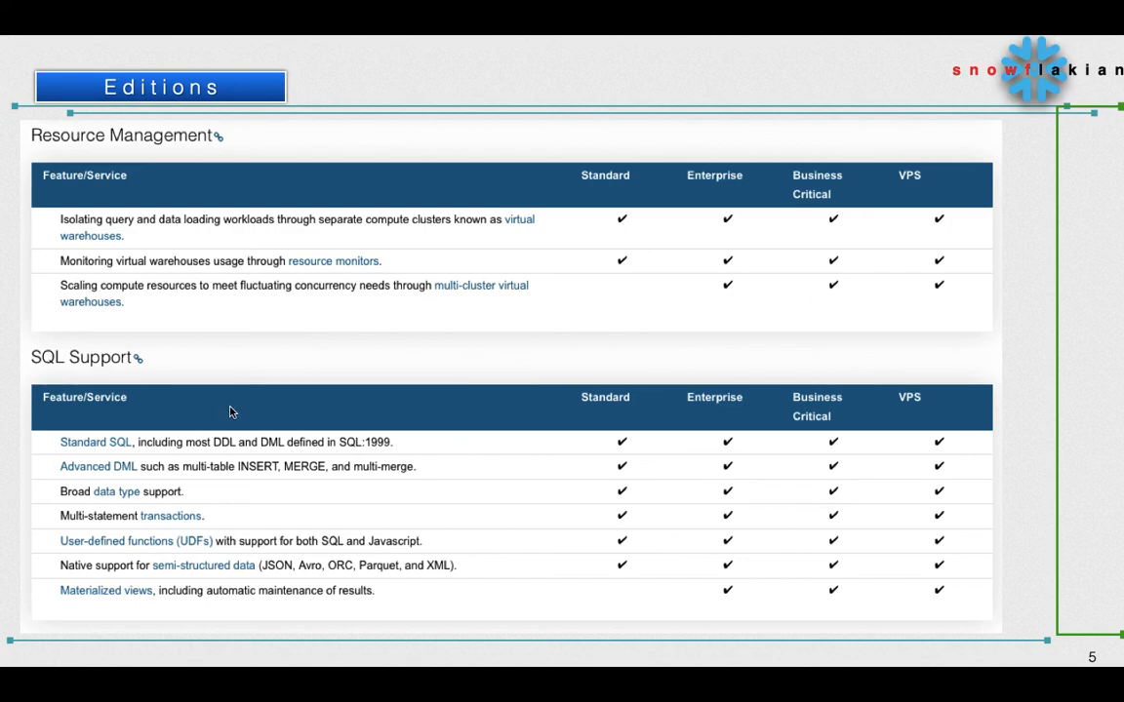
{"action": "mouse_move", "coordinate": [136, 453]}
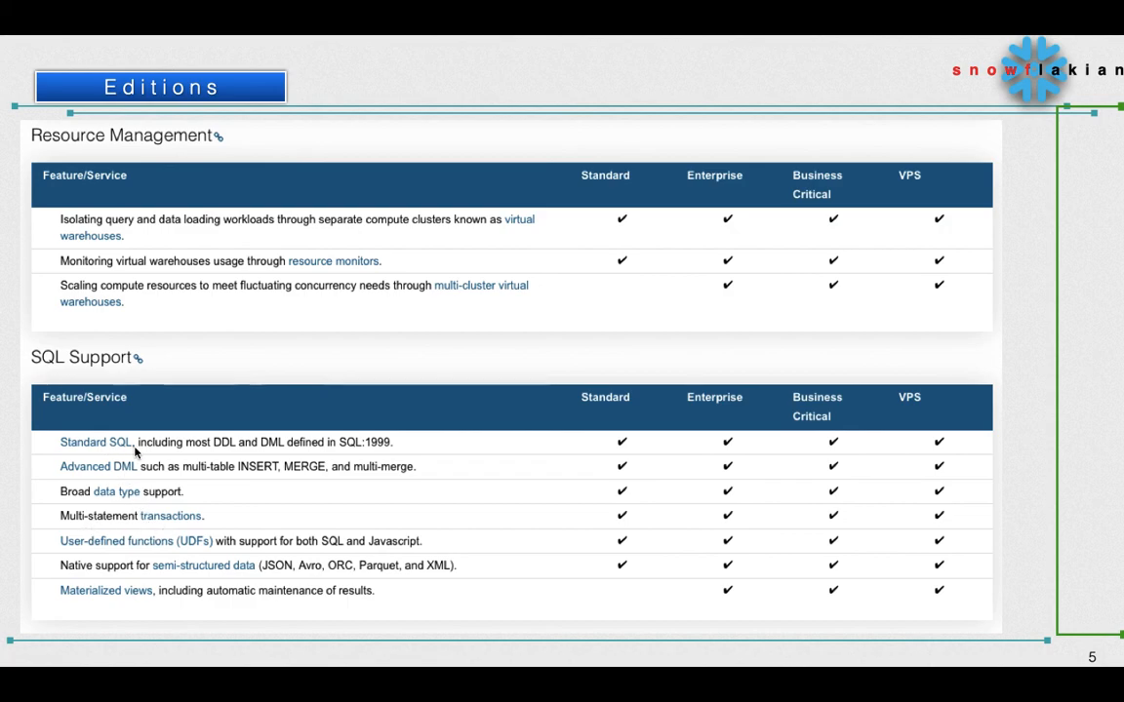
{"action": "mouse_move", "coordinate": [218, 447]}
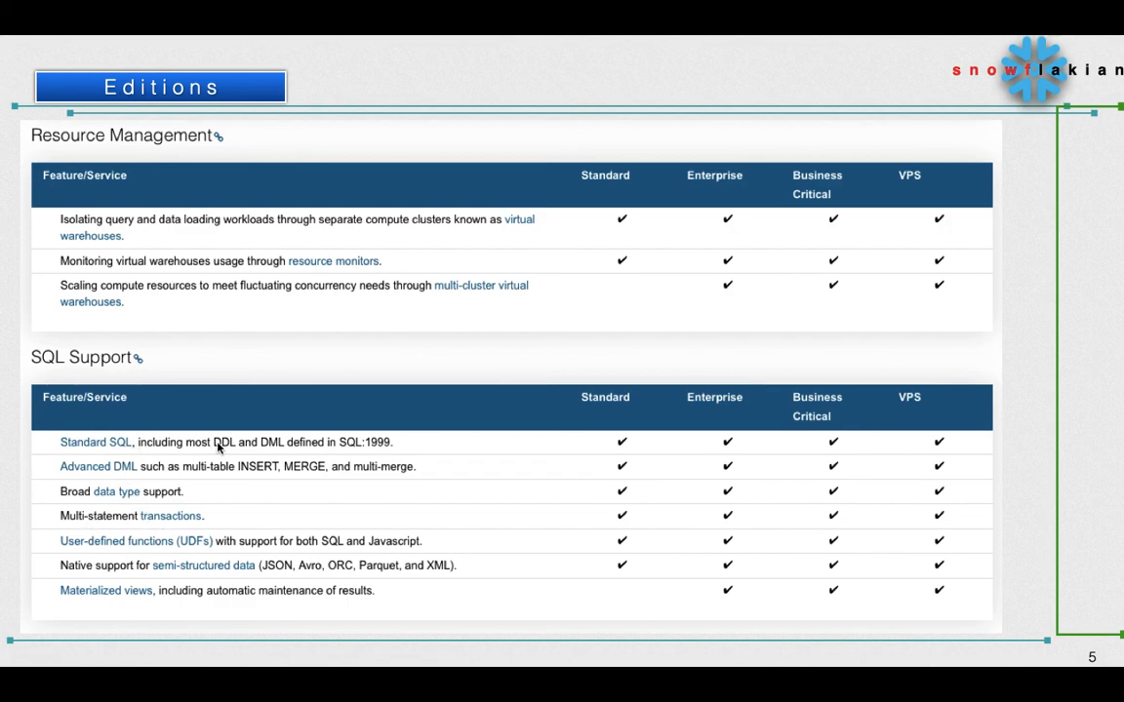
{"action": "mouse_move", "coordinate": [422, 484]}
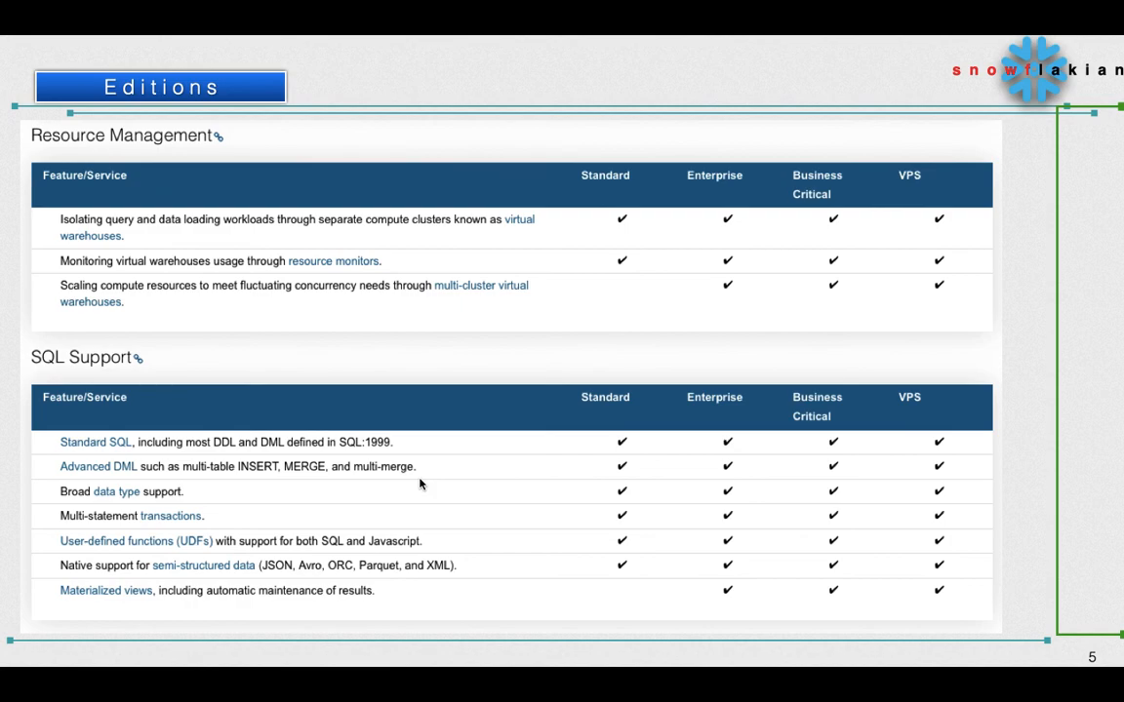
{"action": "mouse_move", "coordinate": [798, 437]}
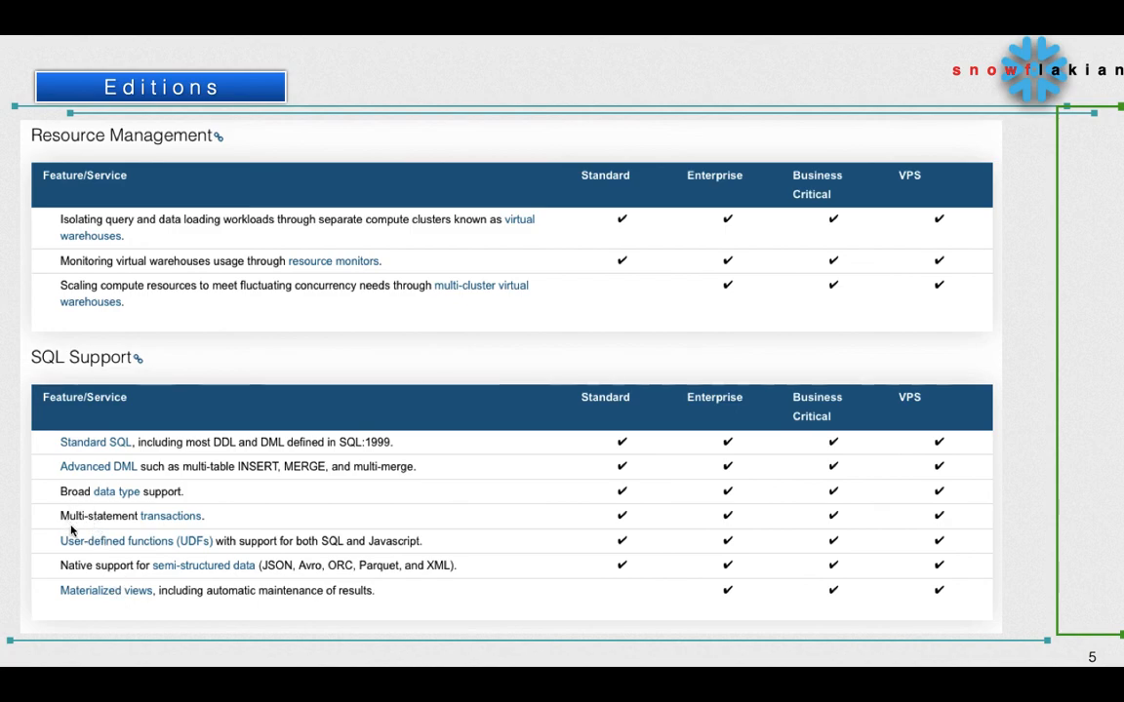
{"action": "mouse_move", "coordinate": [163, 581]}
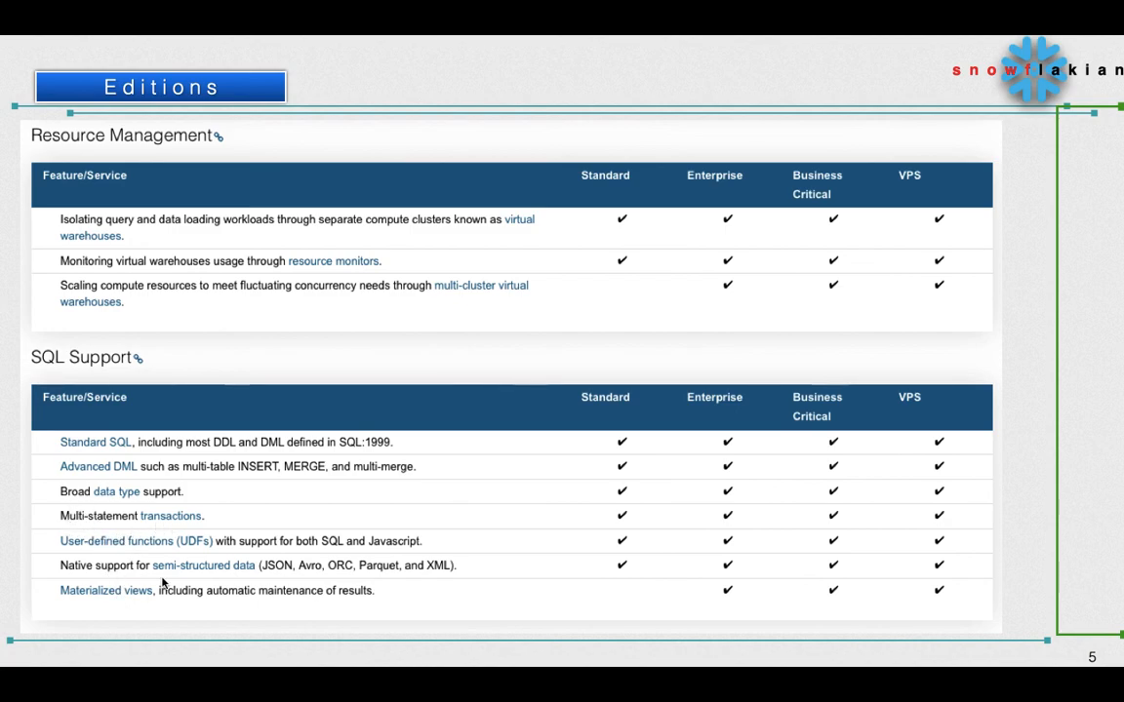
{"action": "mouse_move", "coordinate": [88, 609]}
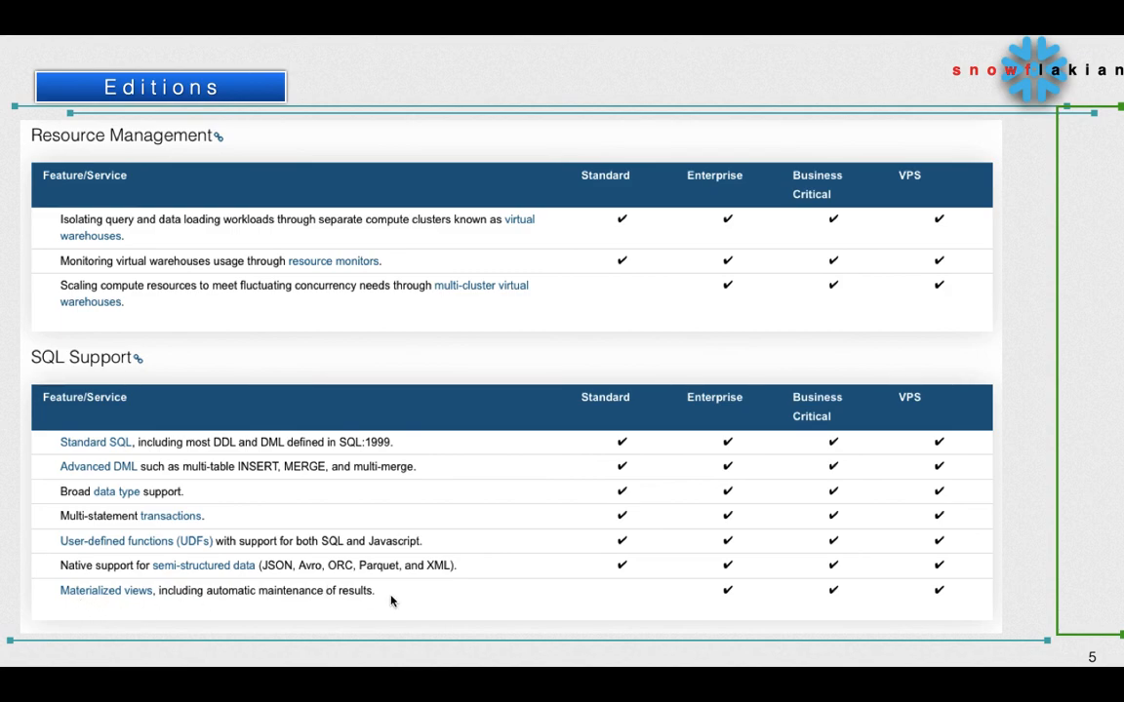
{"action": "mouse_move", "coordinate": [874, 597]}
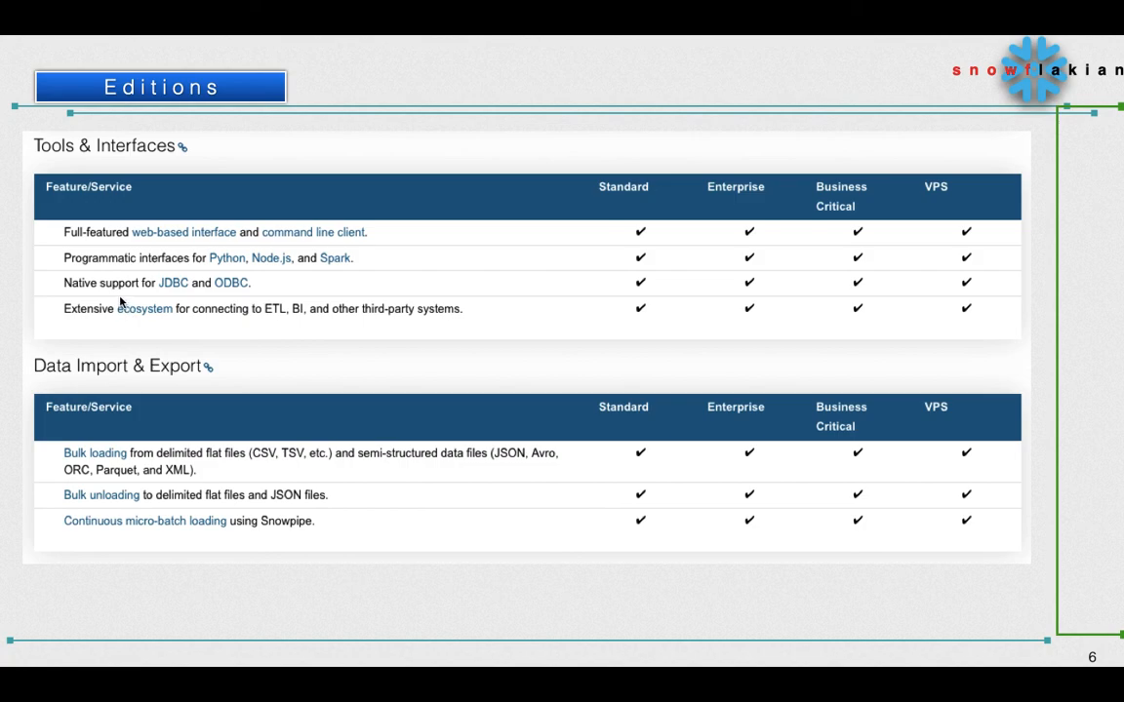
{"action": "mouse_move", "coordinate": [238, 256]}
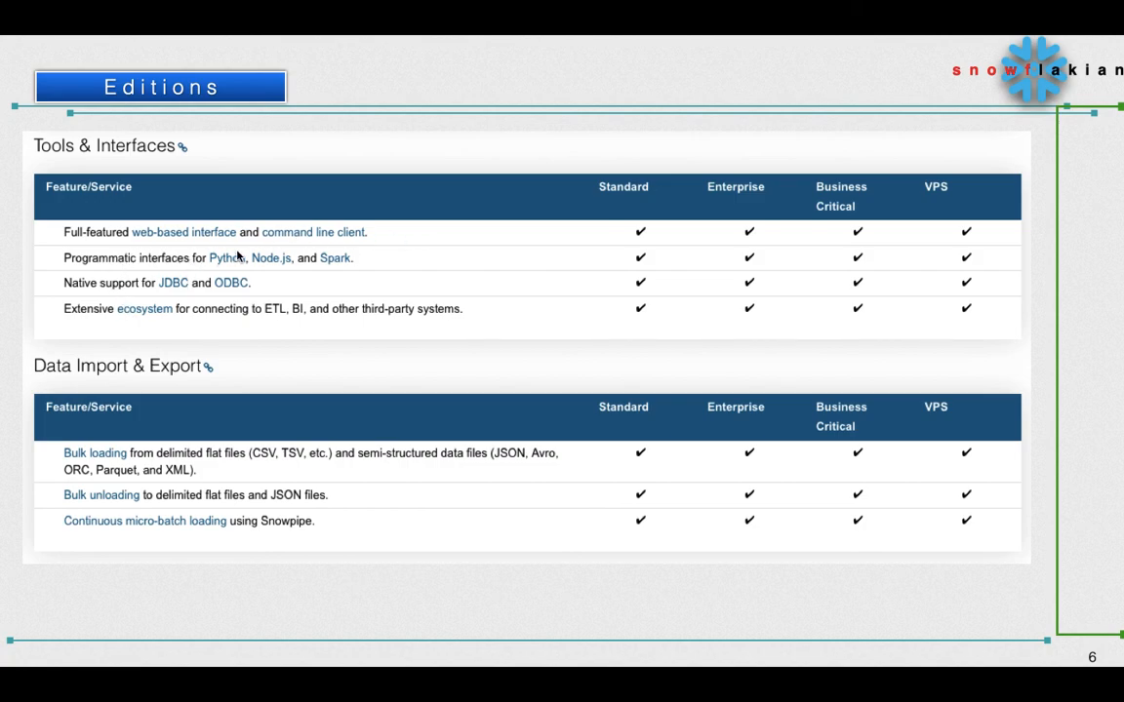
{"action": "mouse_move", "coordinate": [244, 299]}
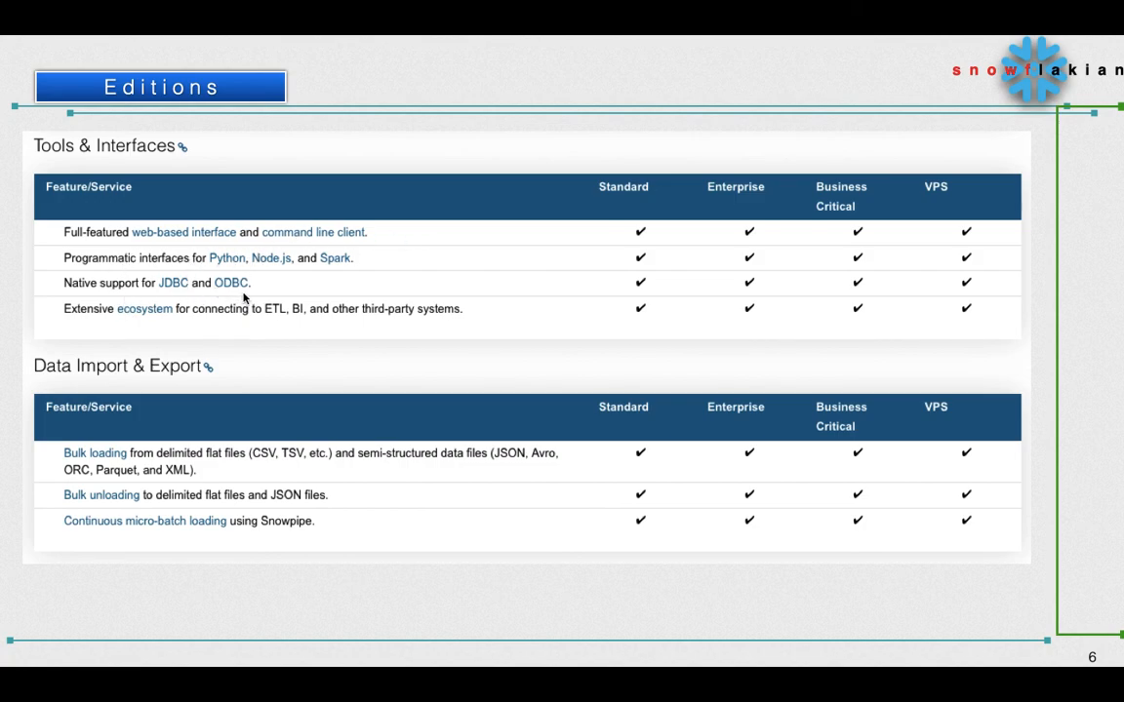
{"action": "mouse_move", "coordinate": [324, 273]}
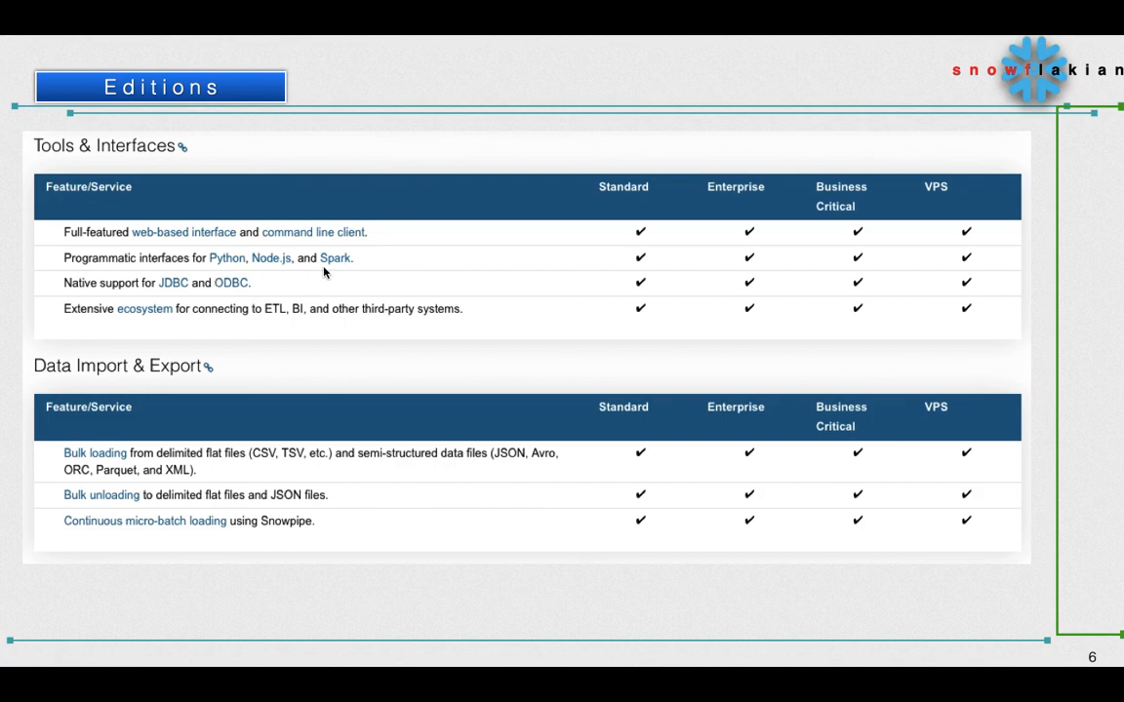
{"action": "mouse_move", "coordinate": [246, 245]}
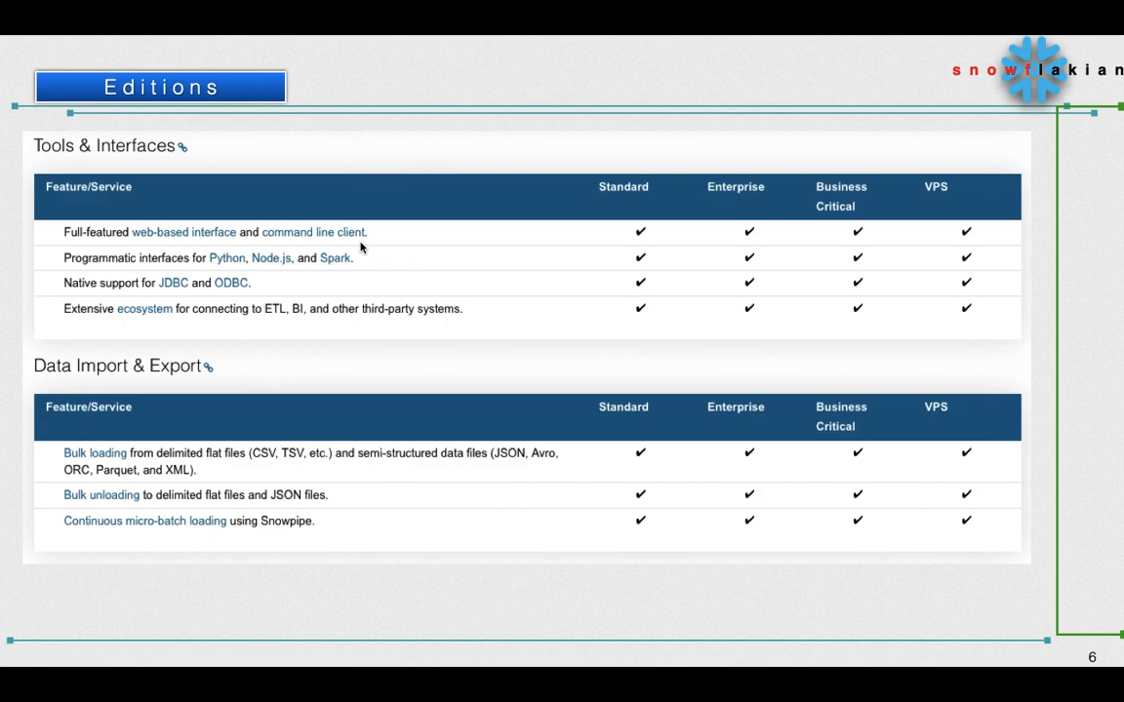
{"action": "mouse_move", "coordinate": [597, 311]}
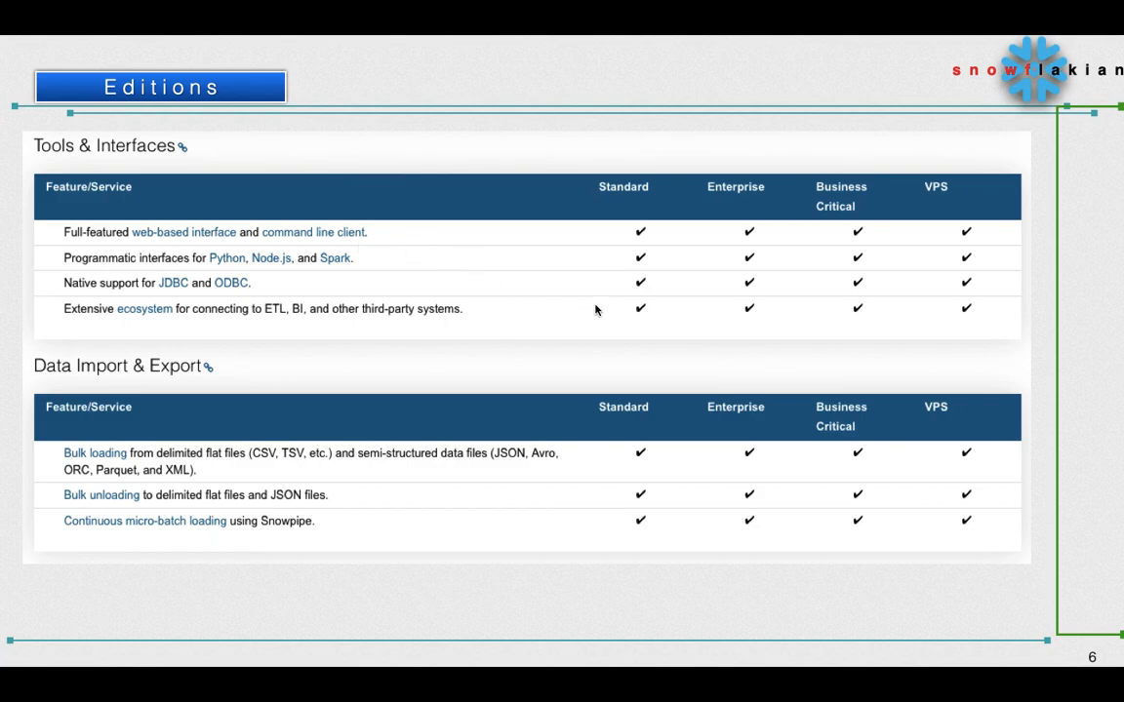
{"action": "mouse_move", "coordinate": [659, 324]}
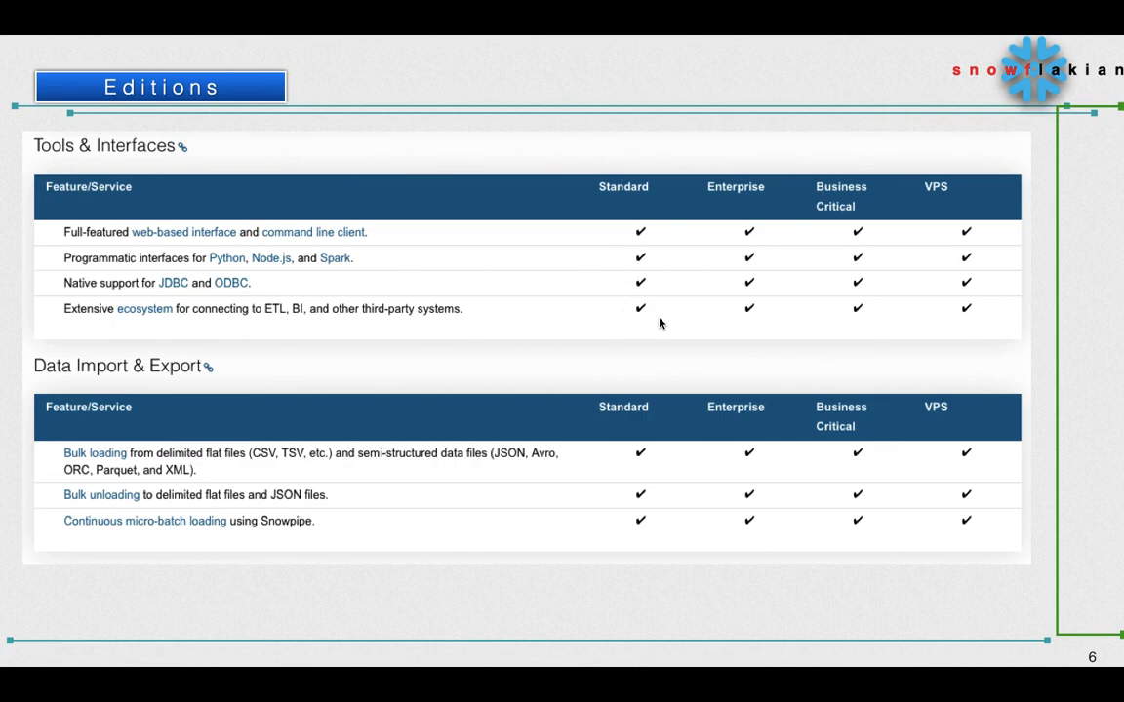
{"action": "mouse_move", "coordinate": [691, 328]}
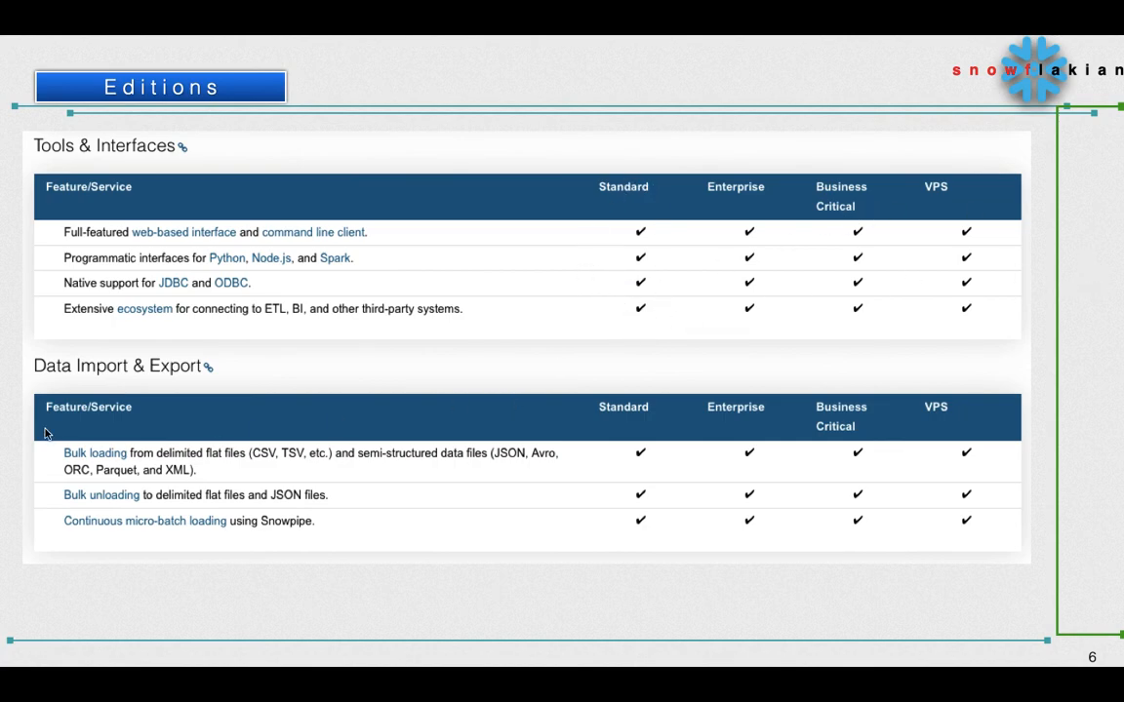
{"action": "mouse_move", "coordinate": [68, 525]}
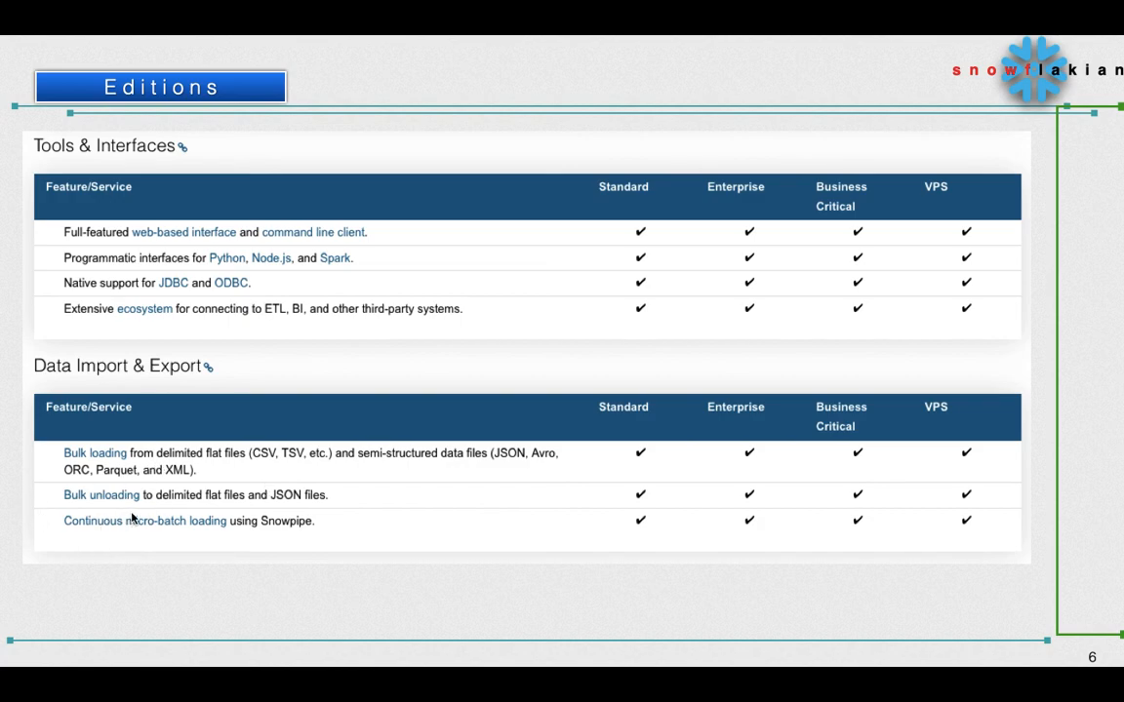
{"action": "mouse_move", "coordinate": [148, 542]}
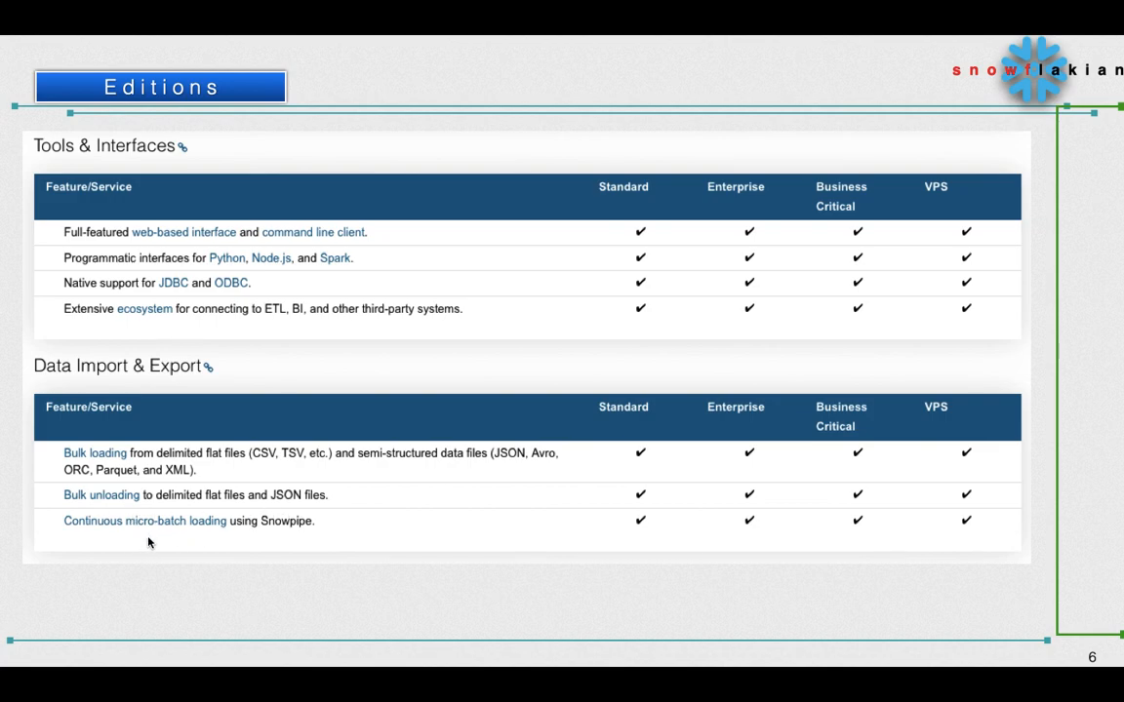
{"action": "mouse_move", "coordinate": [819, 523]}
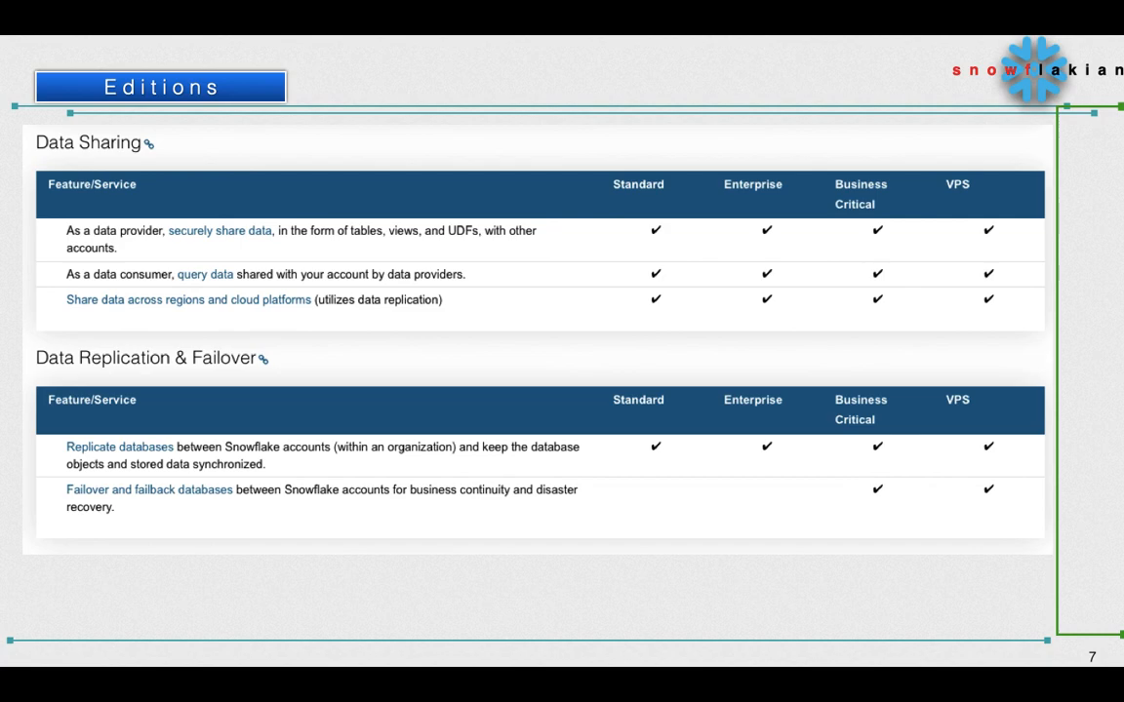
{"action": "mouse_move", "coordinate": [761, 538]}
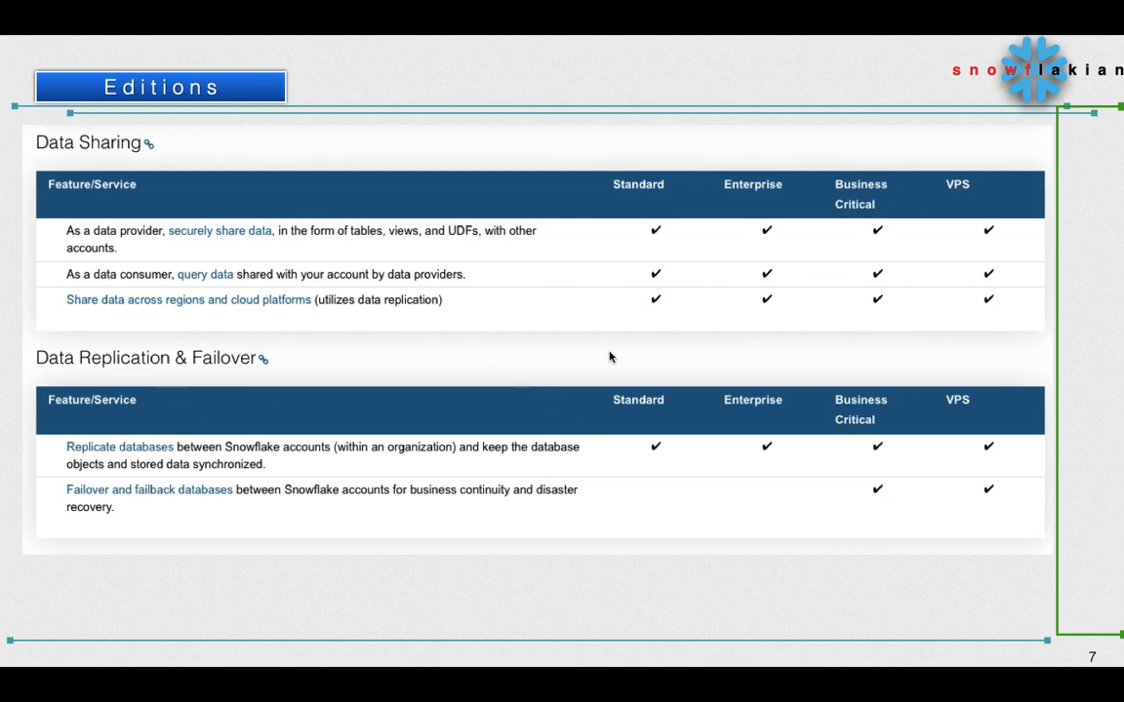
{"action": "mouse_move", "coordinate": [1083, 246]}
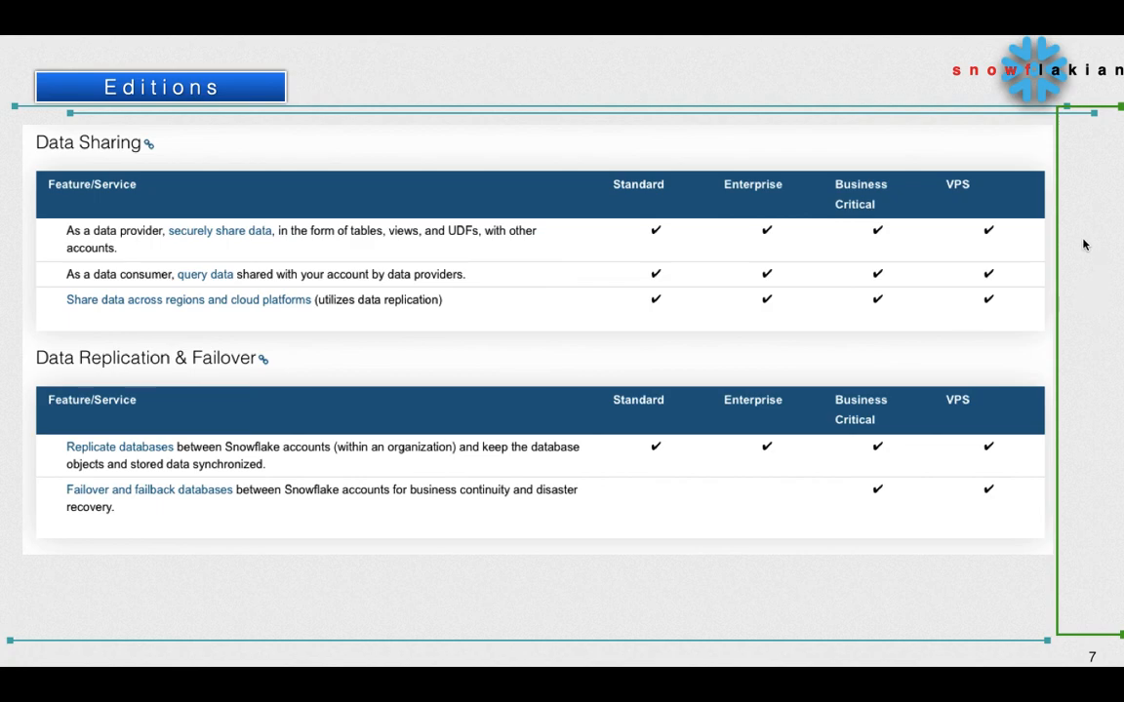
{"action": "mouse_move", "coordinate": [171, 589]}
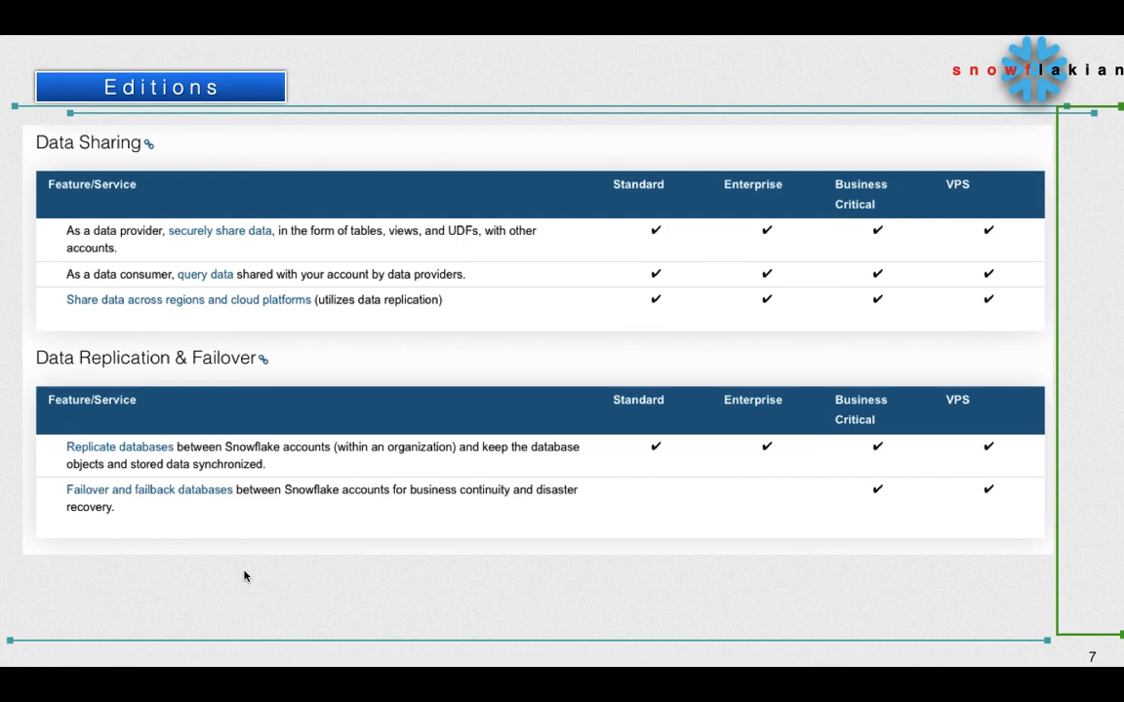
{"action": "mouse_move", "coordinate": [141, 429]}
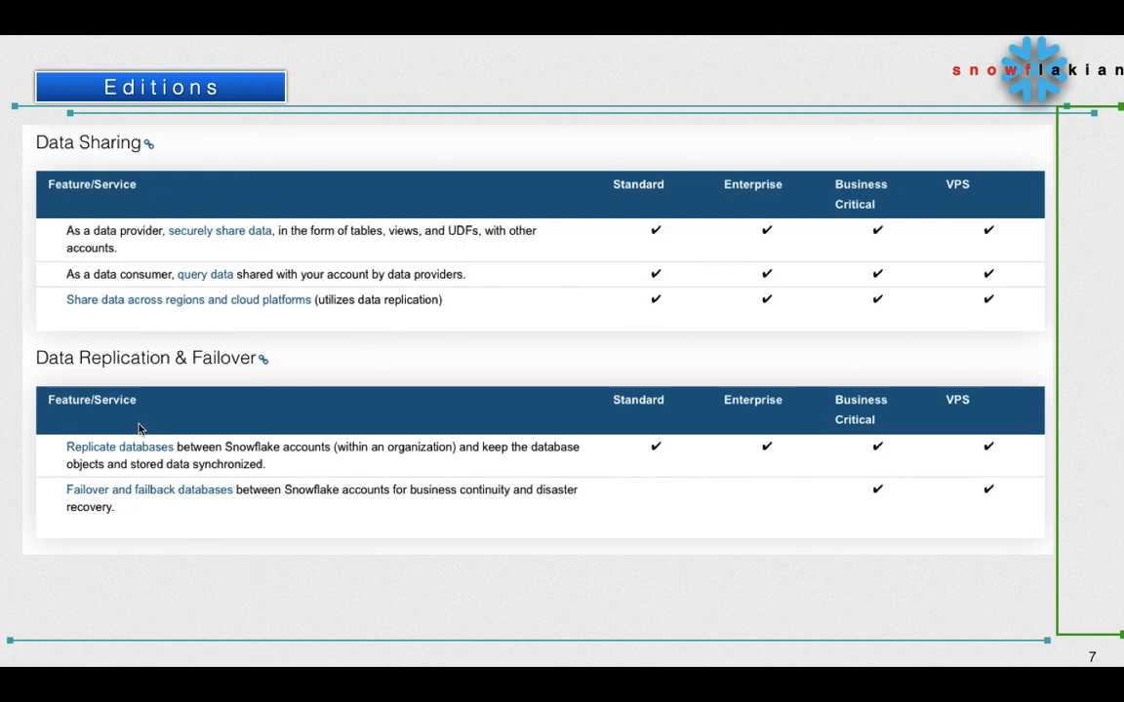
{"action": "mouse_move", "coordinate": [527, 478]}
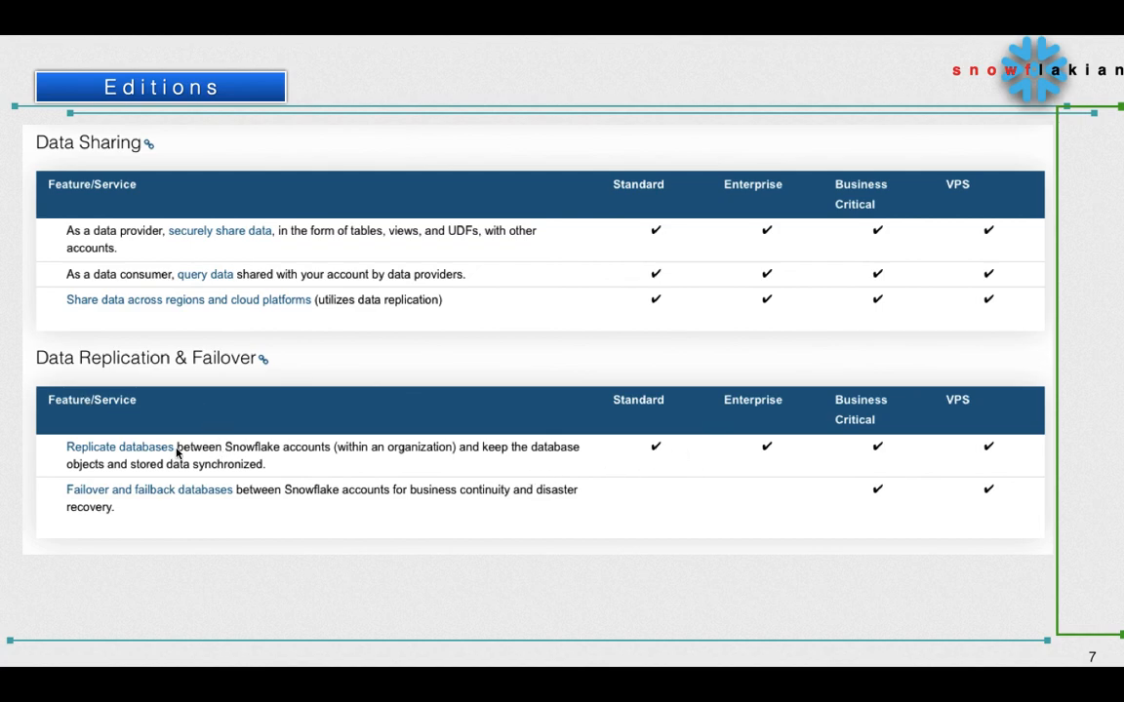
{"action": "mouse_move", "coordinate": [264, 466]}
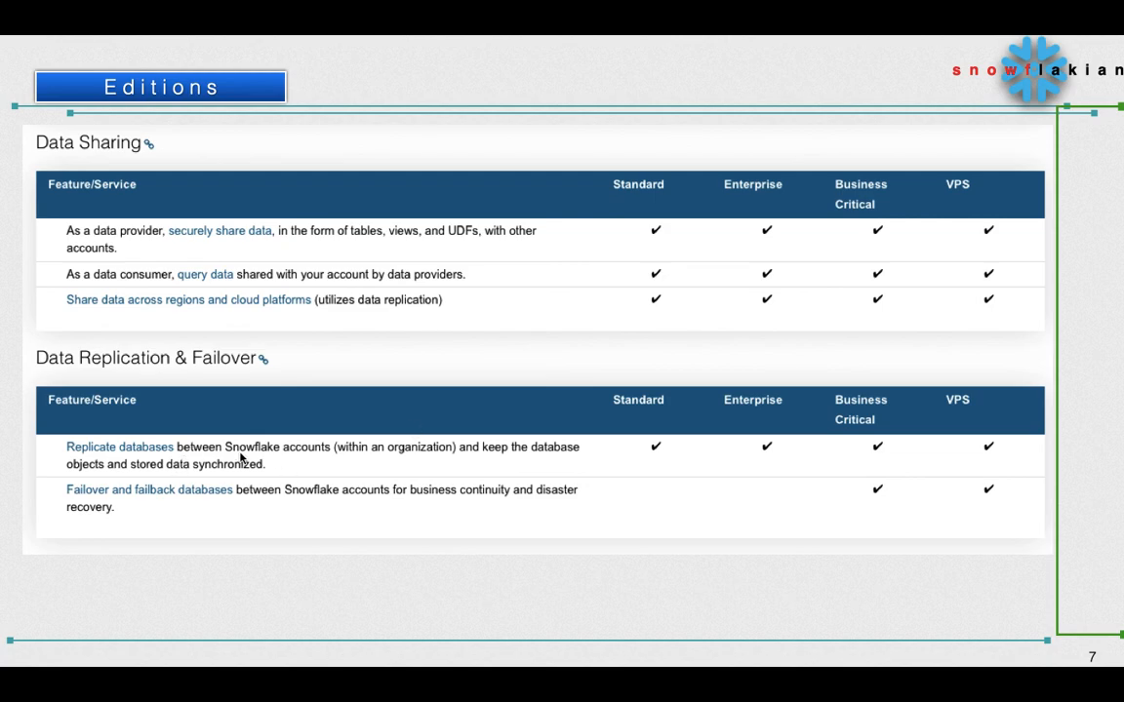
{"action": "mouse_move", "coordinate": [433, 455]}
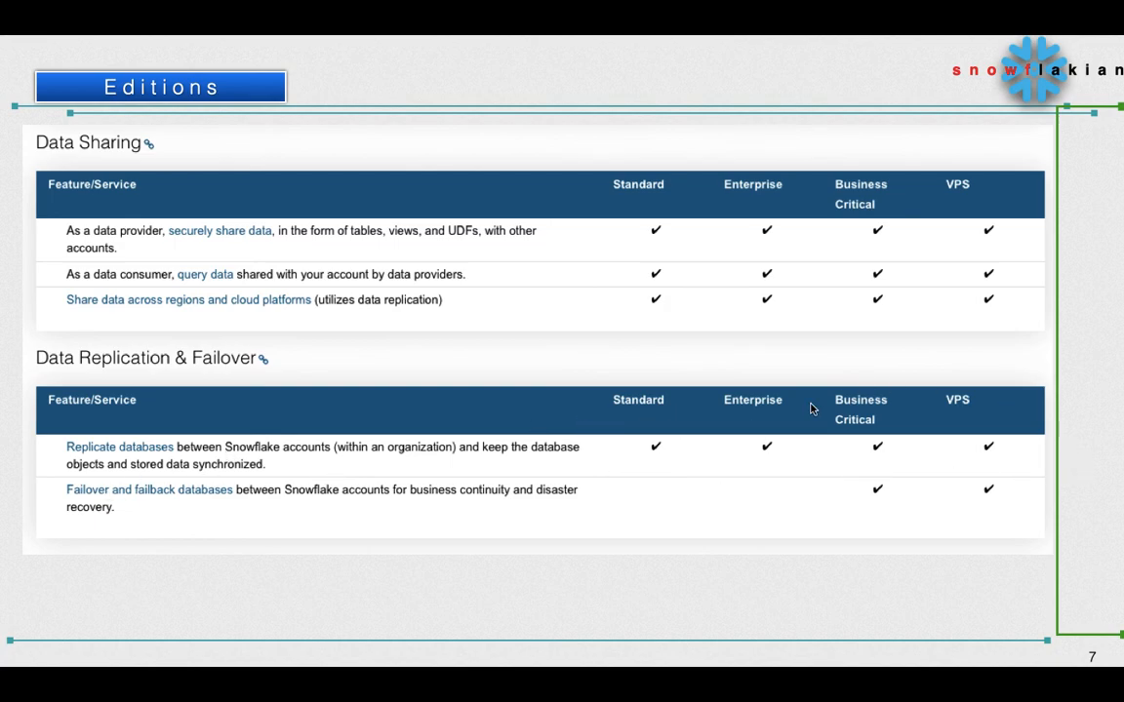
{"action": "mouse_move", "coordinate": [324, 519]}
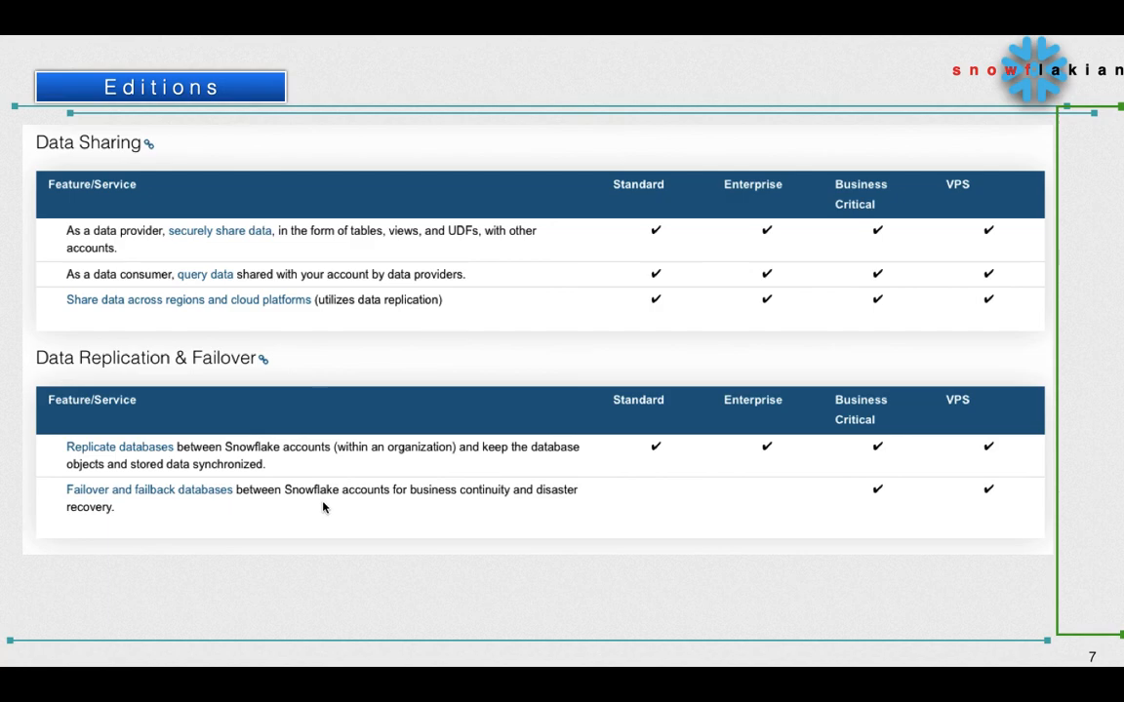
{"action": "mouse_move", "coordinate": [506, 503]}
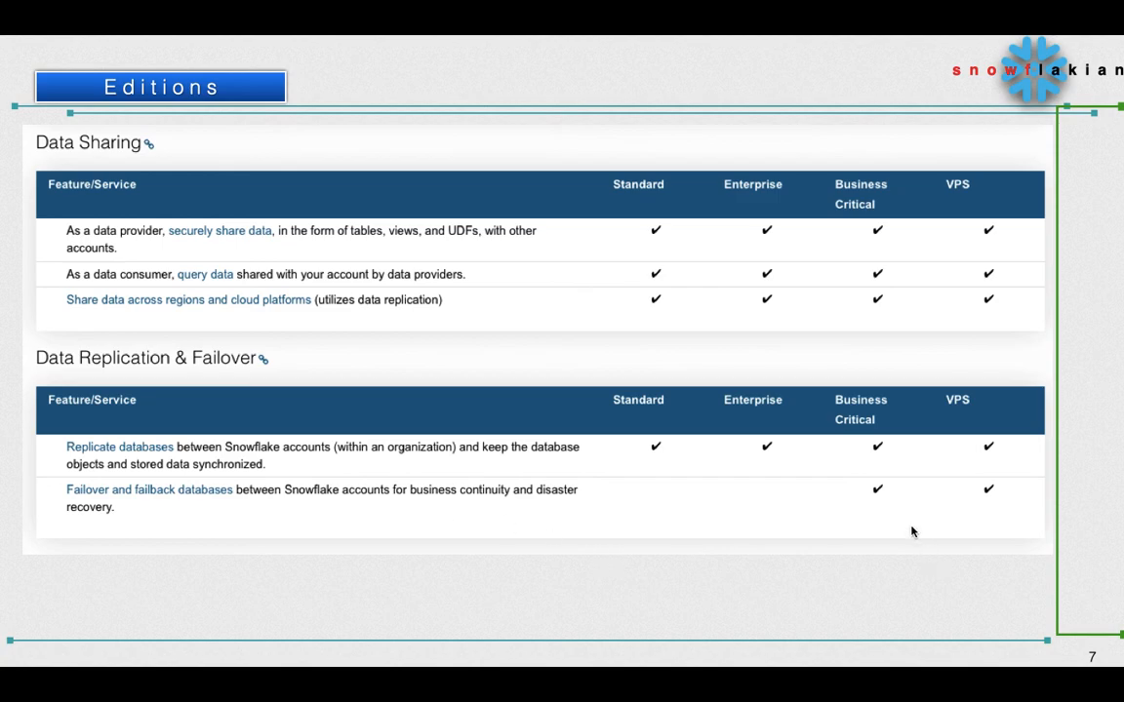
{"action": "mouse_move", "coordinate": [901, 500]}
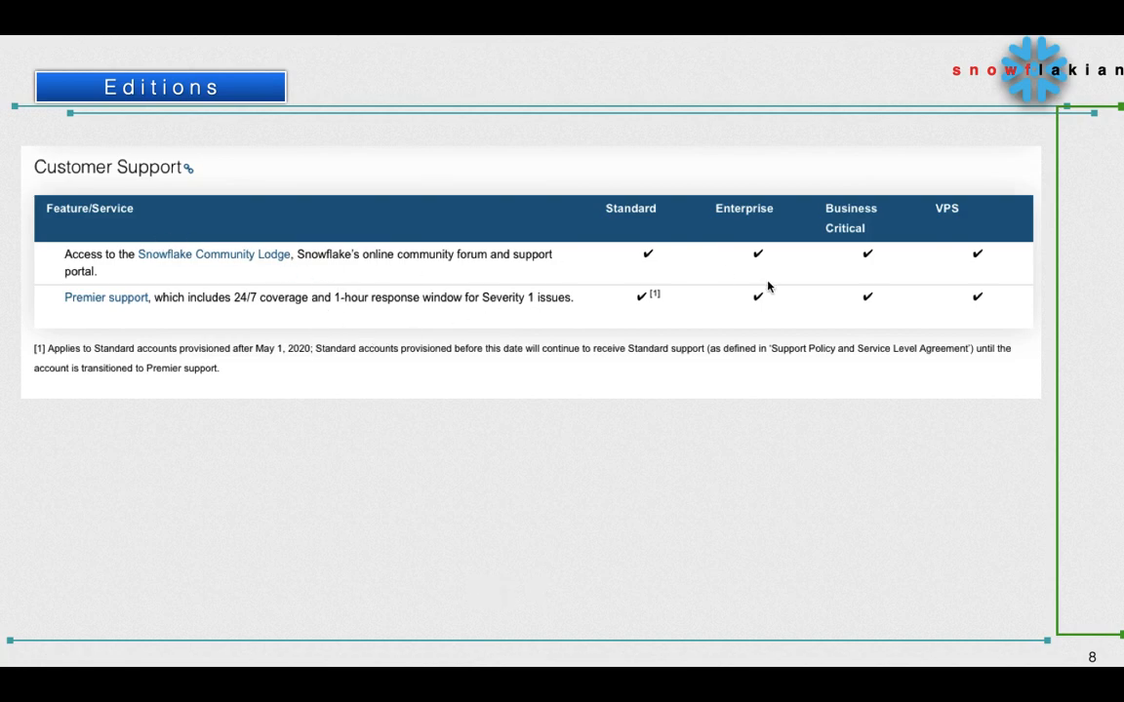
{"action": "mouse_move", "coordinate": [644, 258]}
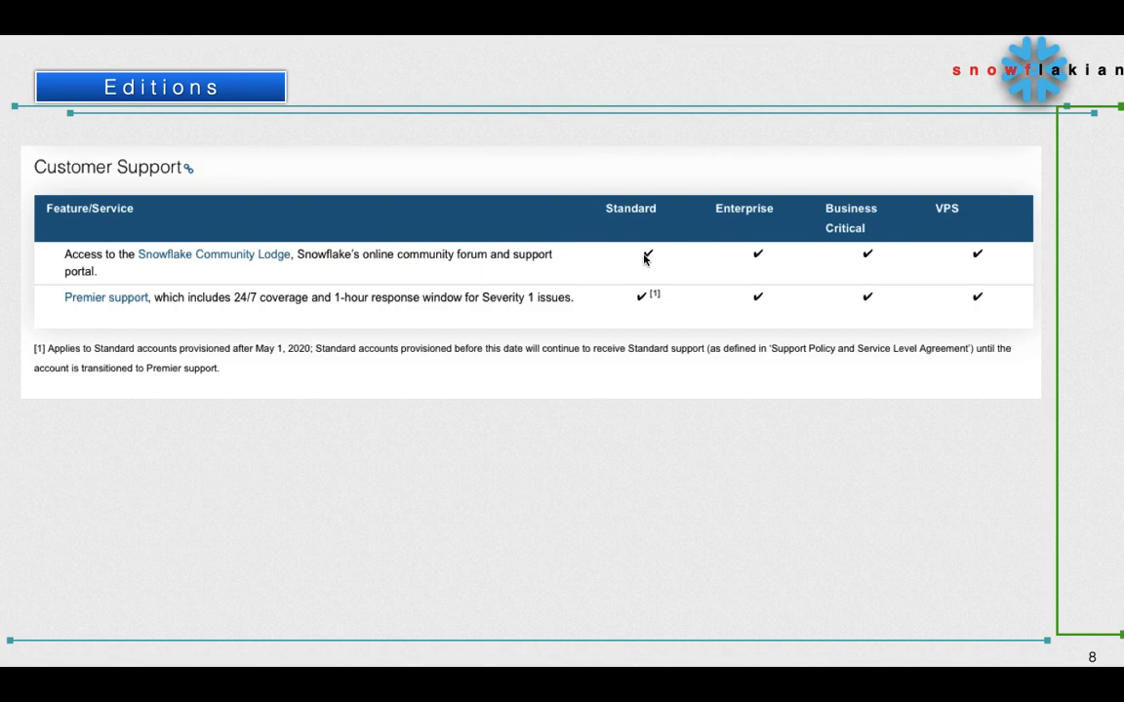
{"action": "mouse_move", "coordinate": [523, 242]}
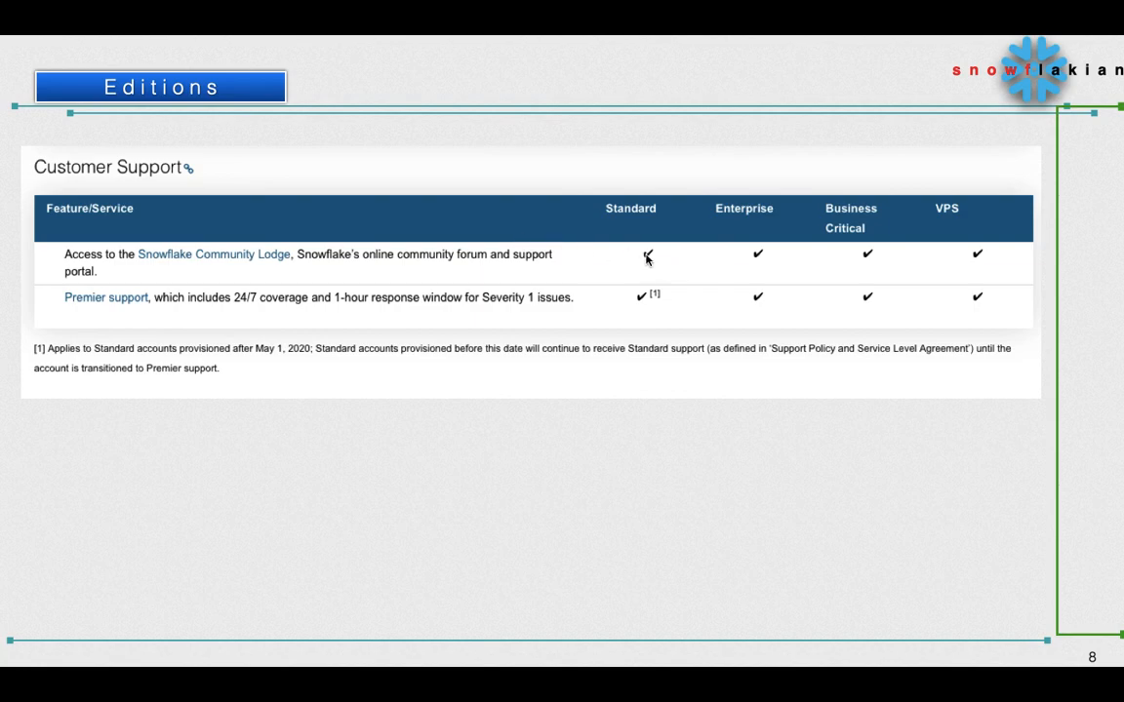
{"action": "mouse_move", "coordinate": [771, 308]}
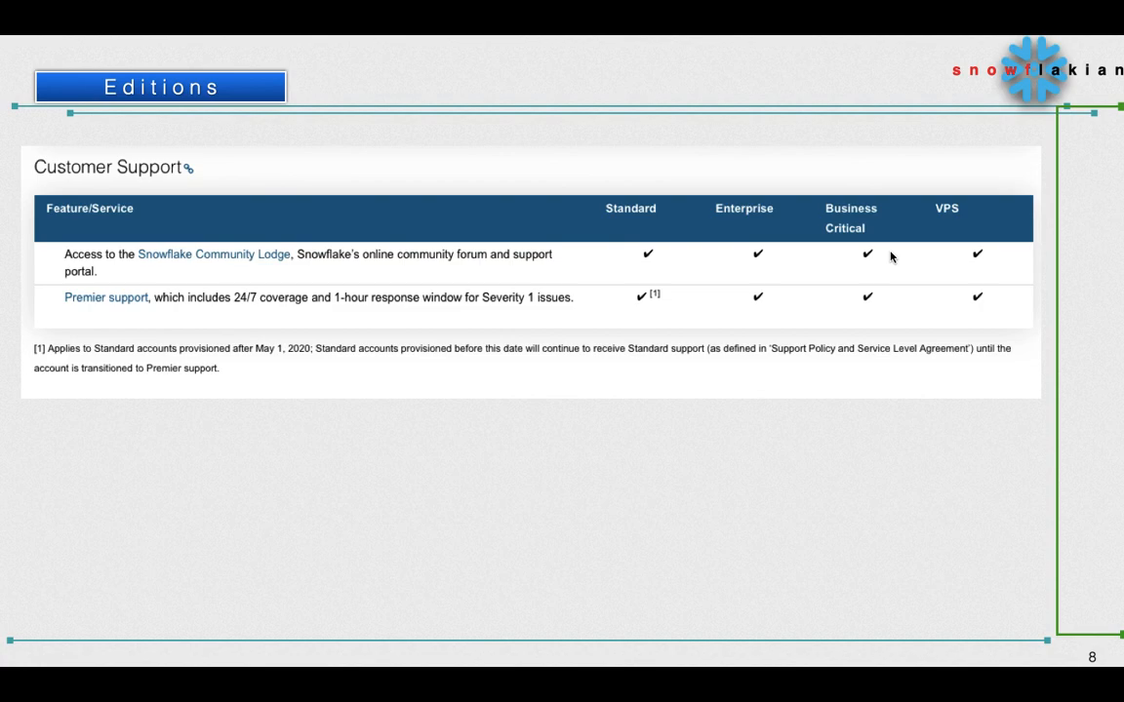
{"action": "mouse_move", "coordinate": [679, 281]}
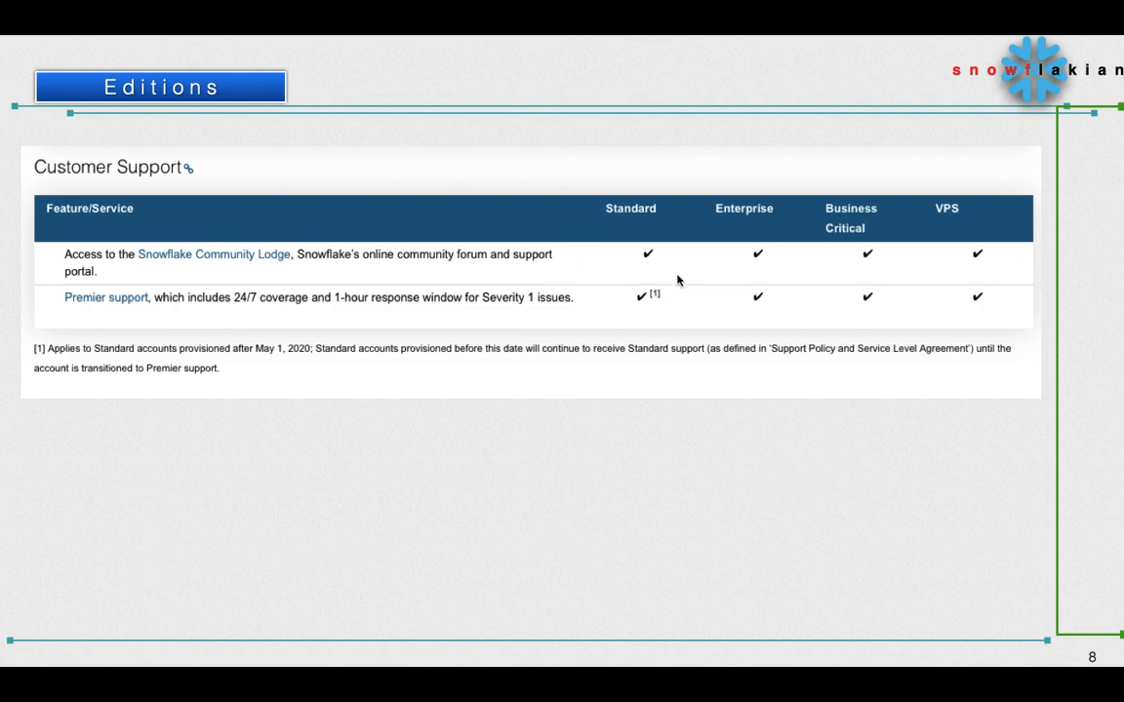
{"action": "mouse_move", "coordinate": [1014, 274]}
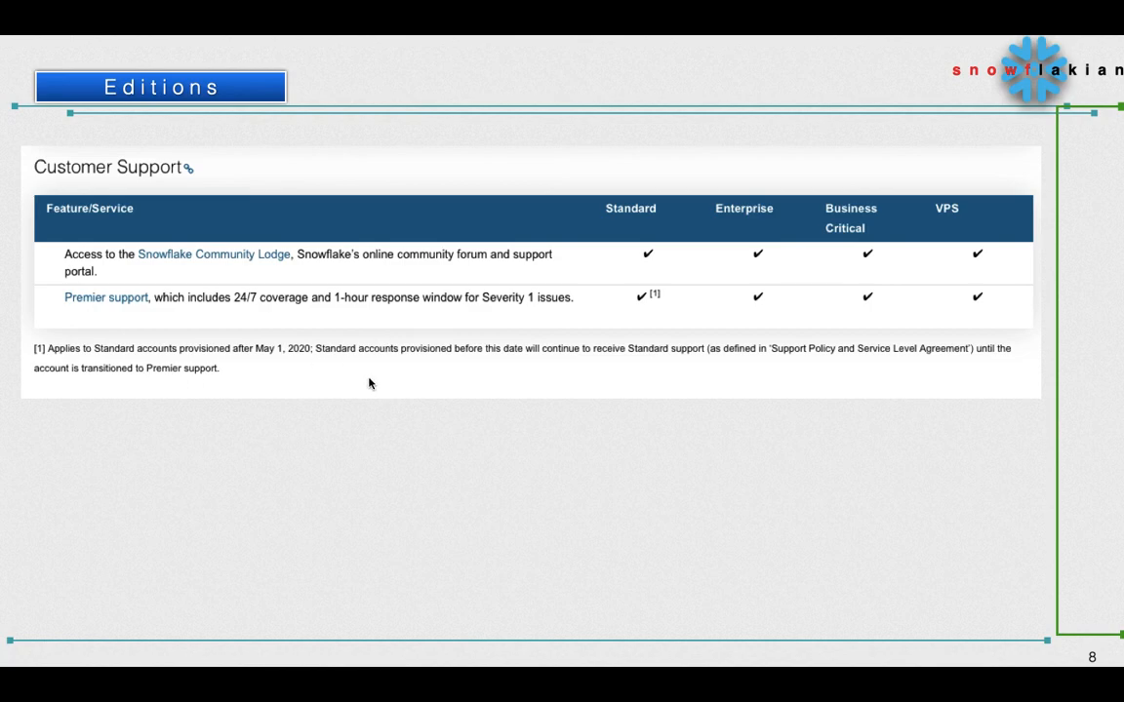
{"action": "mouse_move", "coordinate": [274, 312]}
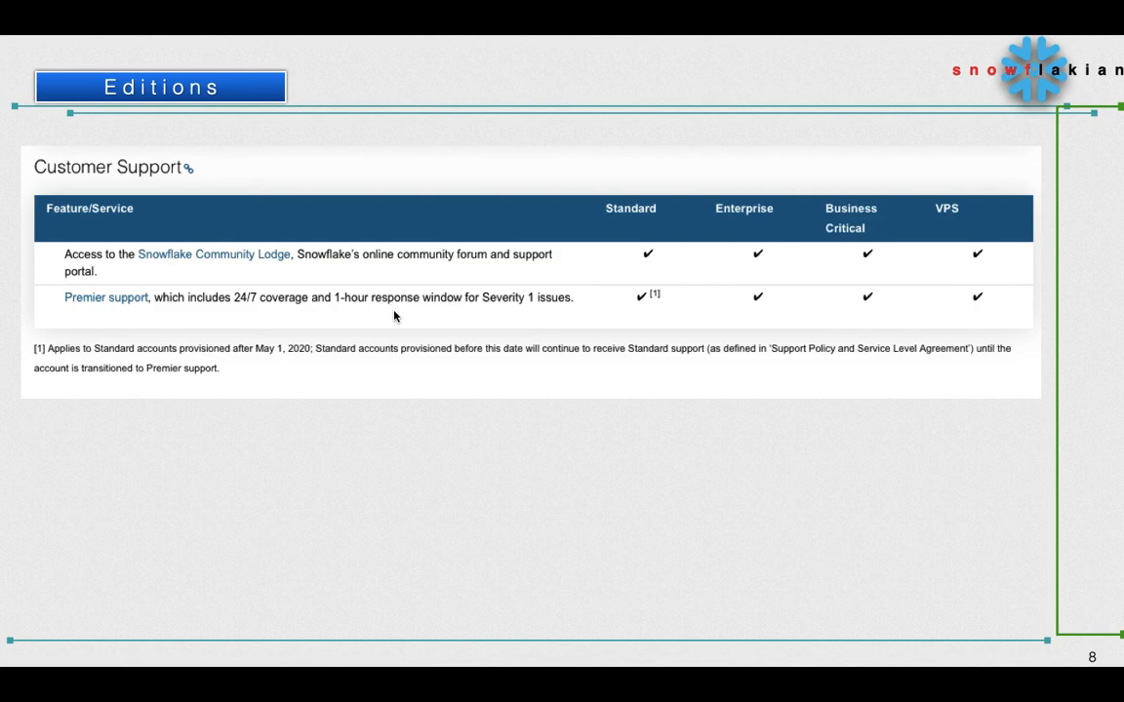
{"action": "mouse_move", "coordinate": [559, 312]}
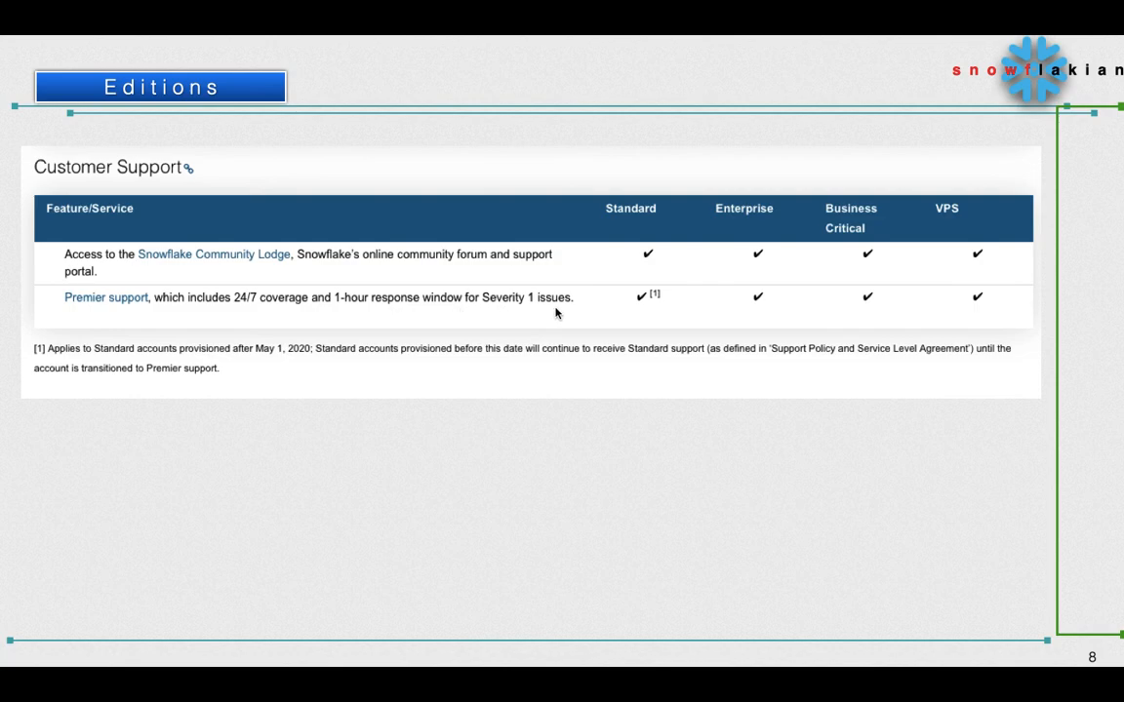
{"action": "mouse_move", "coordinate": [699, 326]}
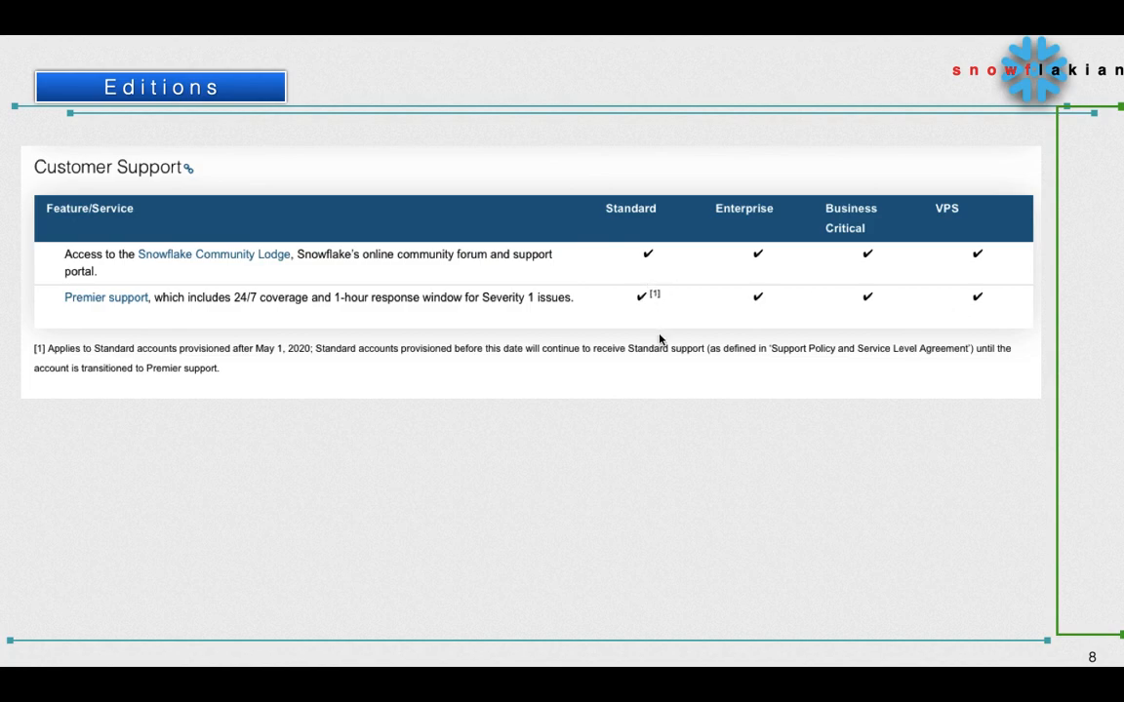
{"action": "mouse_move", "coordinate": [195, 356]}
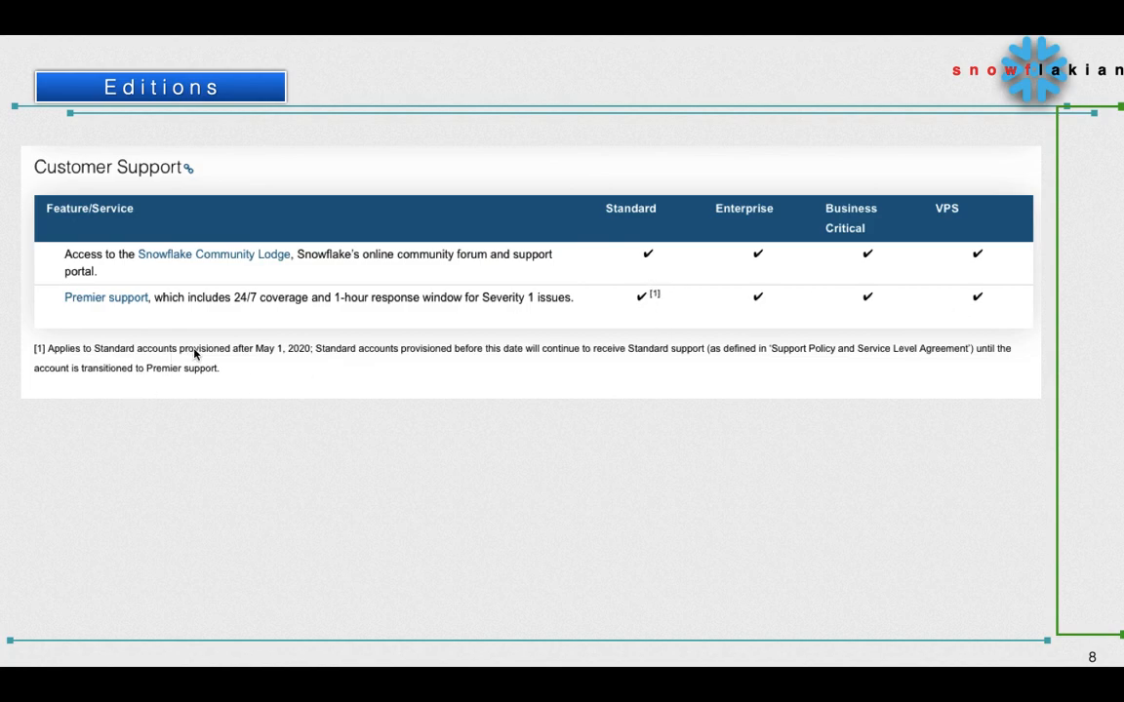
{"action": "mouse_move", "coordinate": [383, 357]}
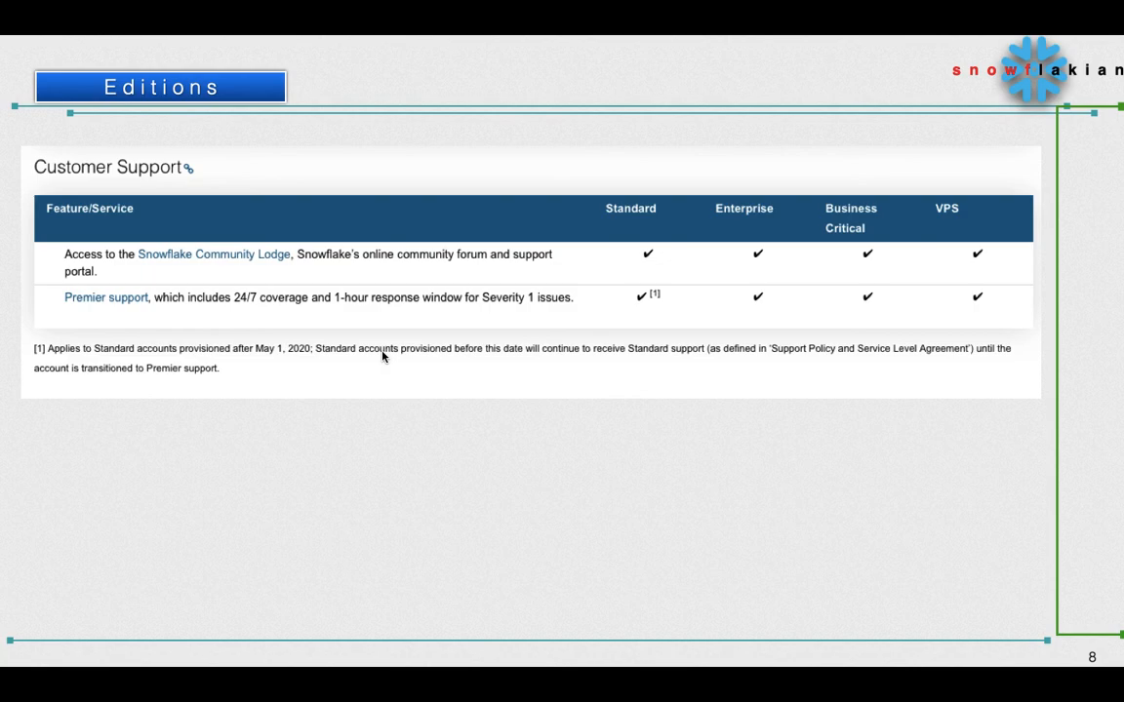
{"action": "mouse_move", "coordinate": [310, 369]}
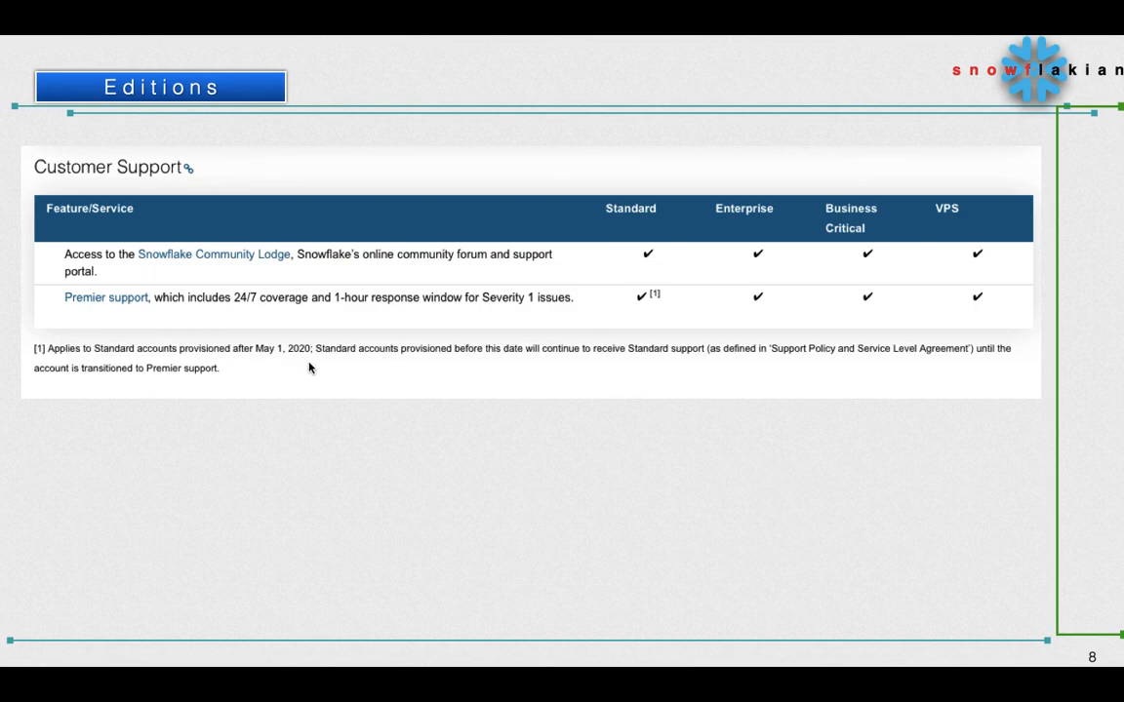
{"action": "mouse_move", "coordinate": [398, 365]}
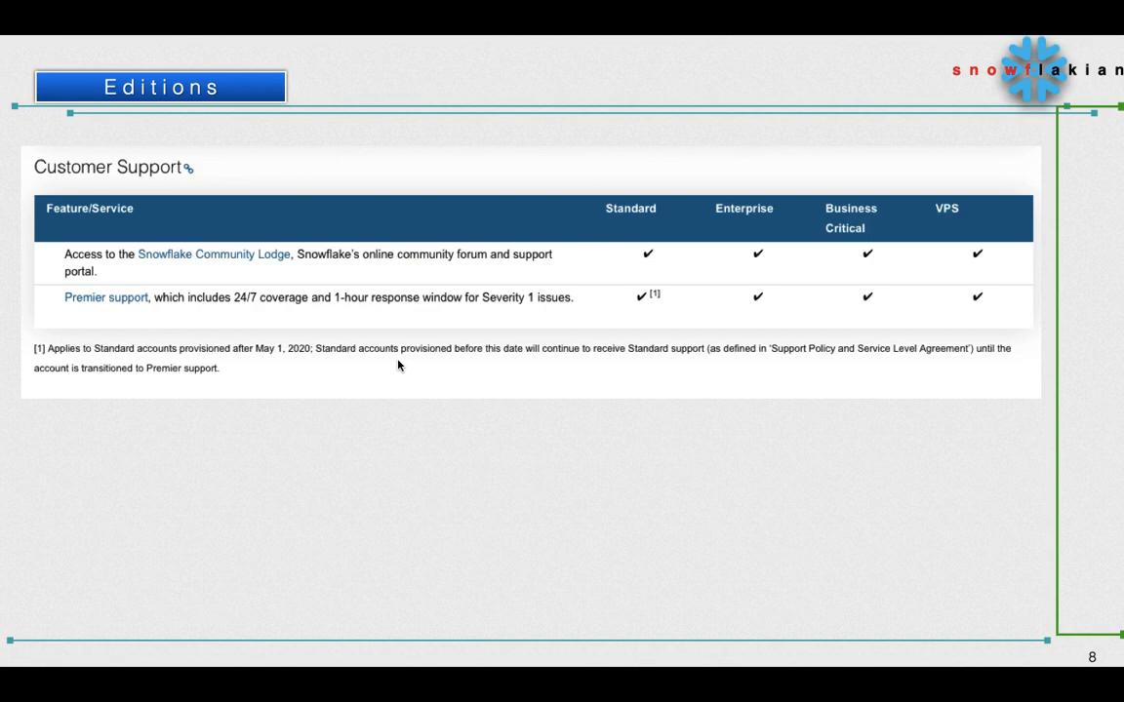
{"action": "mouse_move", "coordinate": [624, 437]}
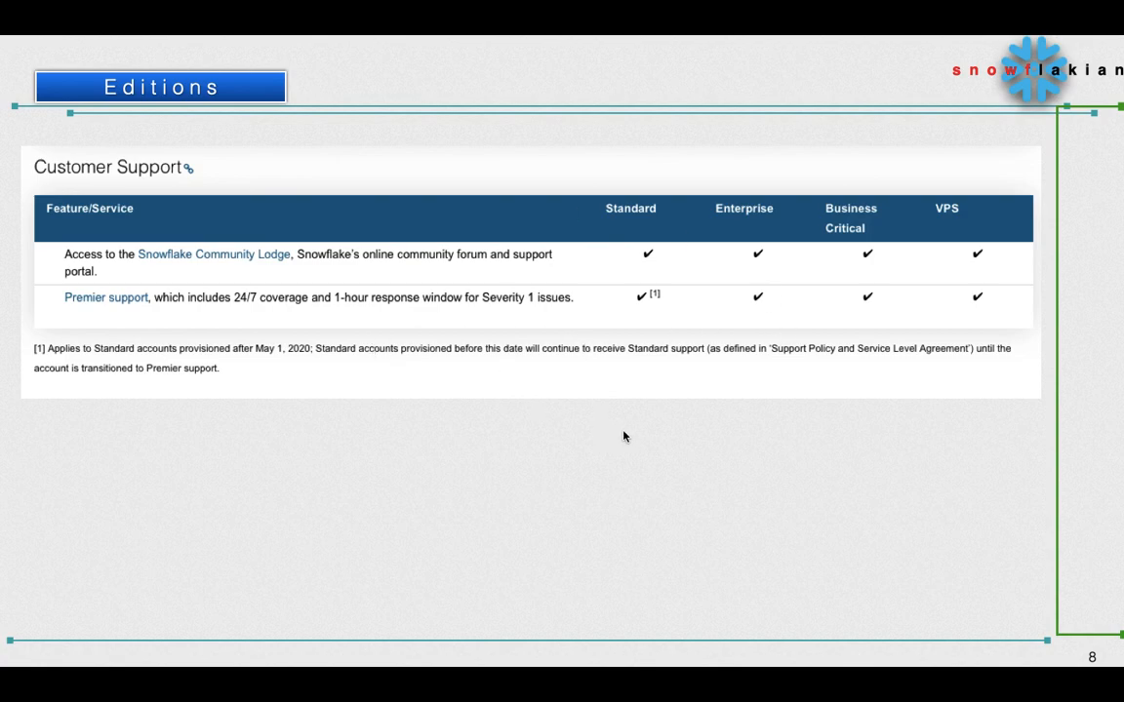
{"action": "mouse_move", "coordinate": [546, 398]}
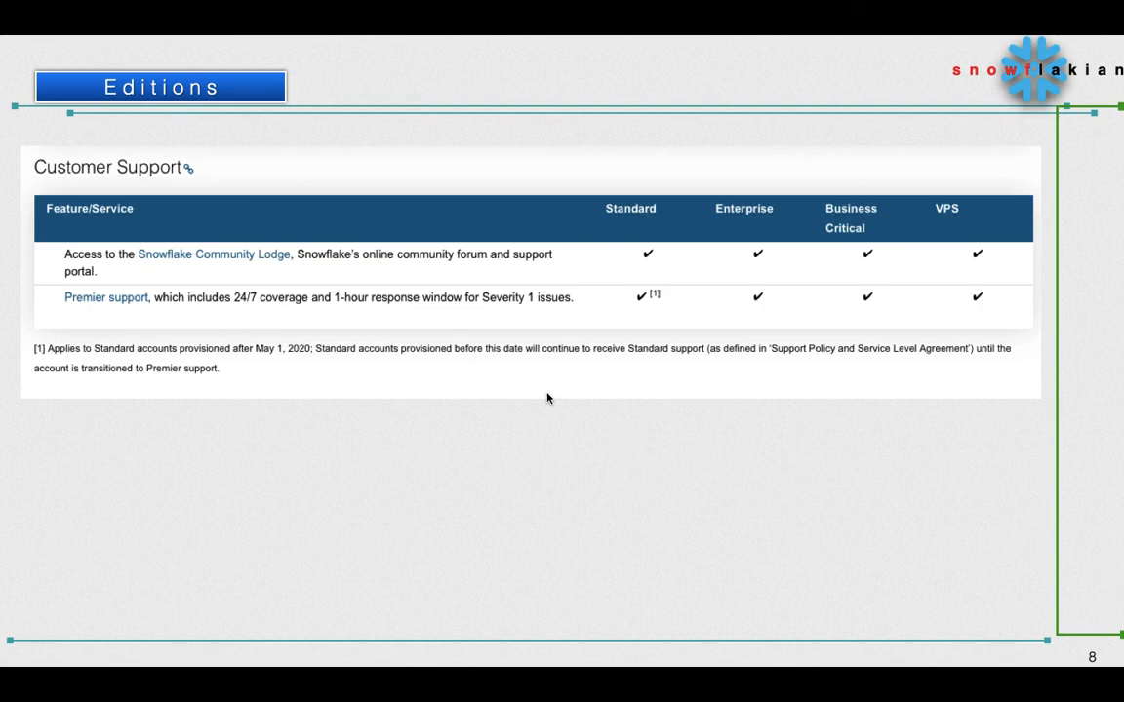